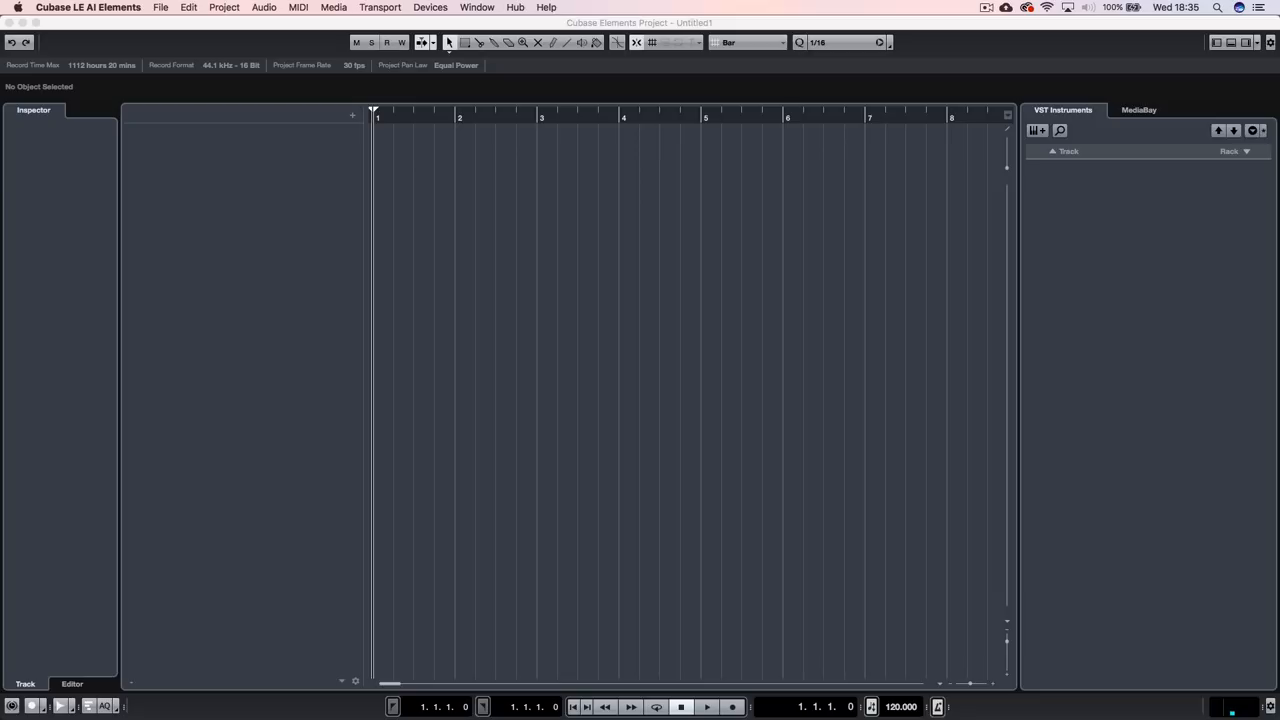
pyautogui.moveTo(664, 268)
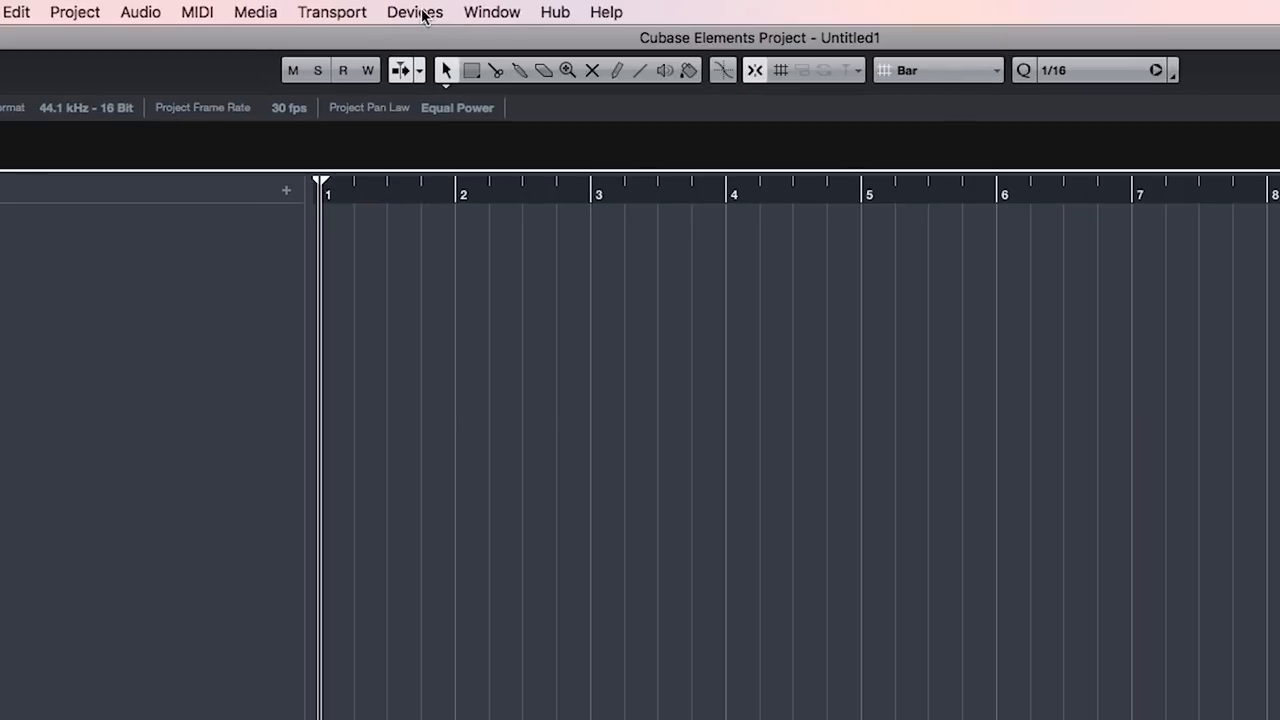
# In Device Setup, keep Scarlett 6i6 USB as the ASIO driver under VST Audio System and confirm.
pyautogui.click(414, 12)
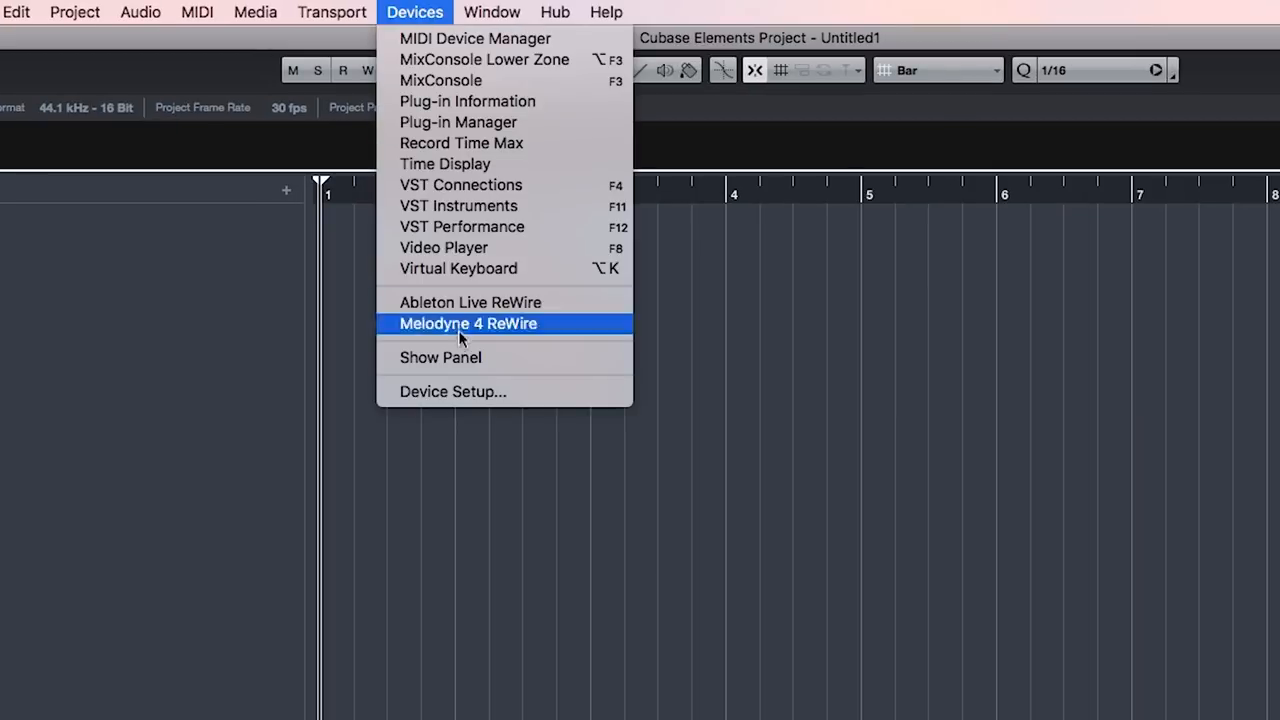
pyautogui.click(452, 390)
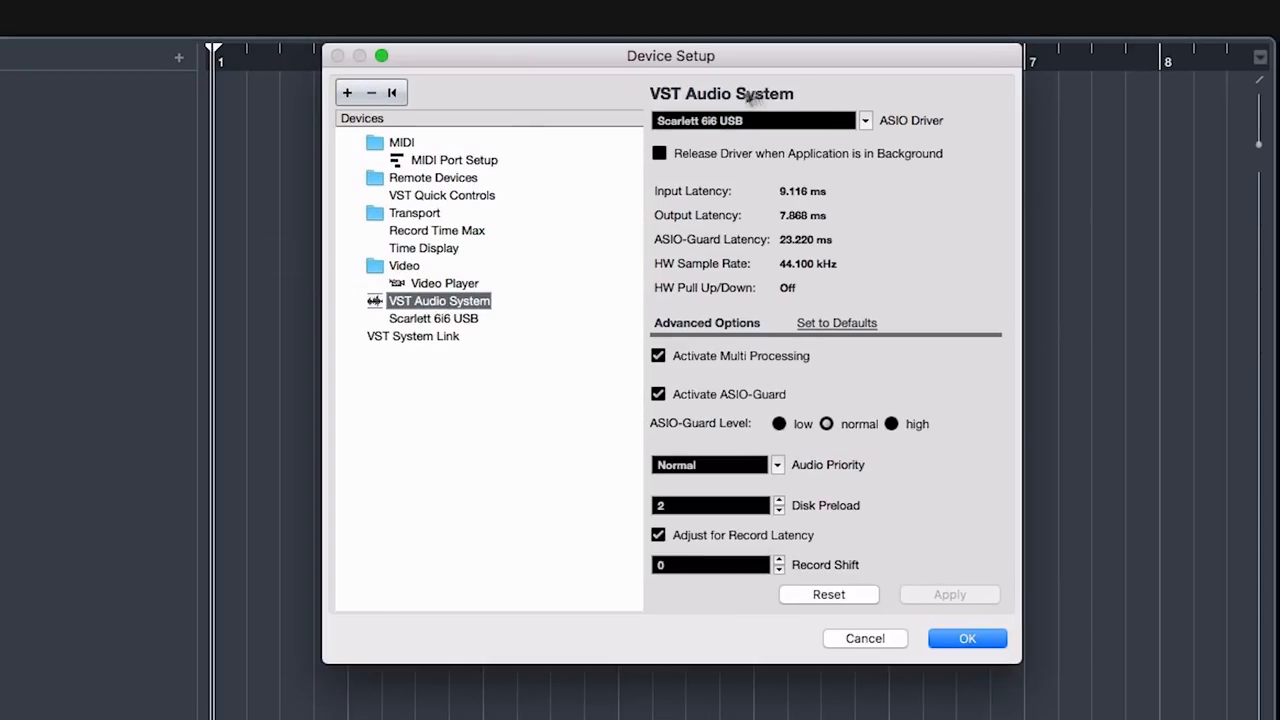
pyautogui.click(864, 120)
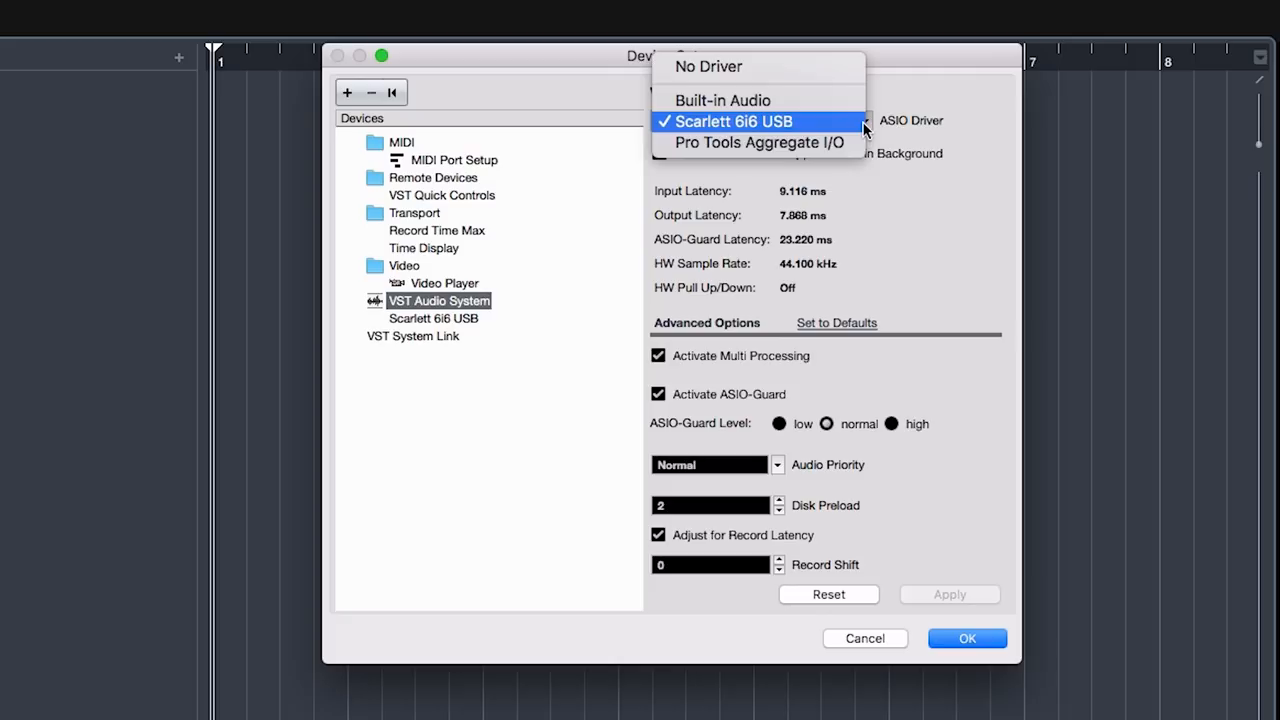
pyautogui.moveTo(800, 124)
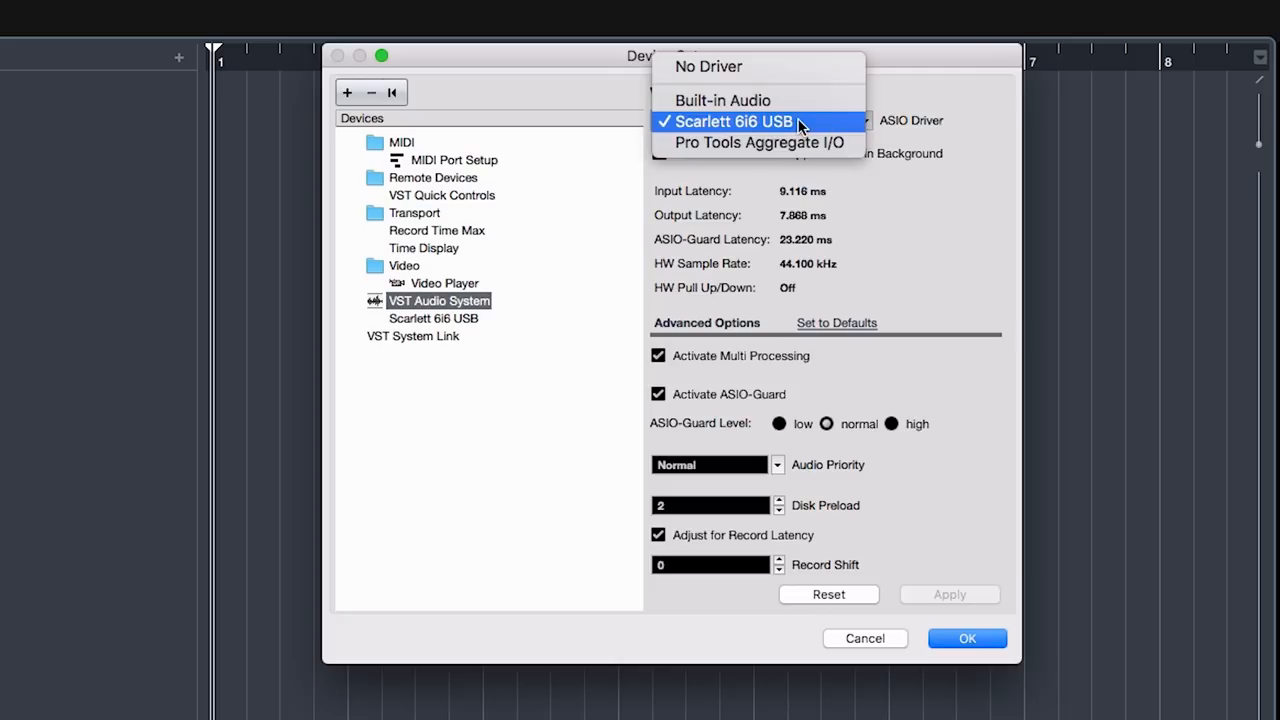
pyautogui.click(732, 122)
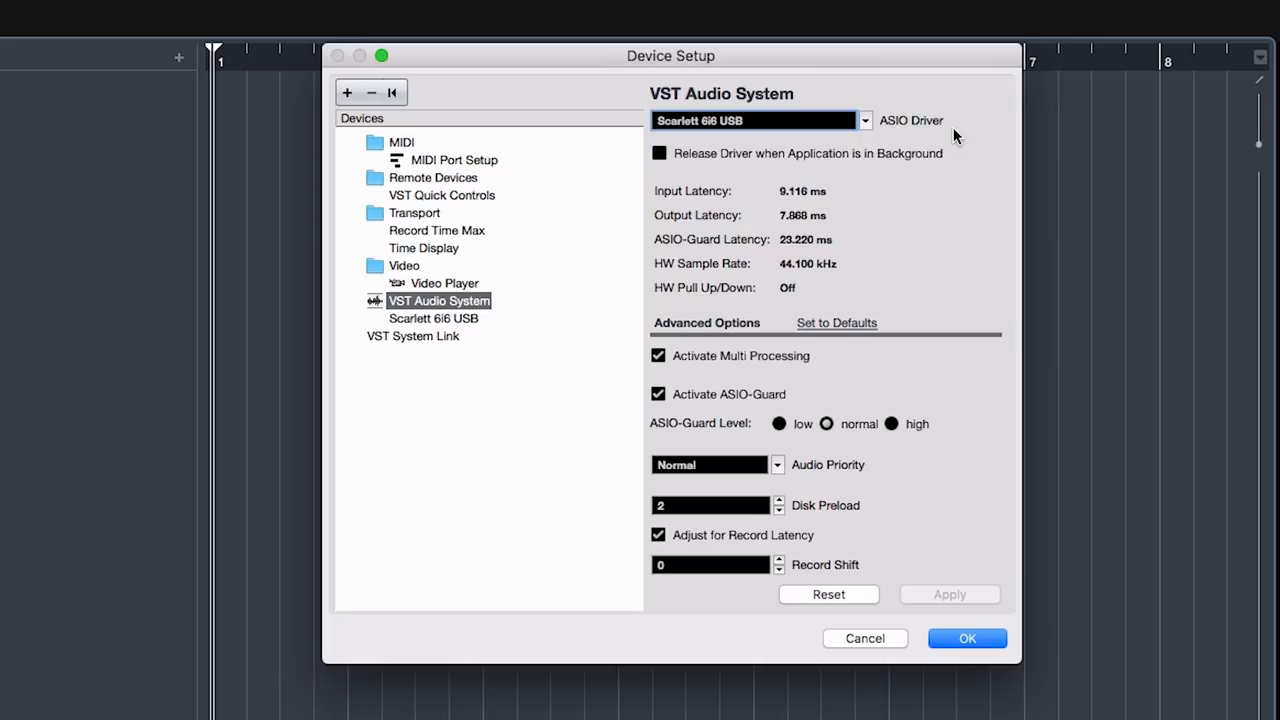
pyautogui.click(966, 638)
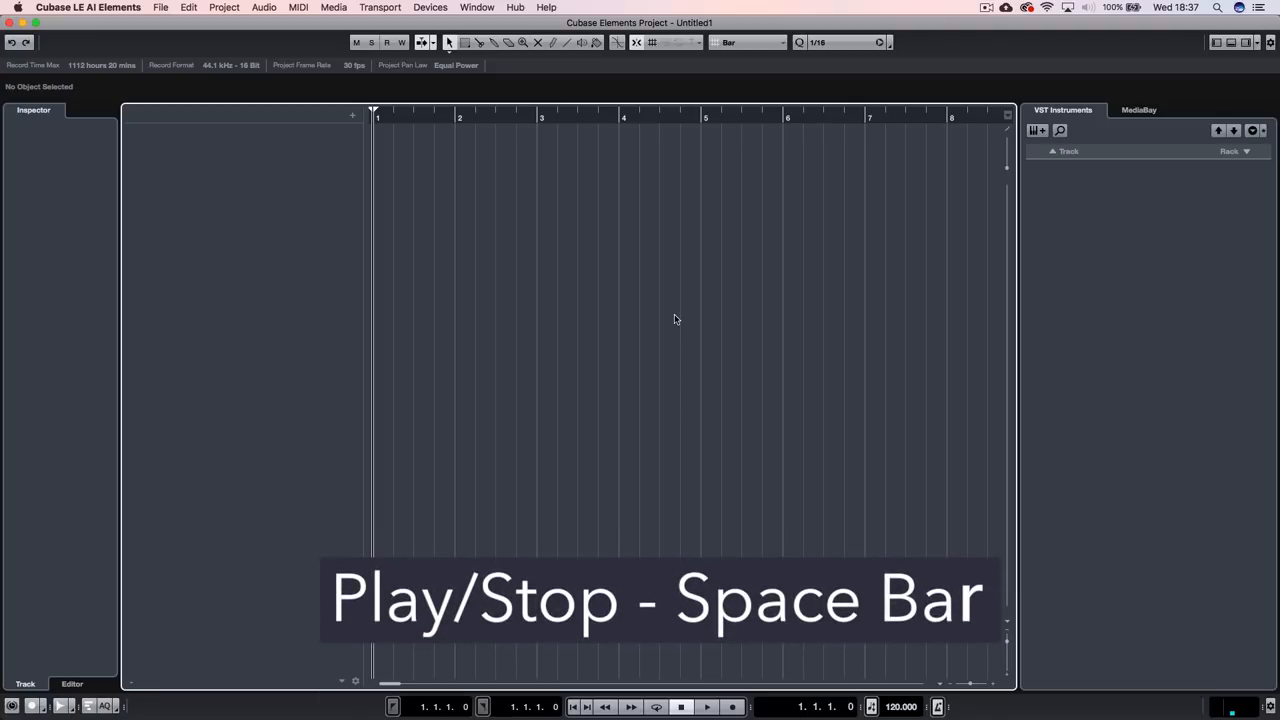
pyautogui.press('space')
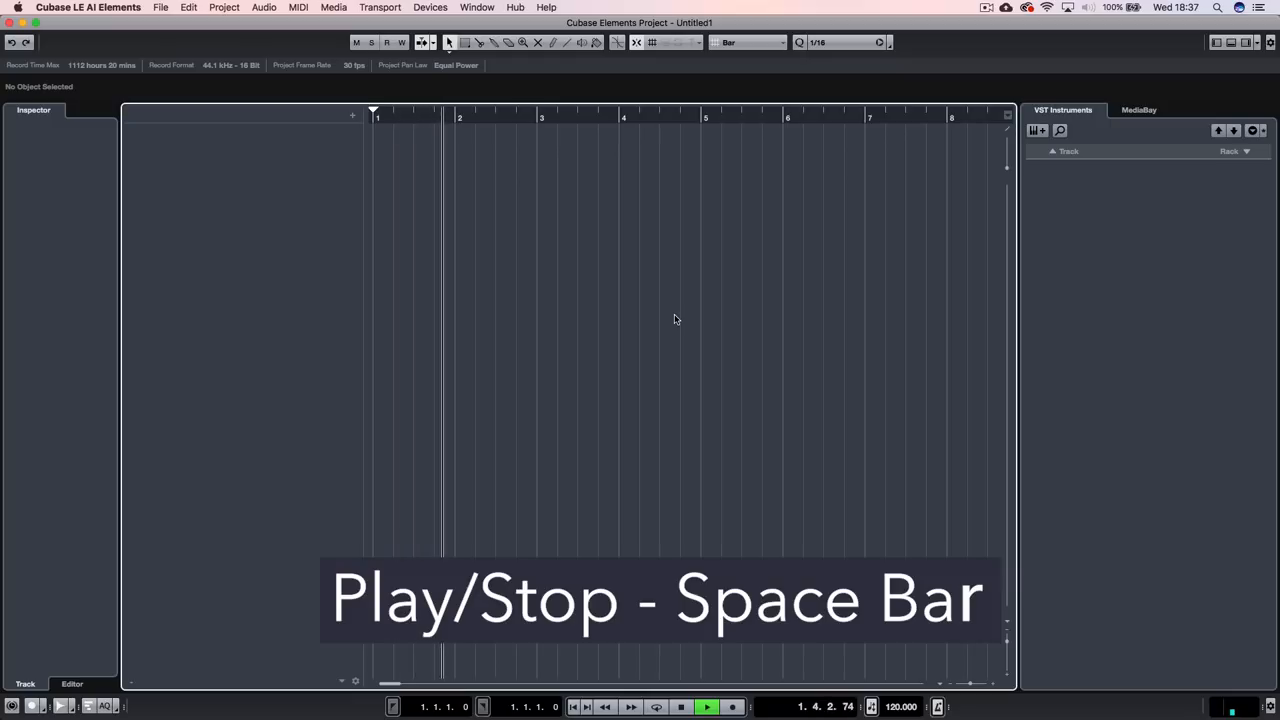
pyautogui.press('space')
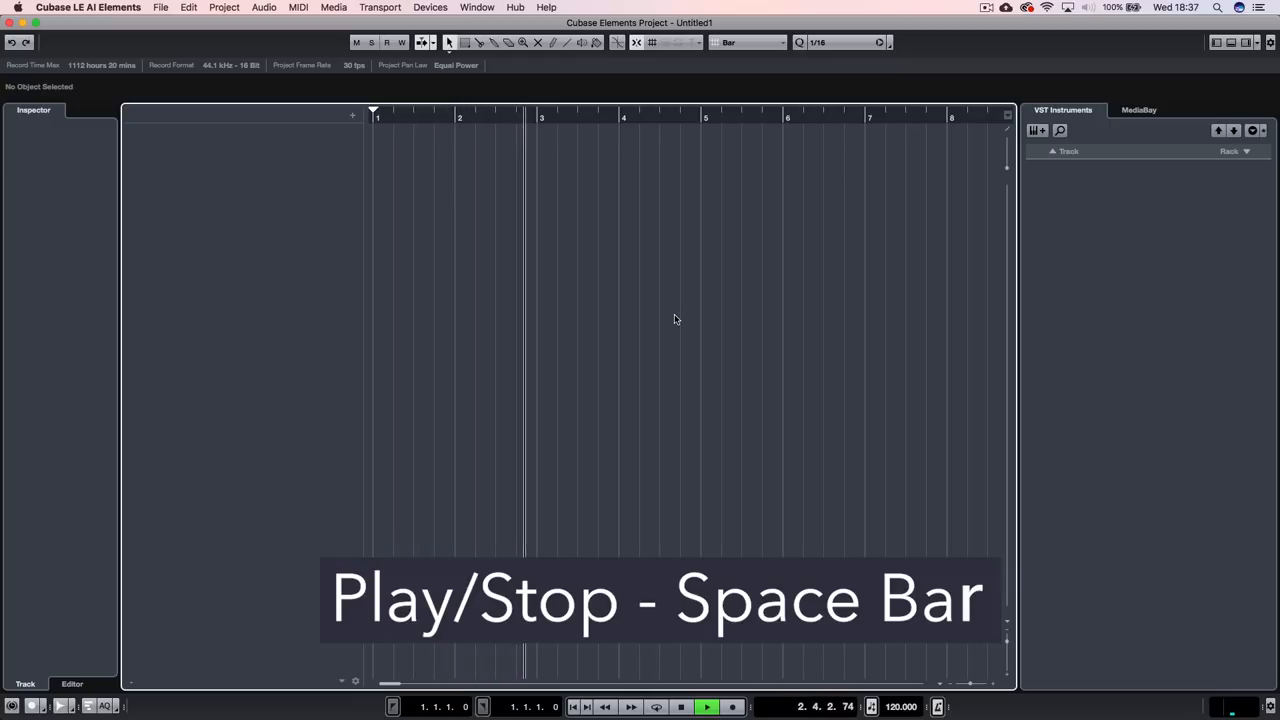
pyautogui.press('space')
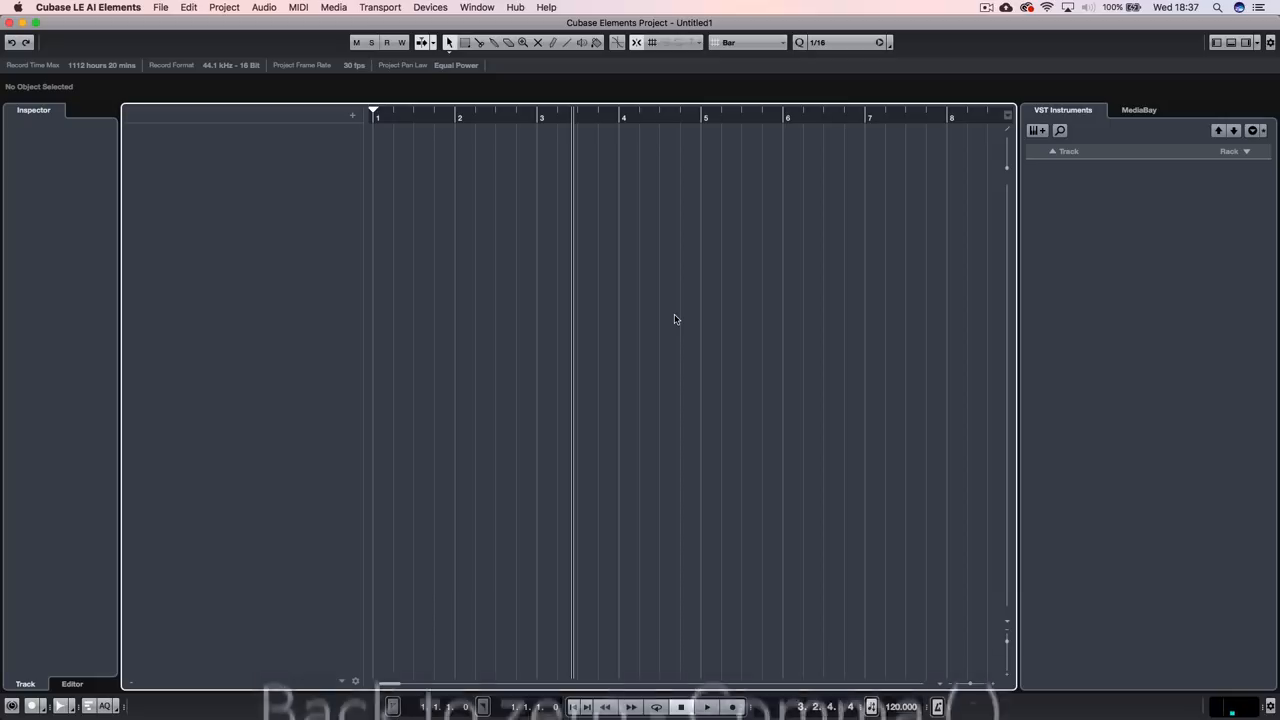
pyautogui.press(',')
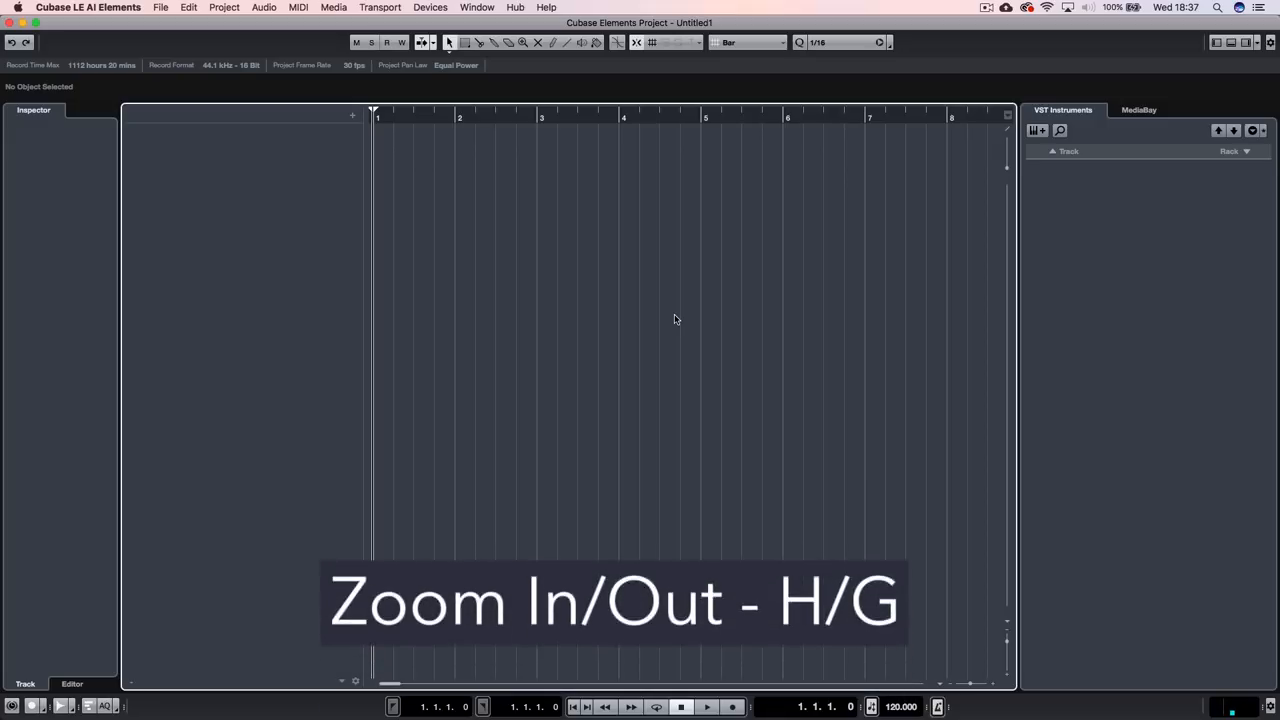
# Zoom the timeline with G and H so the first few bars fill the window, playhead at bar 3.
pyautogui.press('g')
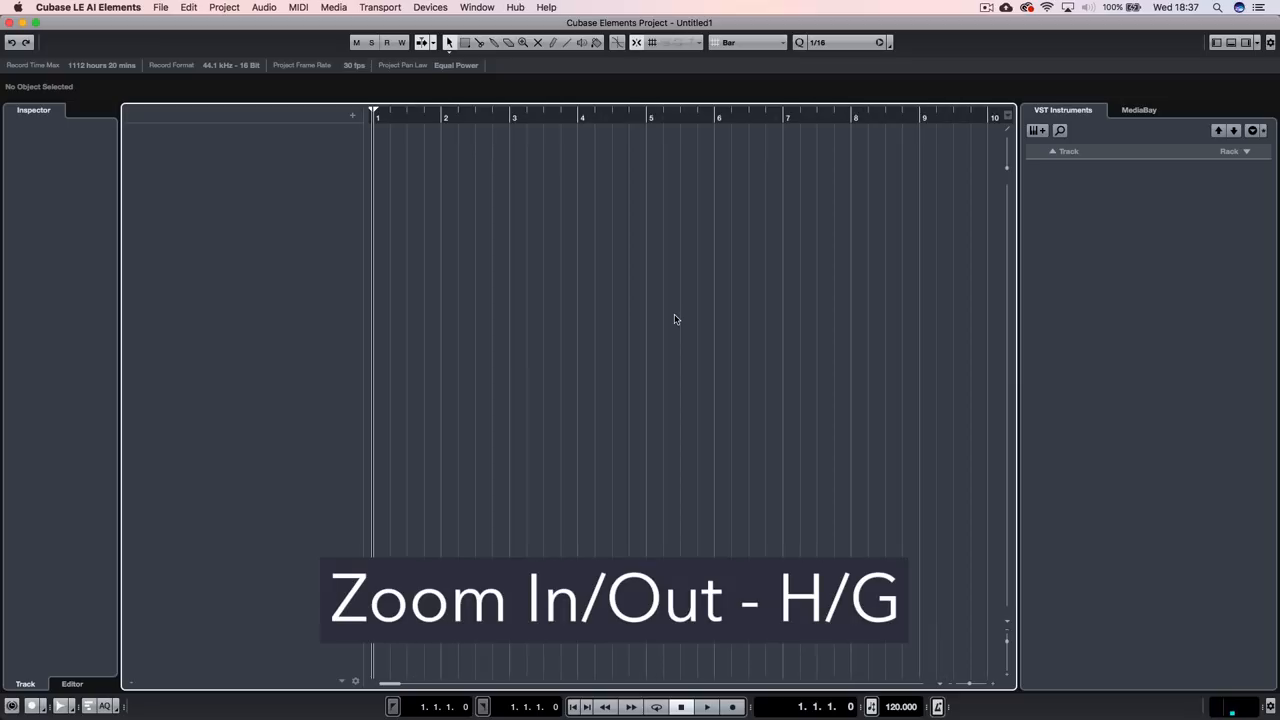
pyautogui.press('g')
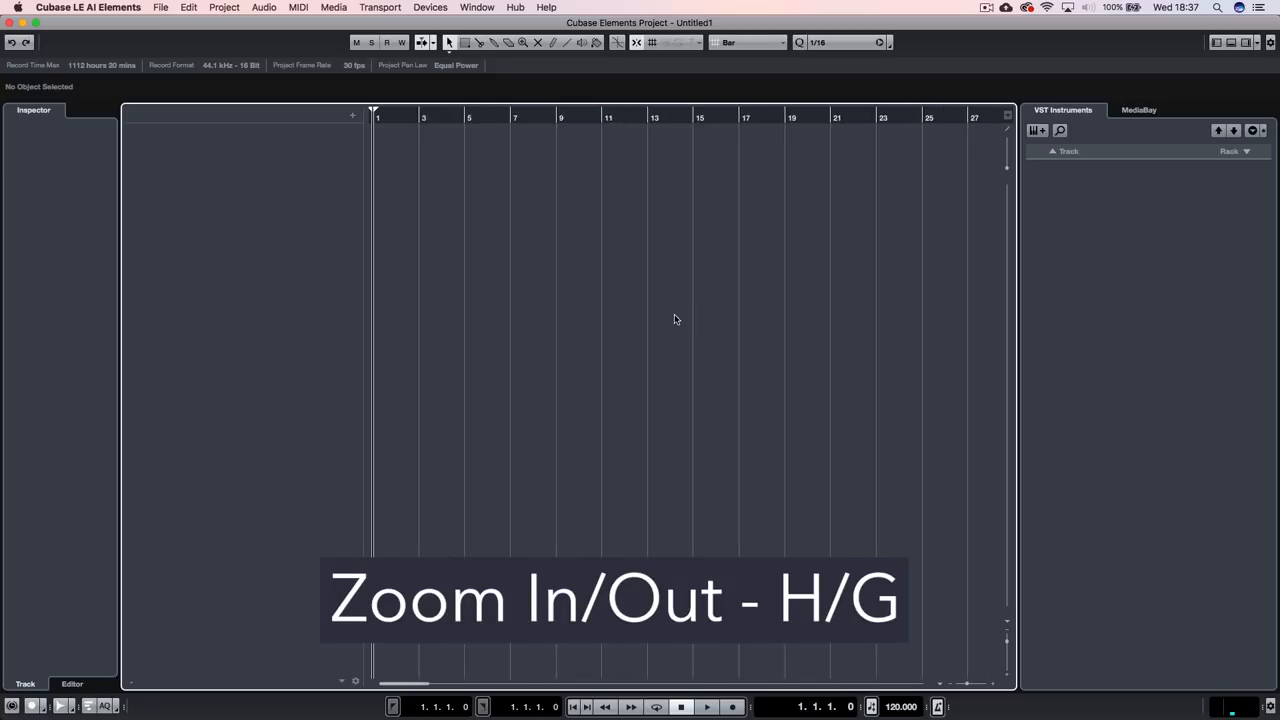
pyautogui.press('h')
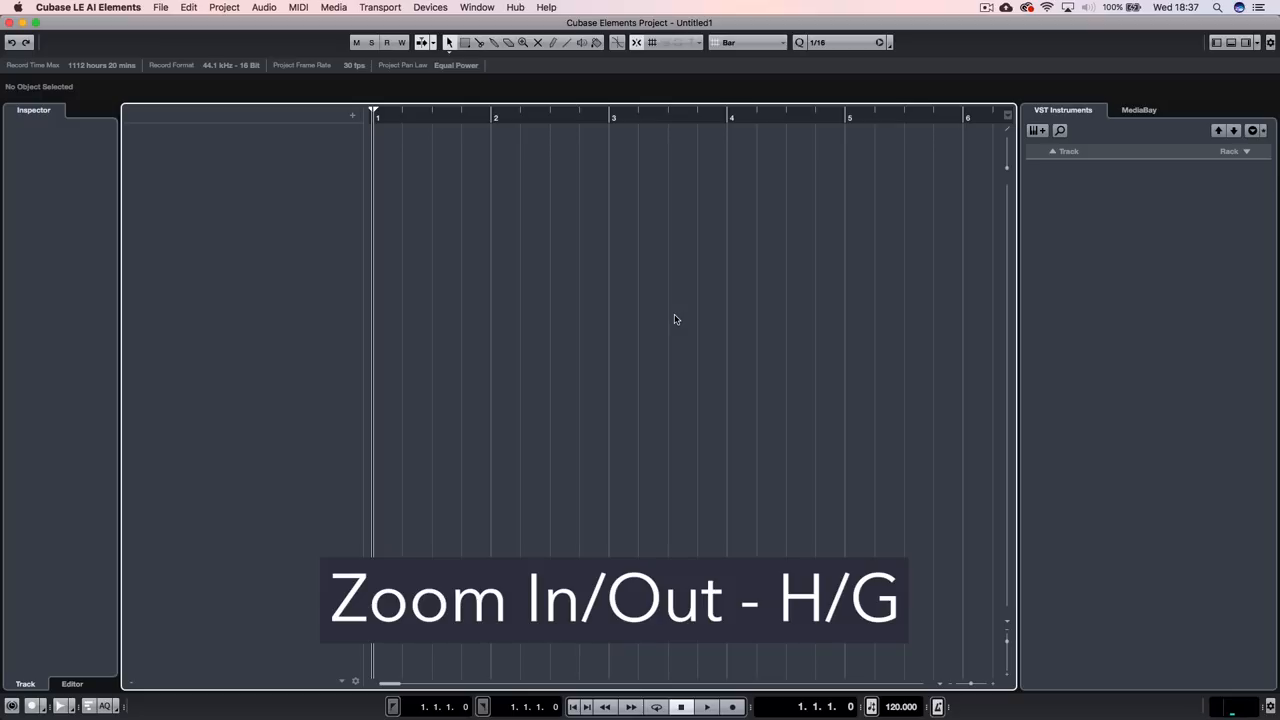
pyautogui.press('g')
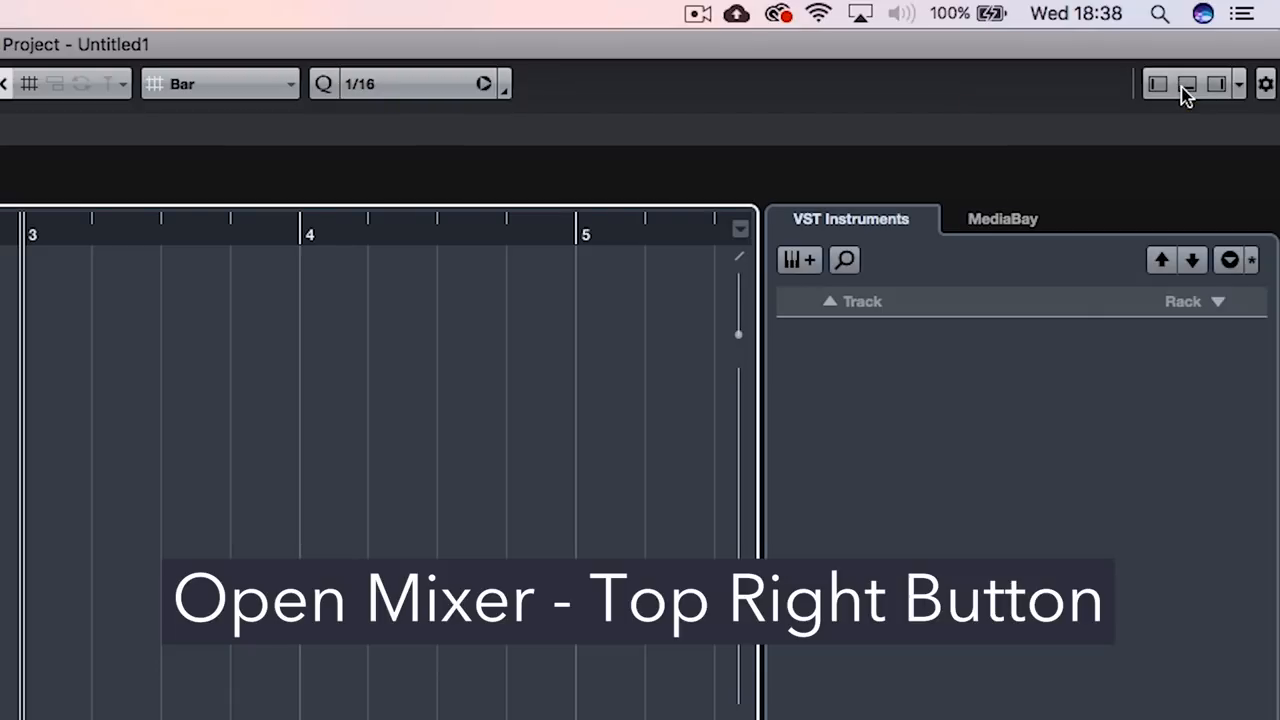
pyautogui.click(1186, 84)
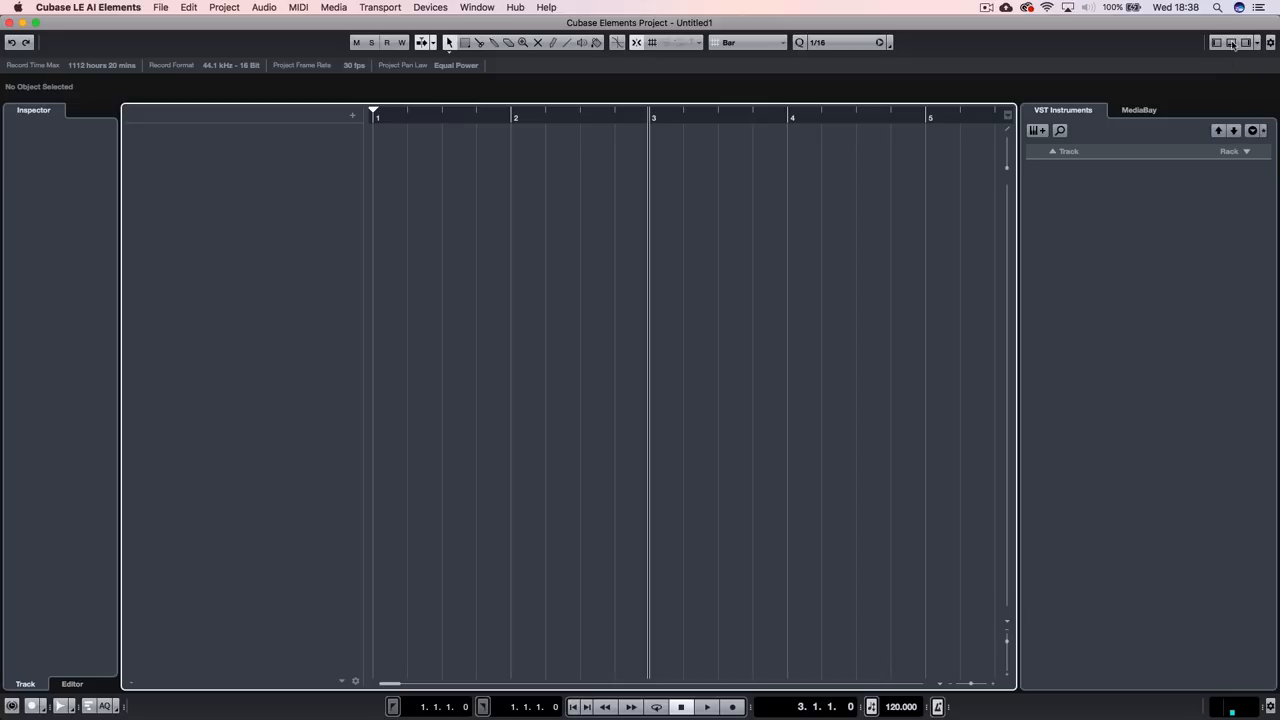
pyautogui.moveTo(1232, 42)
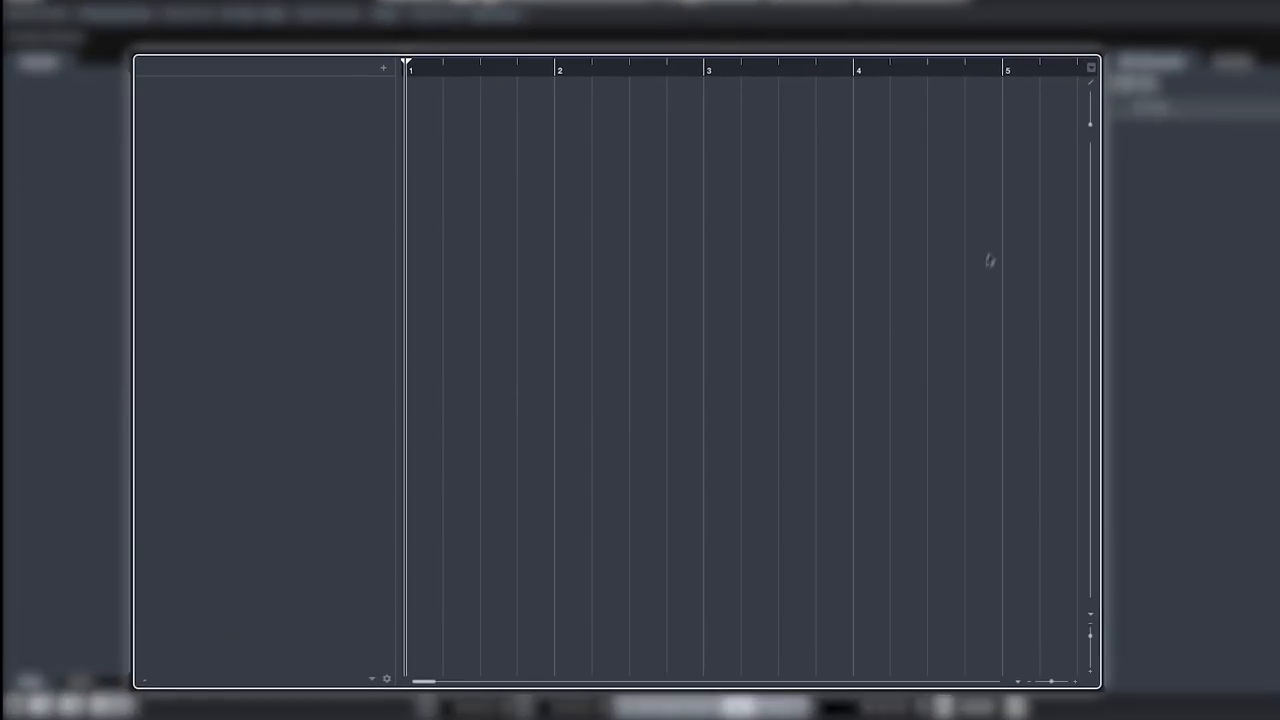
pyautogui.moveTo(622, 300)
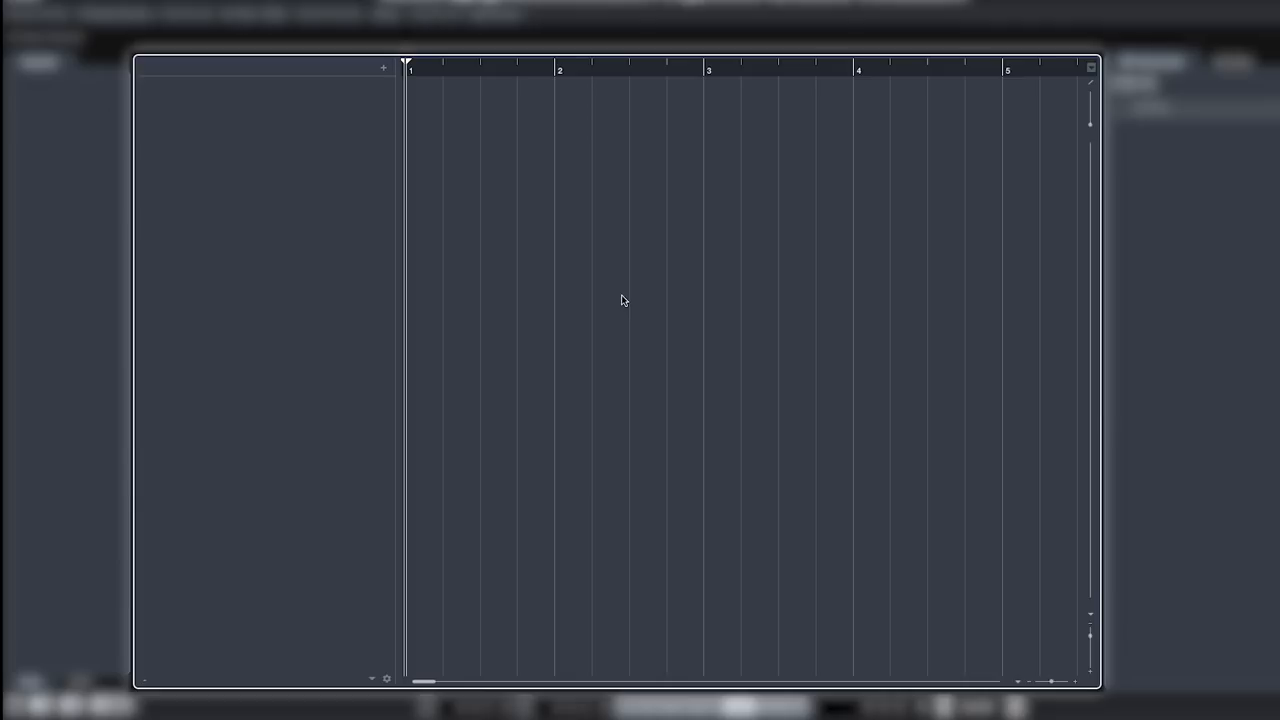
pyautogui.moveTo(404, 104)
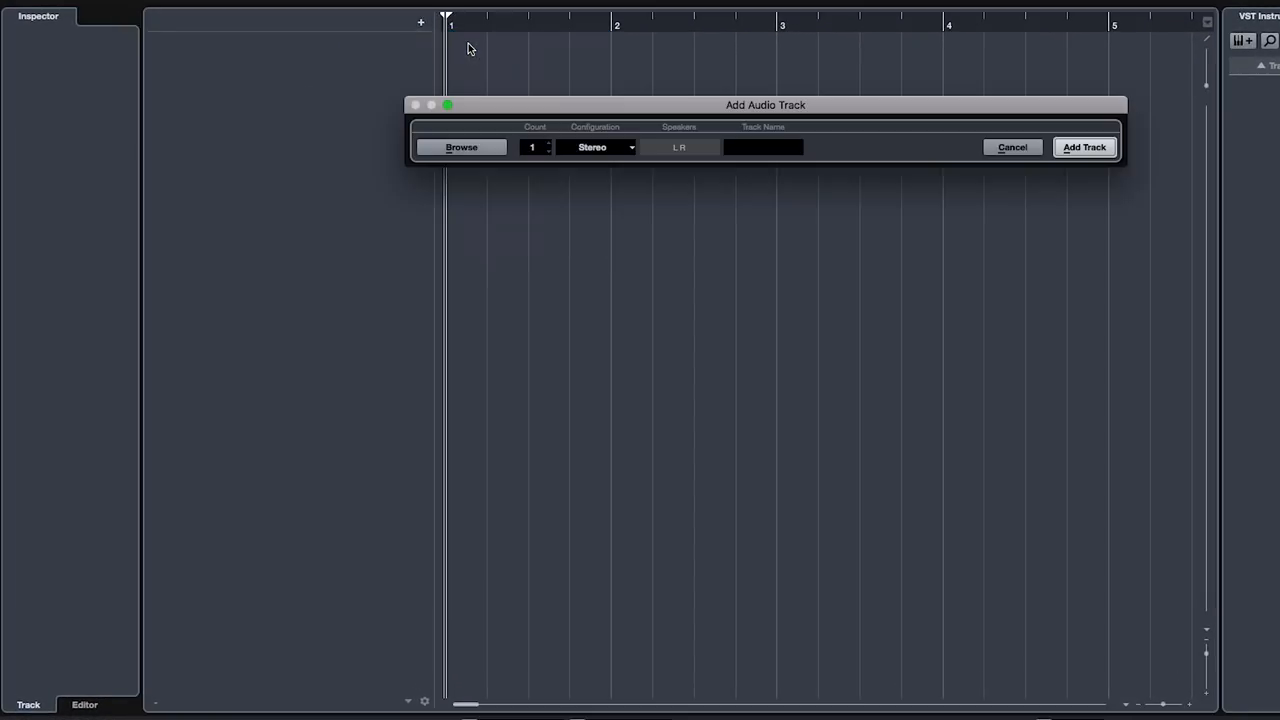
# Pick a channel configuration in the Add Audio Track dialog, then close it without adding.
pyautogui.click(596, 148)
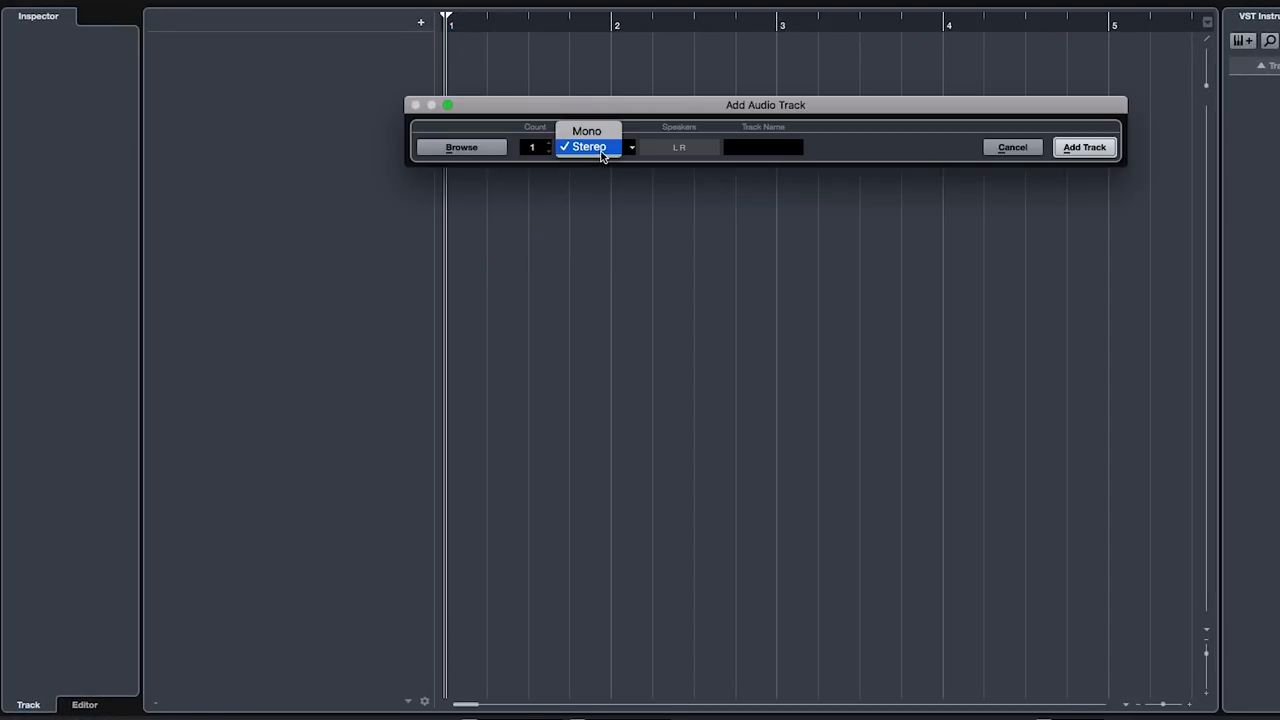
pyautogui.click(1084, 148)
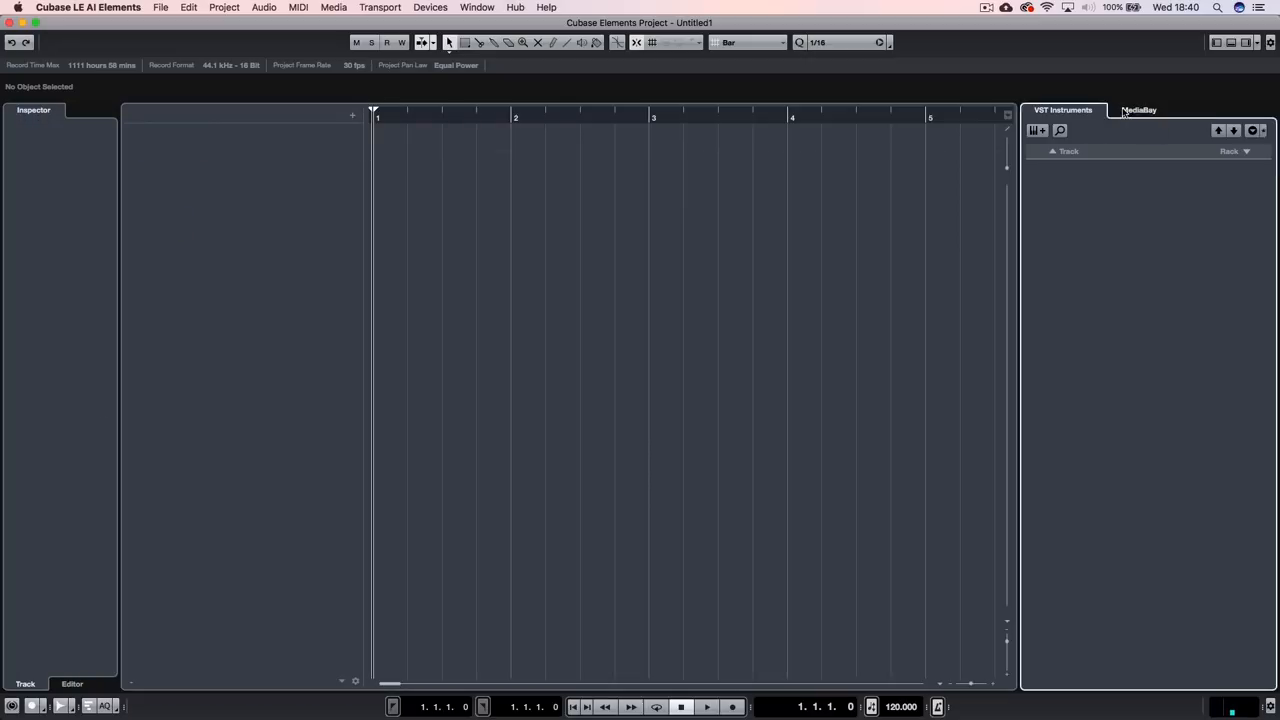
pyautogui.click(1140, 110)
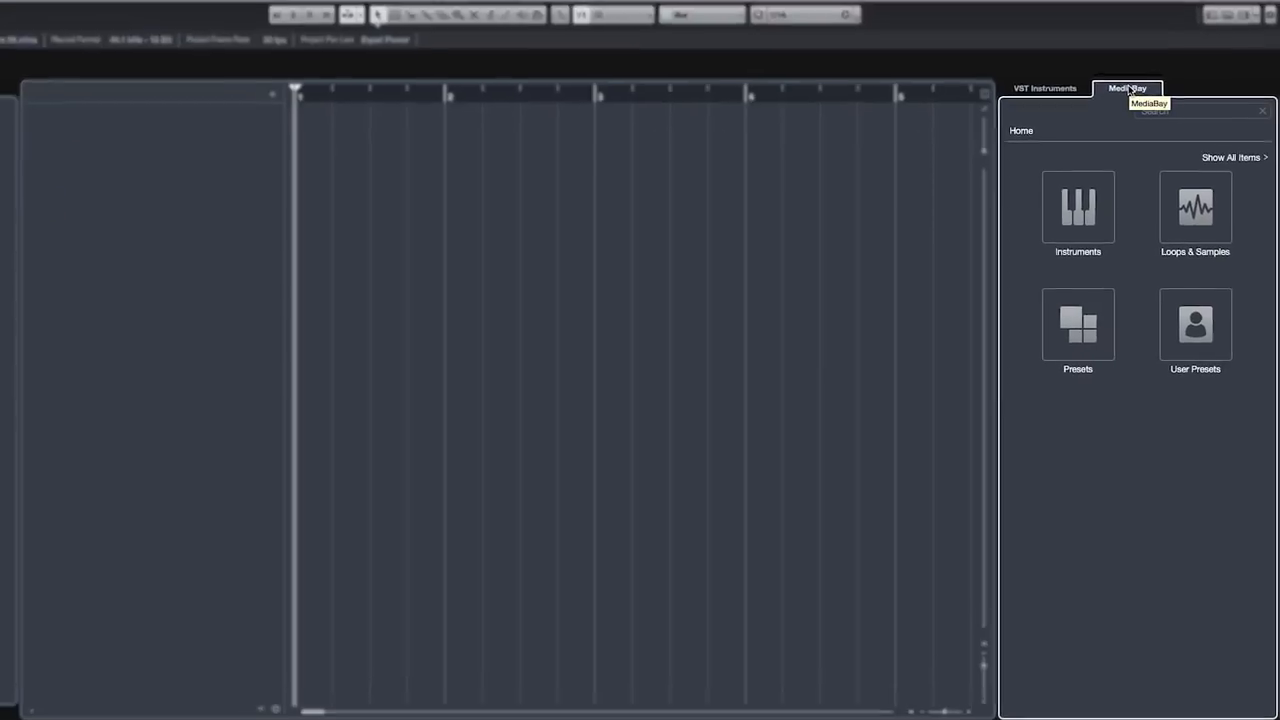
pyautogui.click(1196, 208)
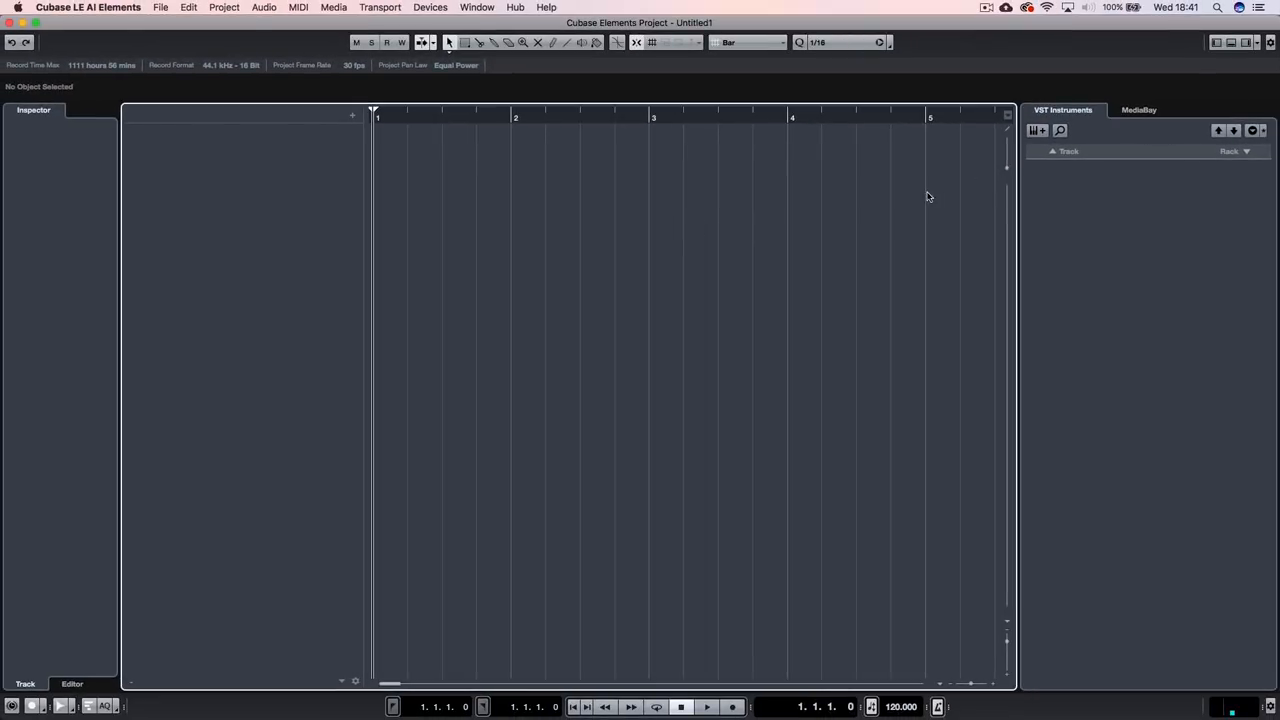
pyautogui.moveTo(1232, 42)
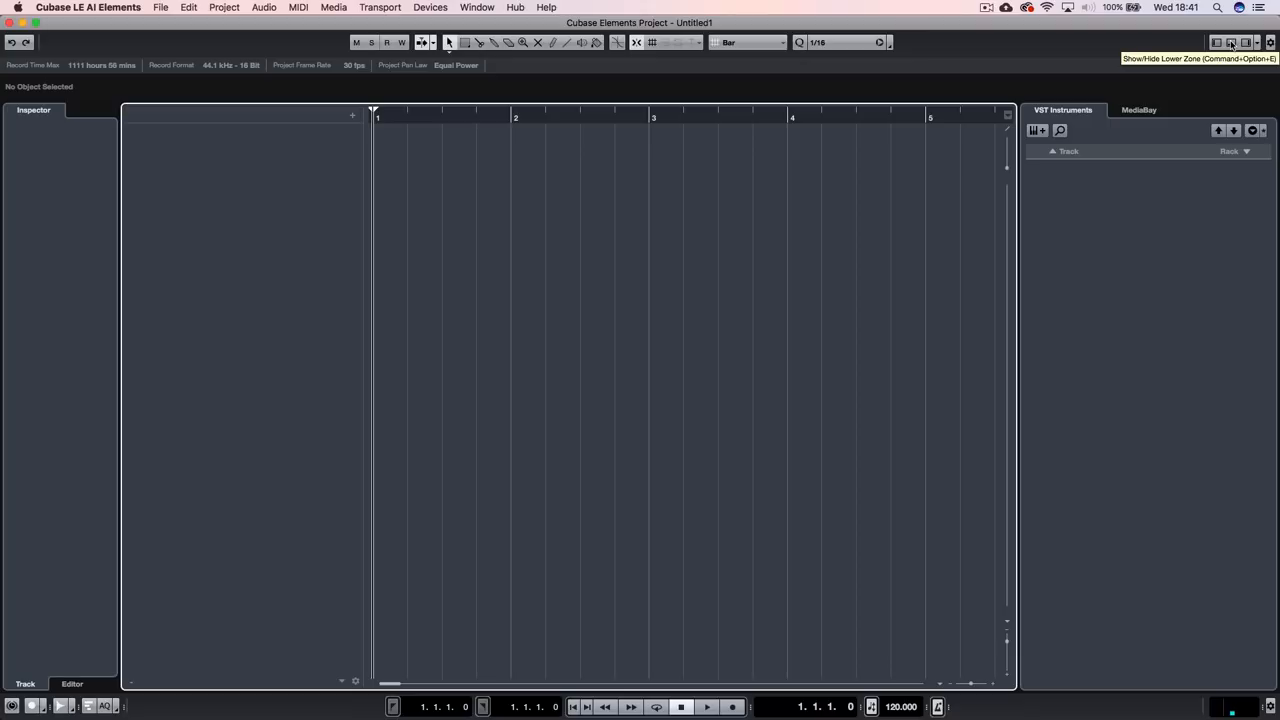
# Show the MixConsole in the Lower Zone and nudge the Audio 01 fader up.
pyautogui.click(1232, 42)
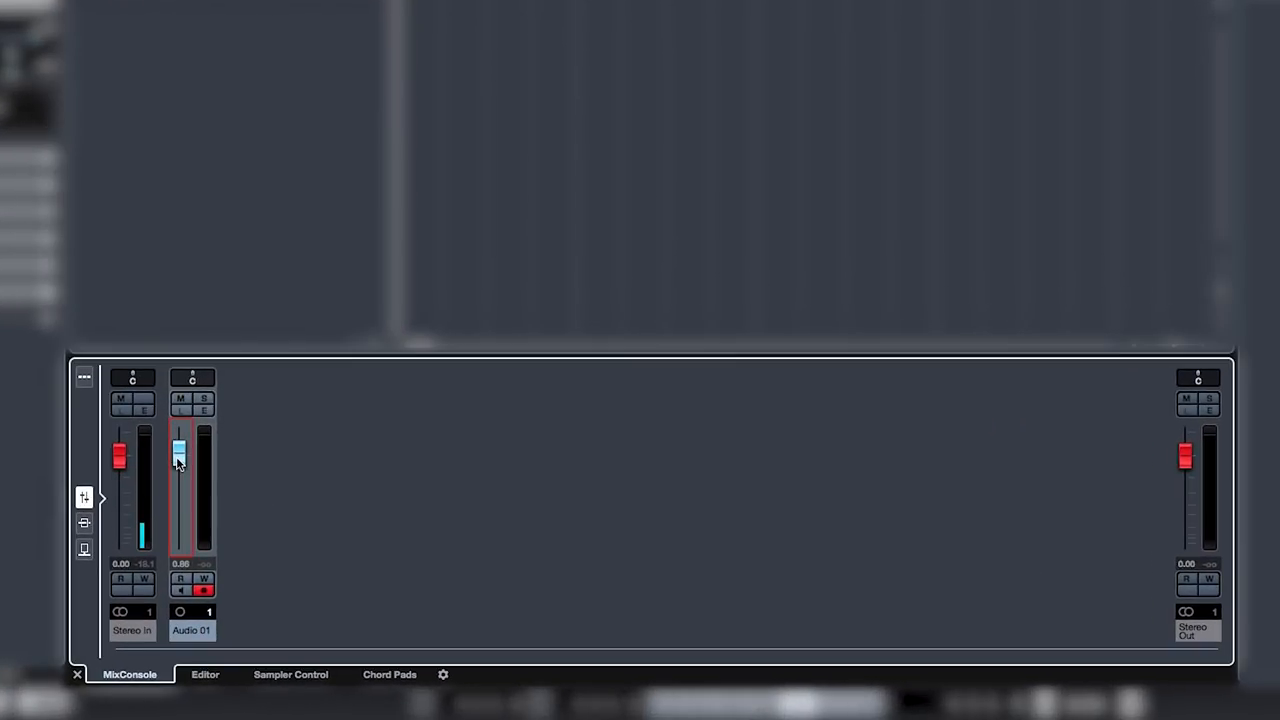
pyautogui.moveTo(180, 448); pyautogui.dragTo(180, 444)
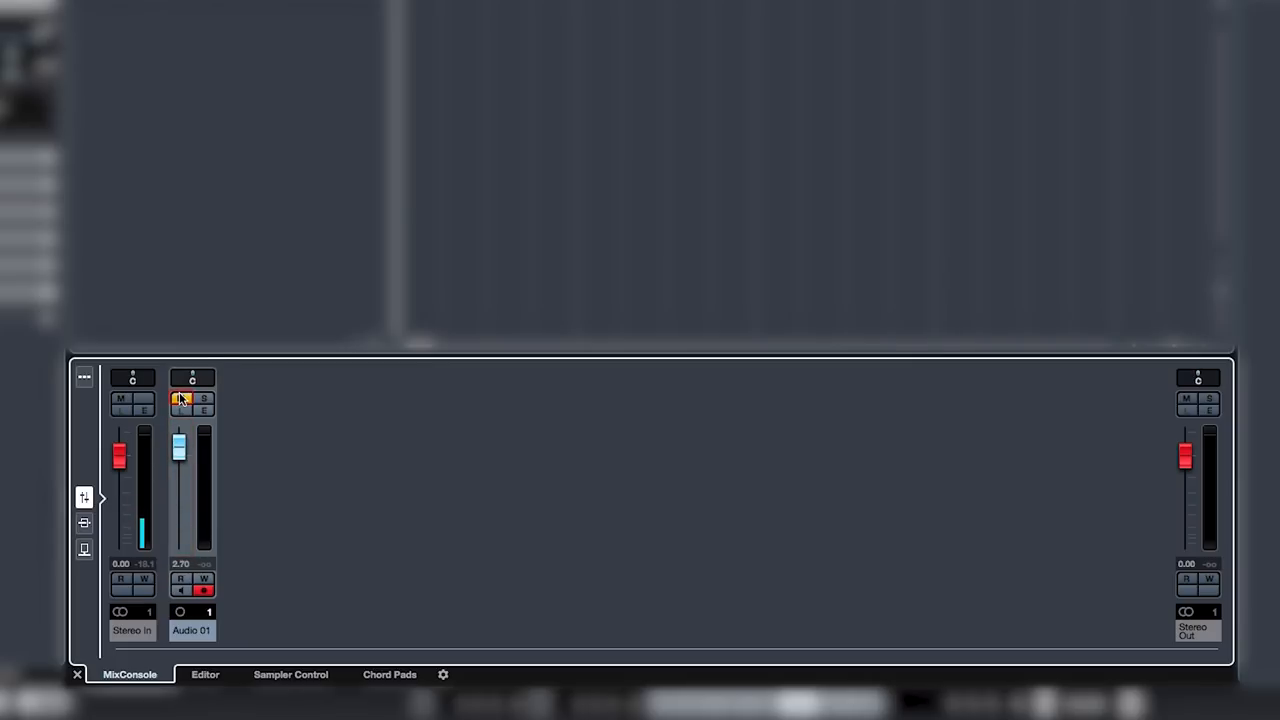
pyautogui.click(180, 400)
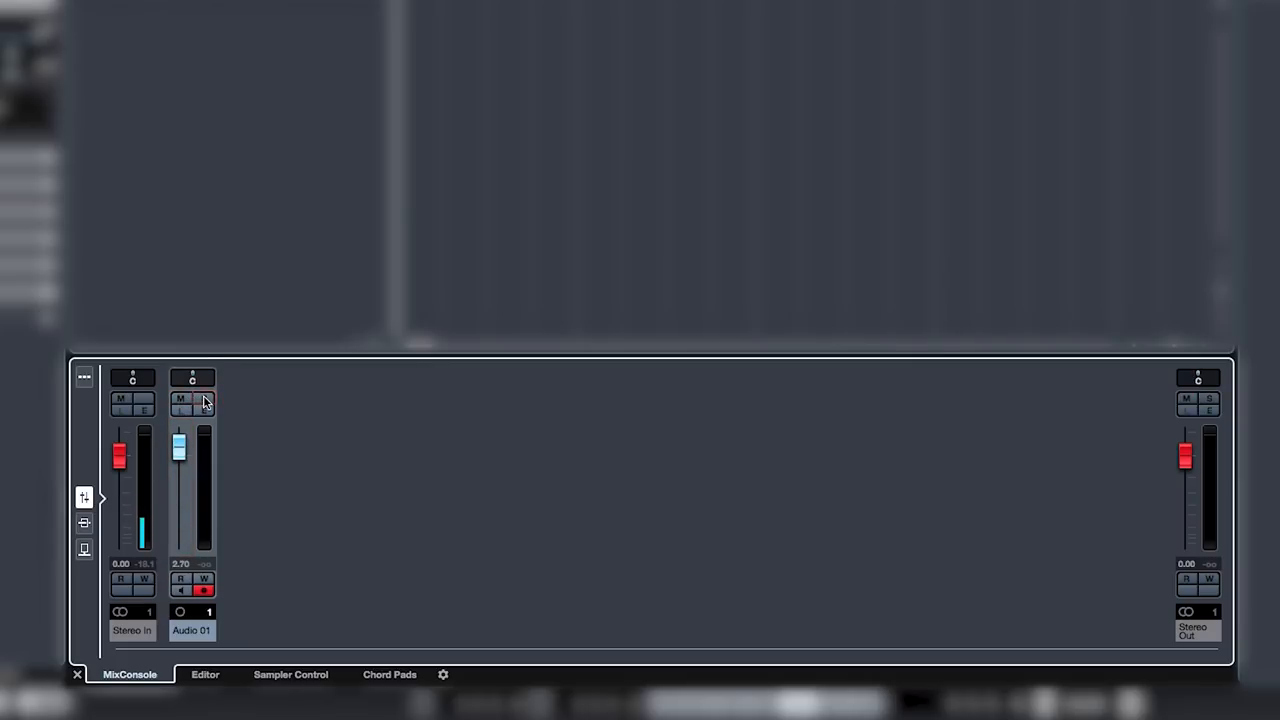
pyautogui.moveTo(180, 444); pyautogui.dragTo(184, 462)
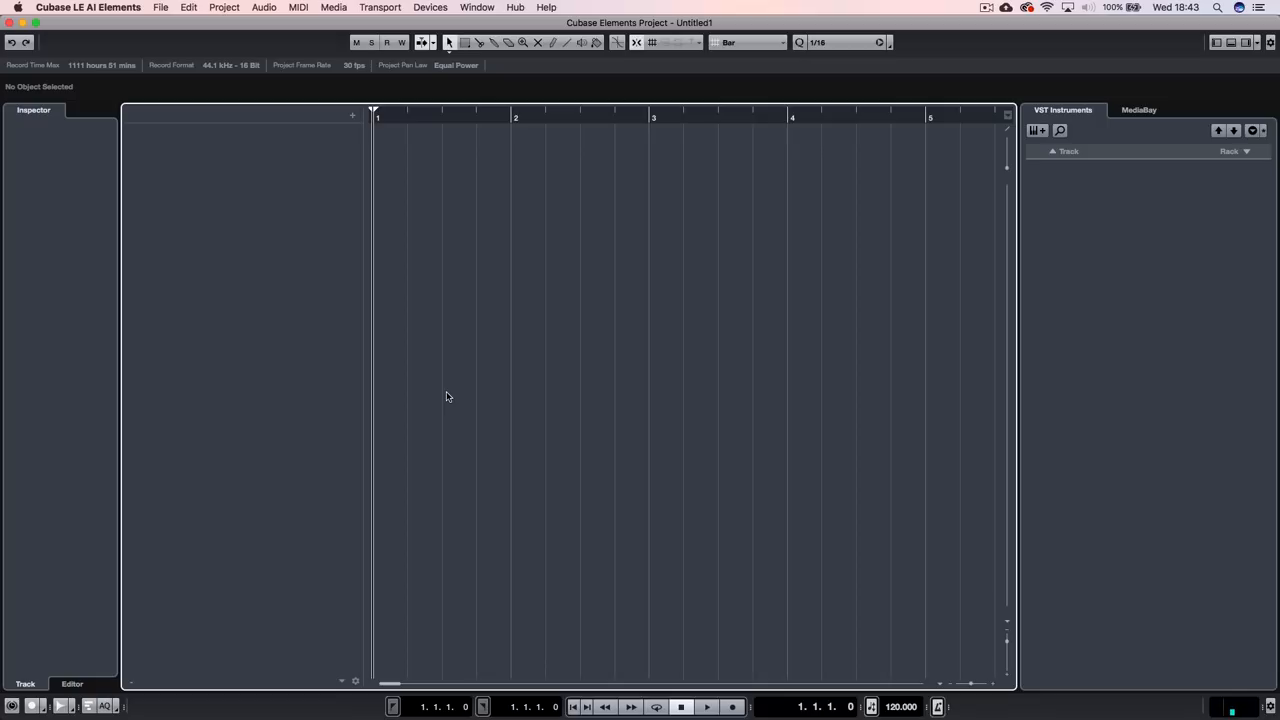
# Start adding an audio track and set its configuration to Stereo.
pyautogui.click(352, 114)
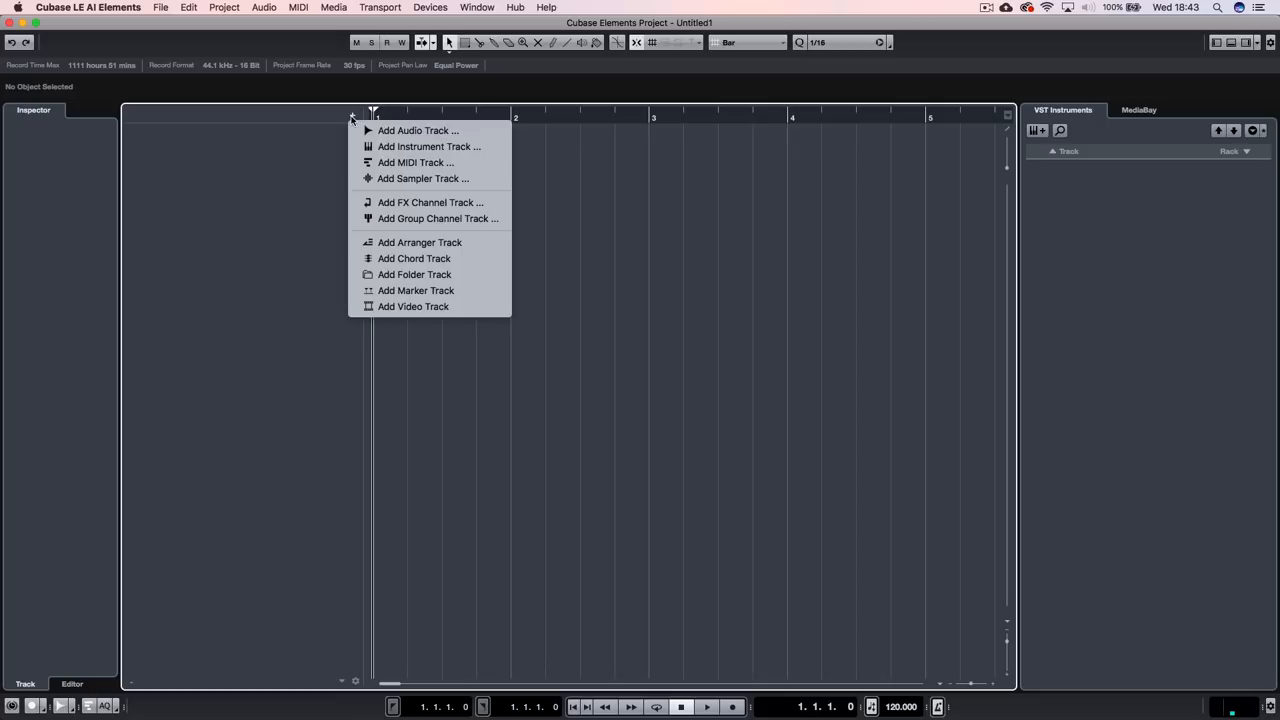
pyautogui.click(418, 130)
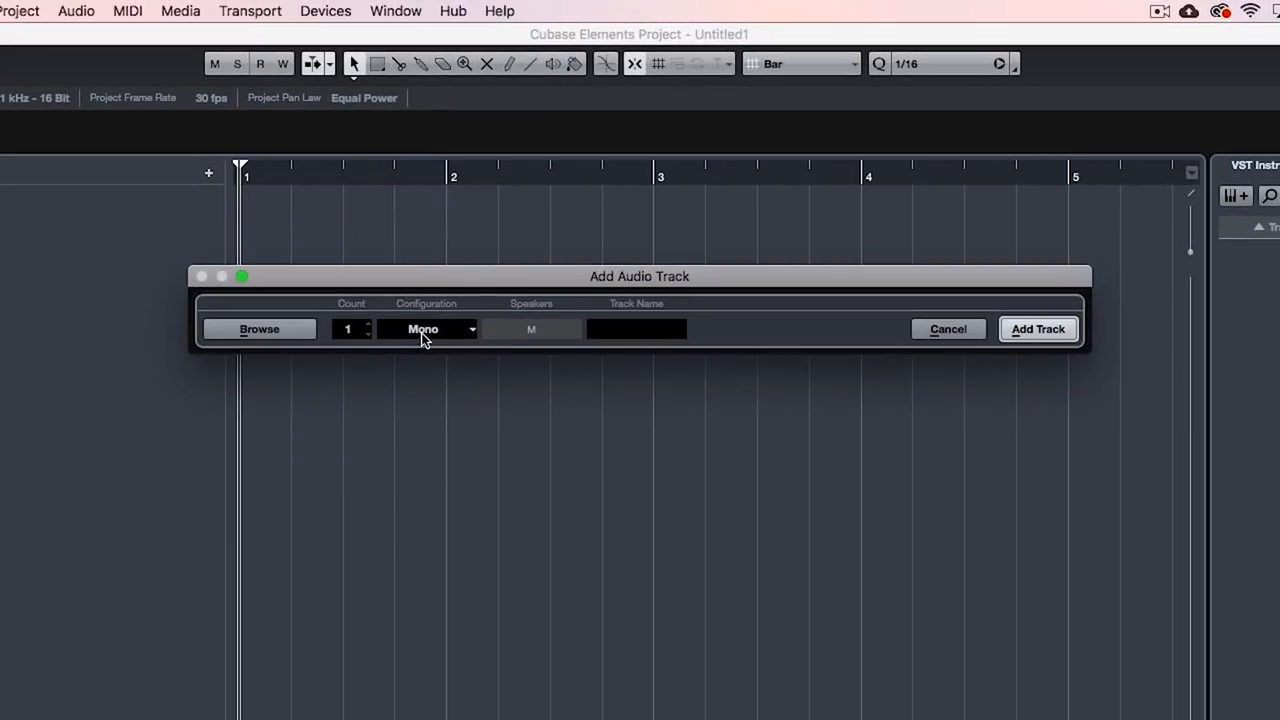
pyautogui.click(424, 328)
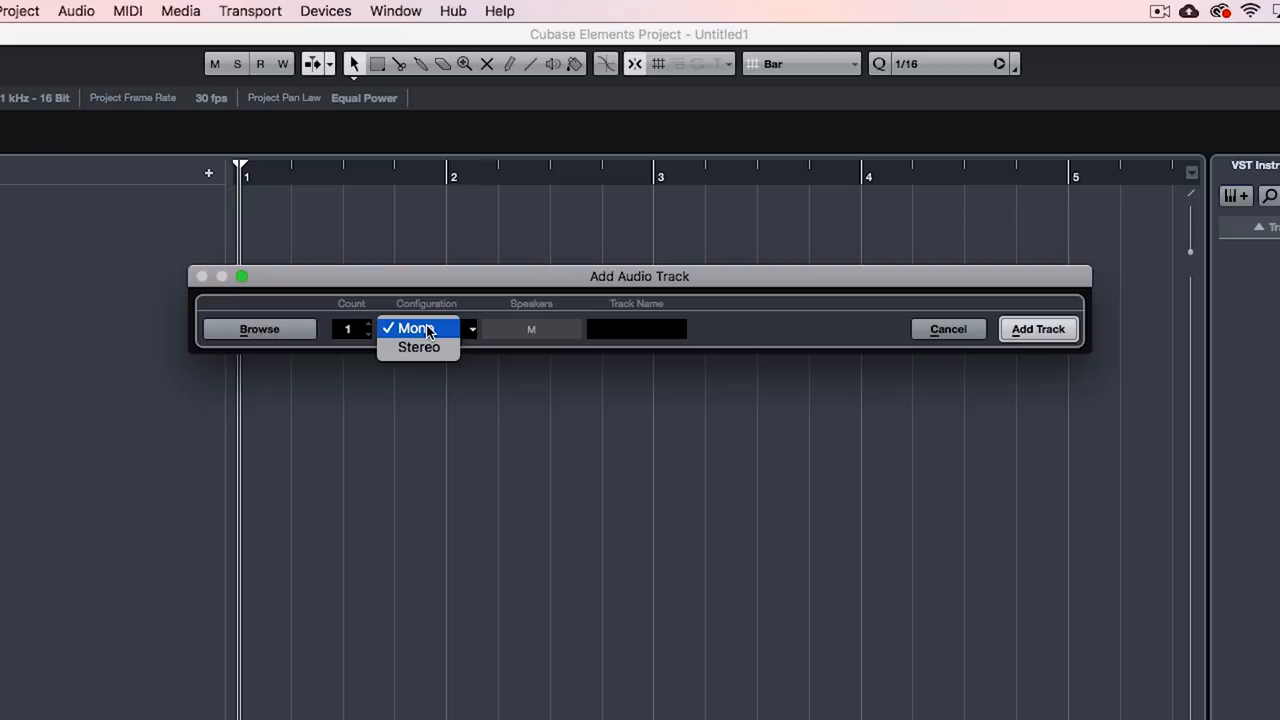
pyautogui.click(412, 328)
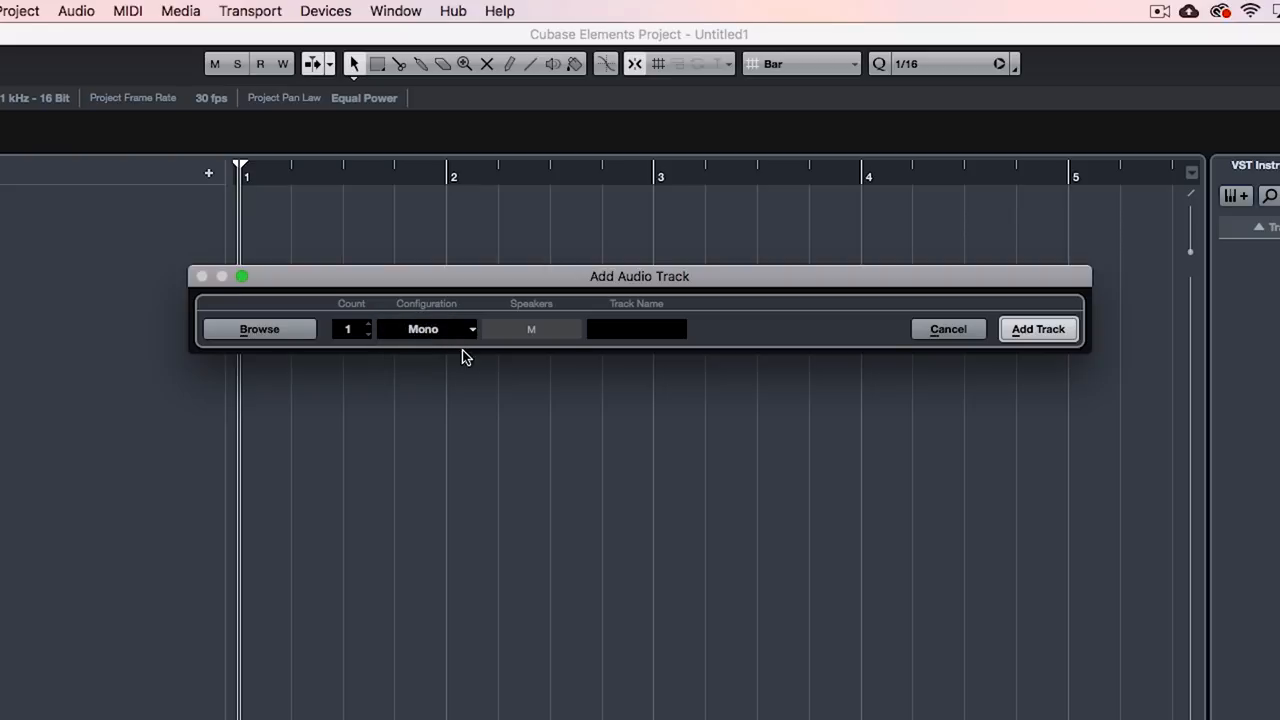
pyautogui.click(428, 328)
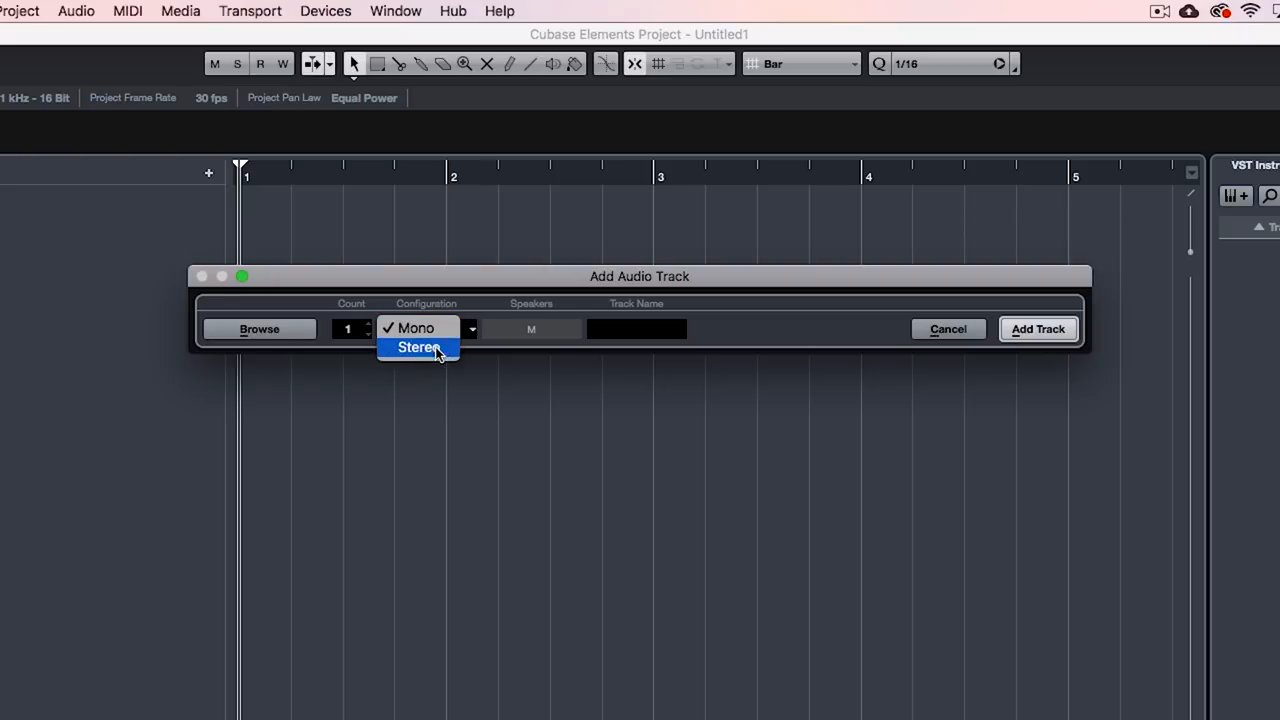
pyautogui.click(418, 348)
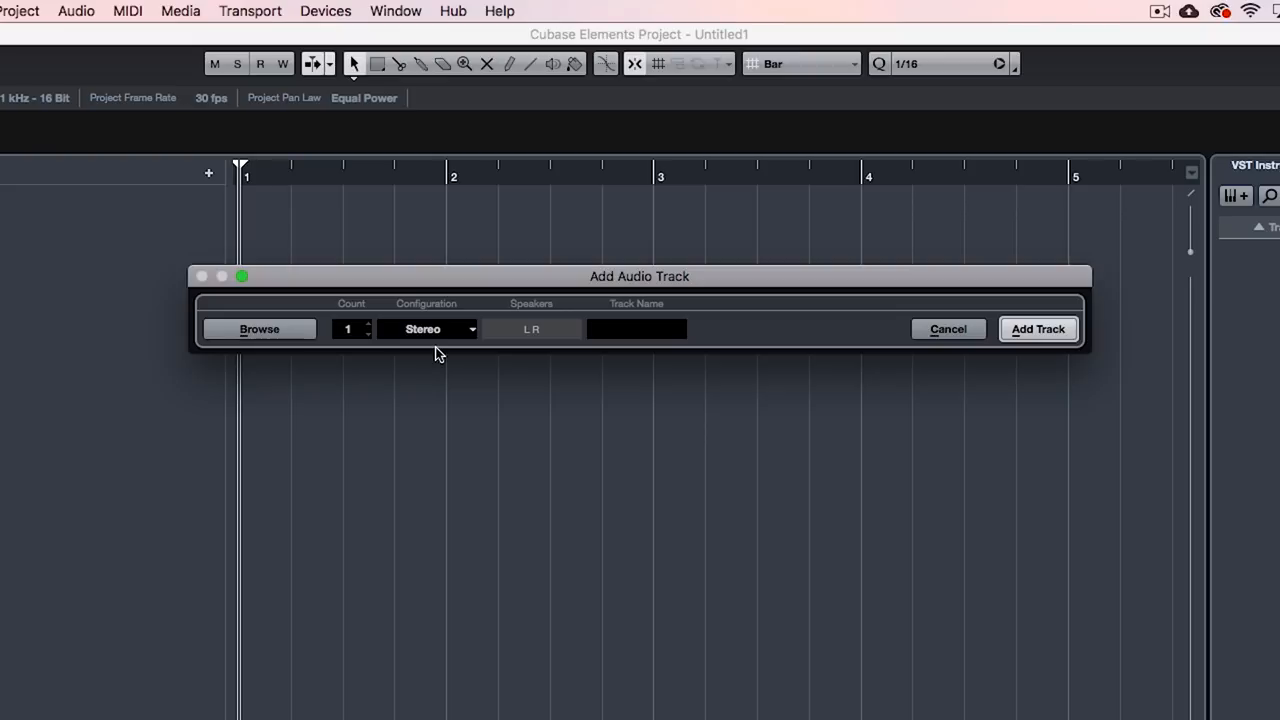
# Switch the configuration back to Mono and add the Audio 01 track.
pyautogui.click(424, 328)
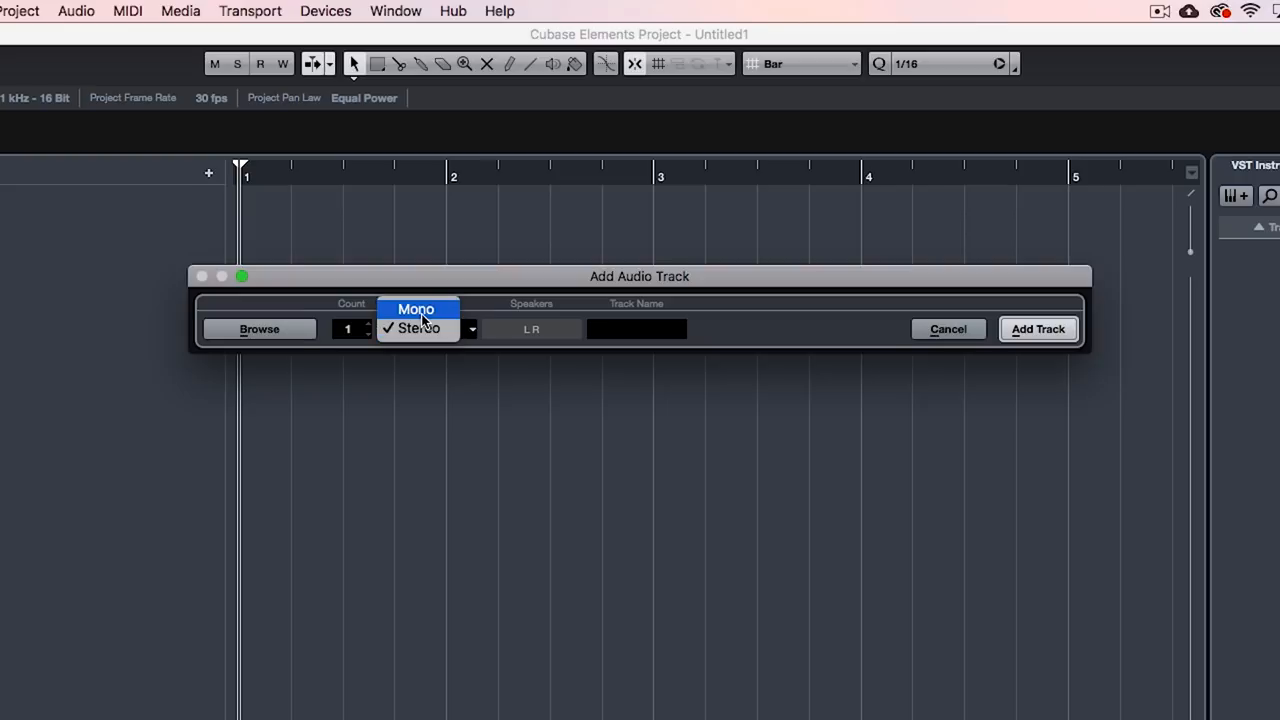
pyautogui.click(416, 308)
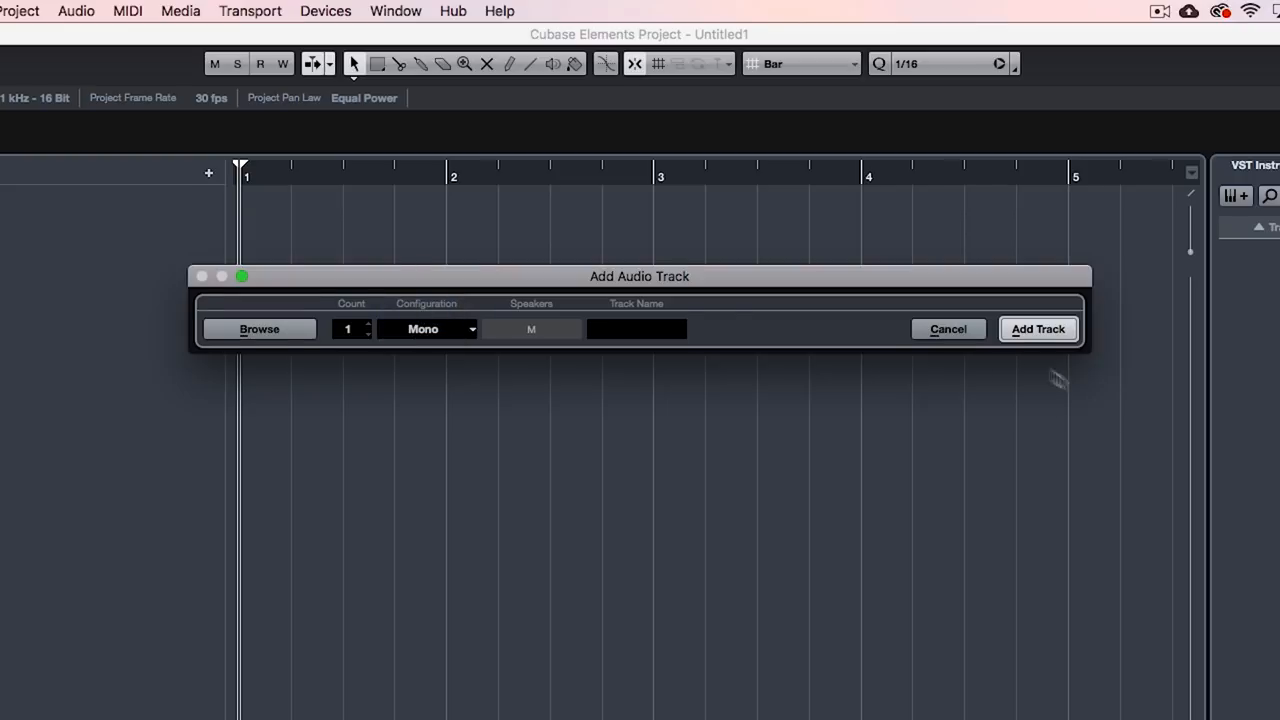
pyautogui.click(1038, 328)
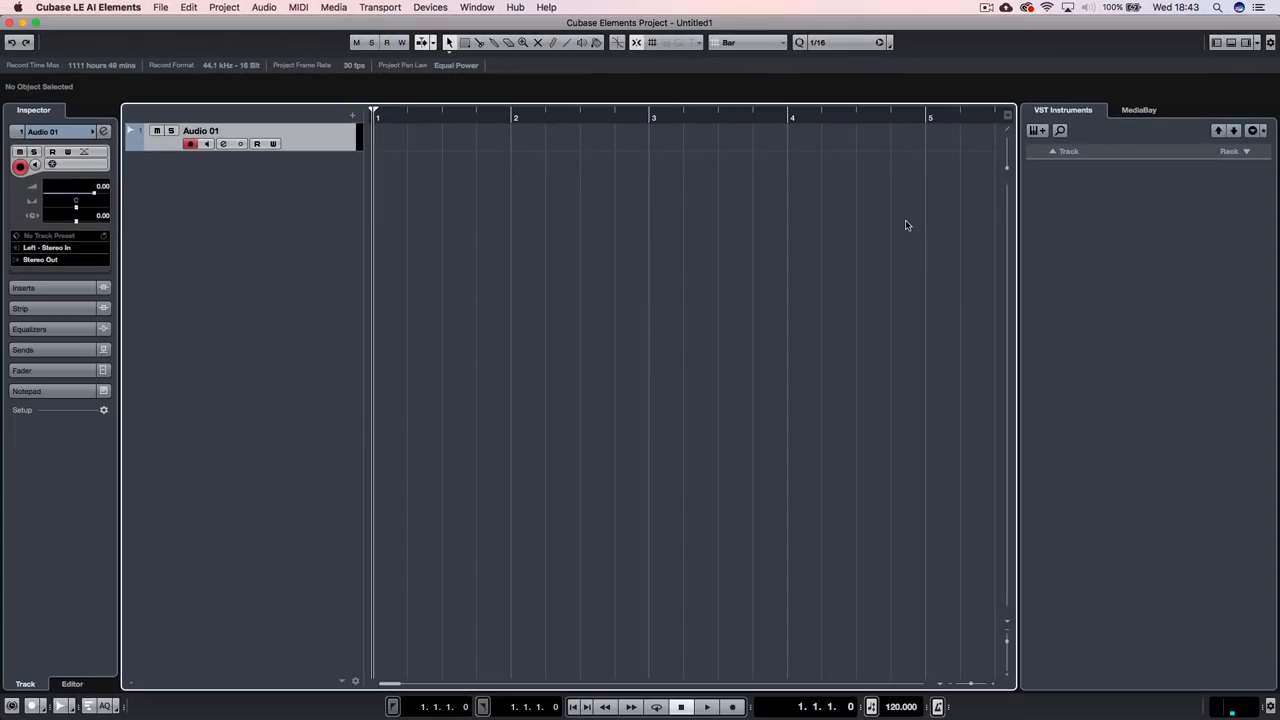
pyautogui.moveTo(224, 270)
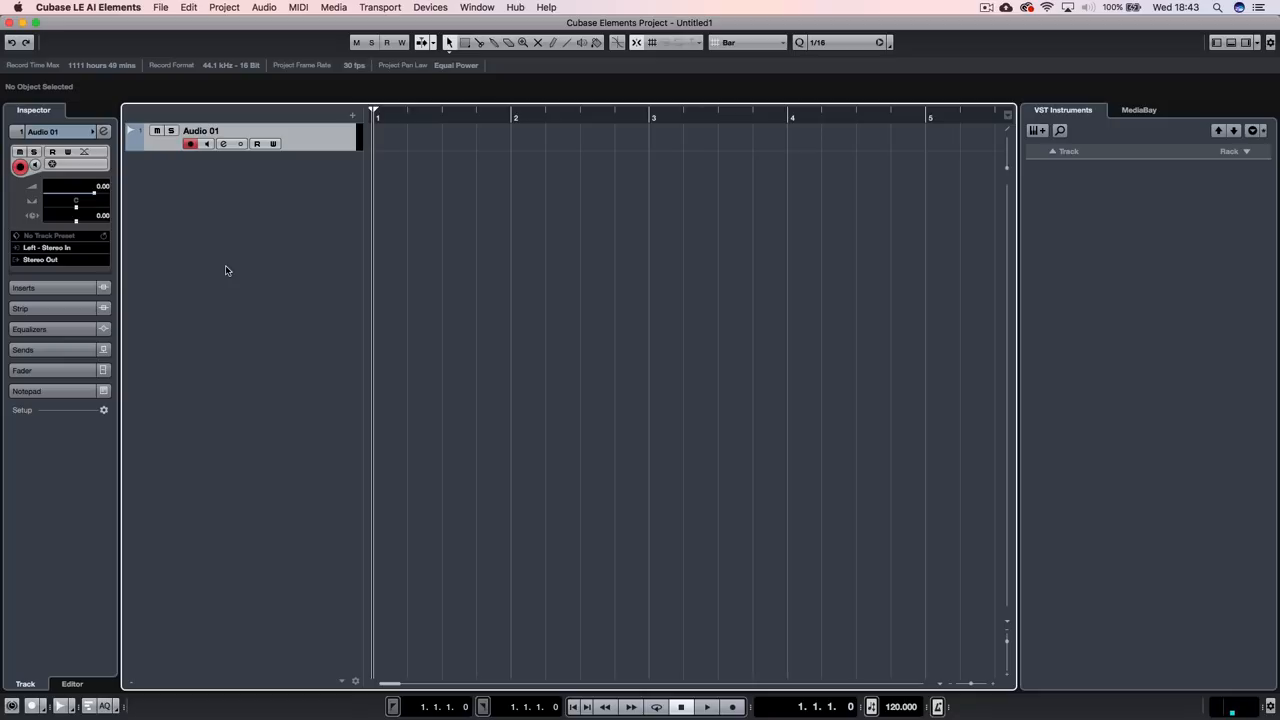
pyautogui.click(430, 8)
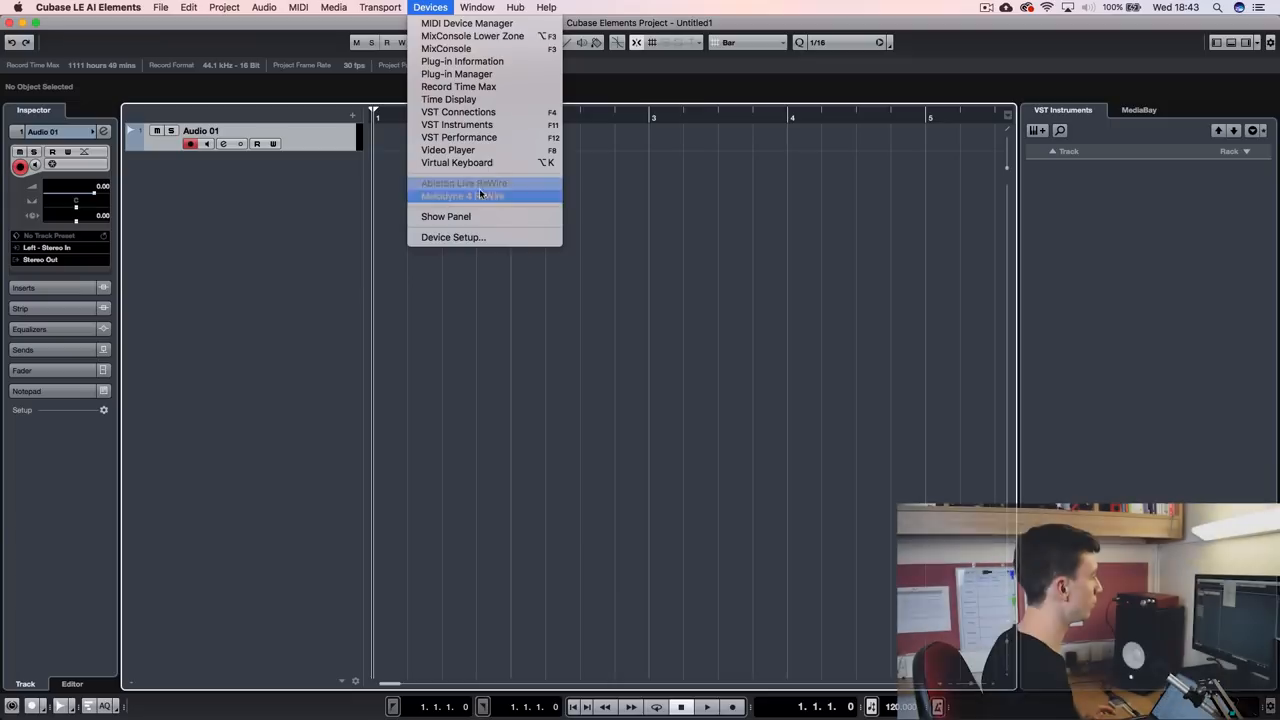
pyautogui.click(452, 236)
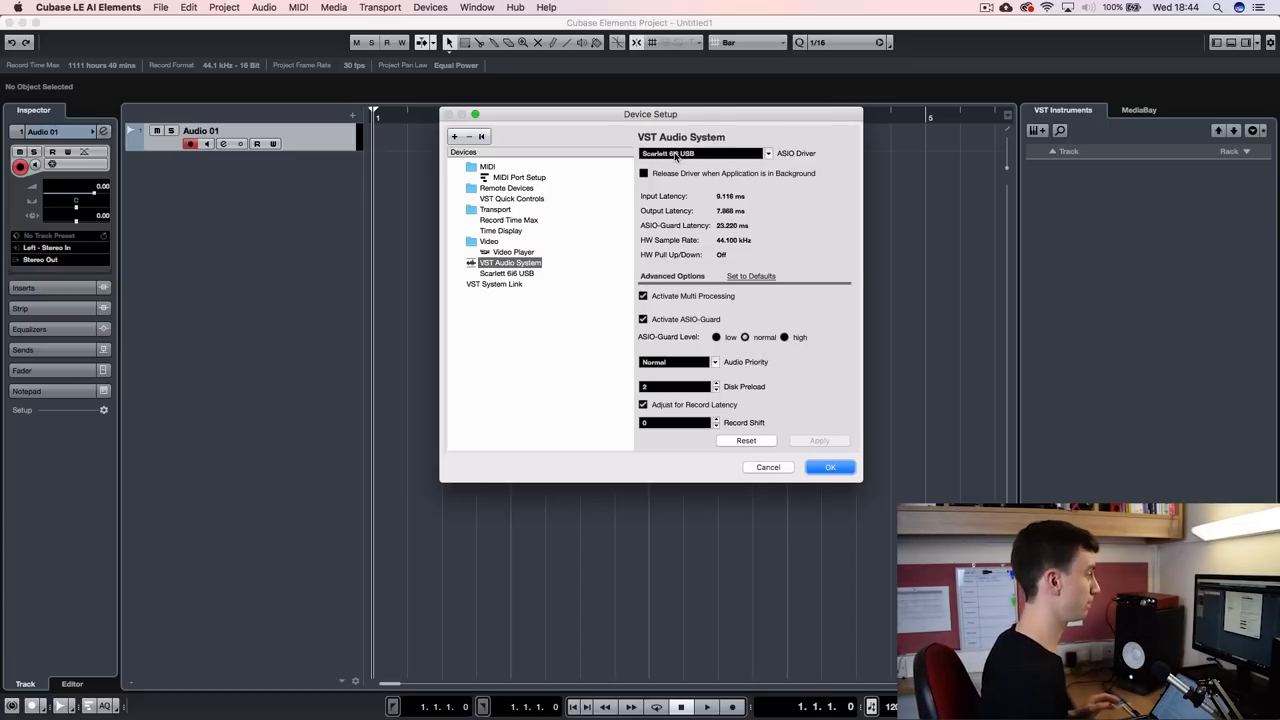
pyautogui.click(830, 468)
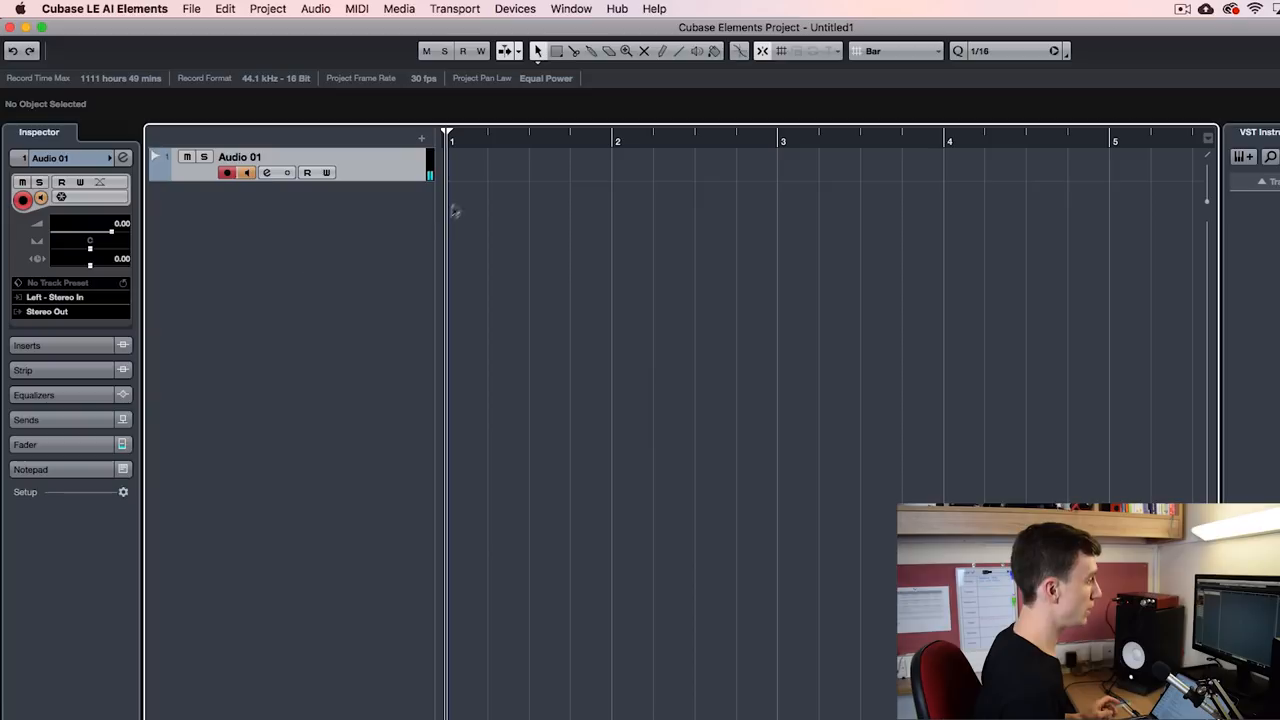
pyautogui.moveTo(428, 162)
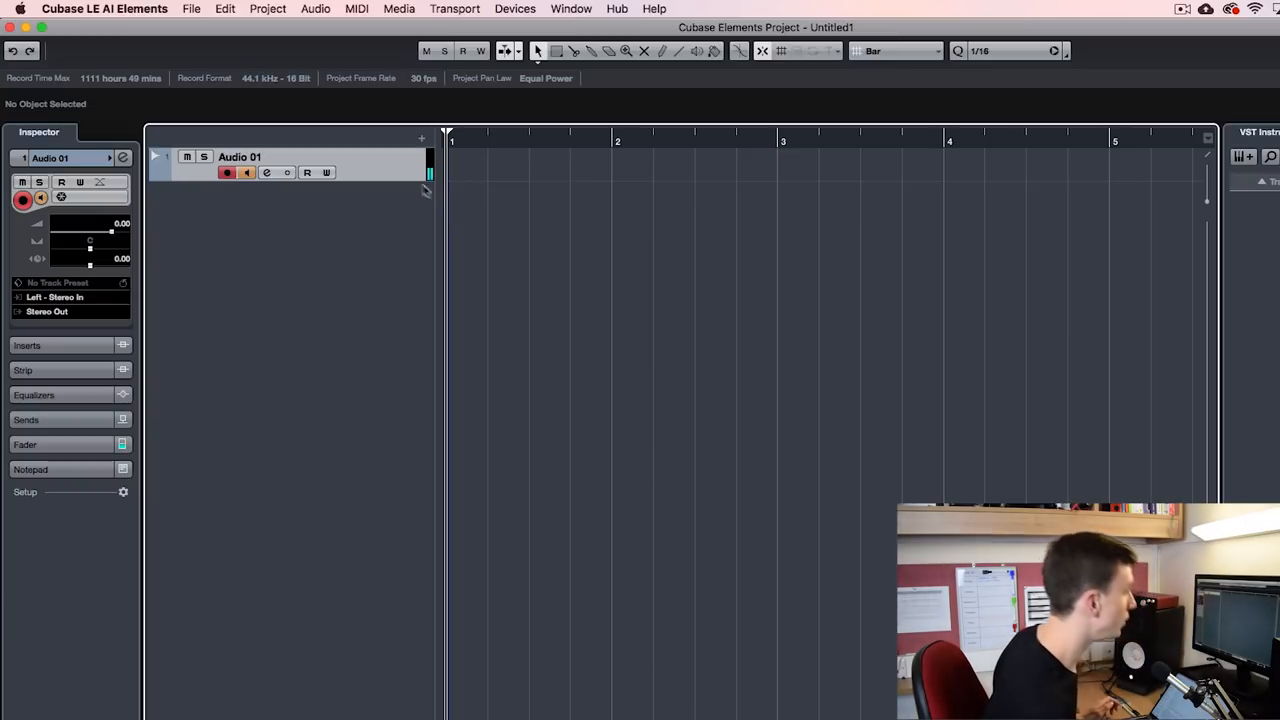
pyautogui.moveTo(428, 164)
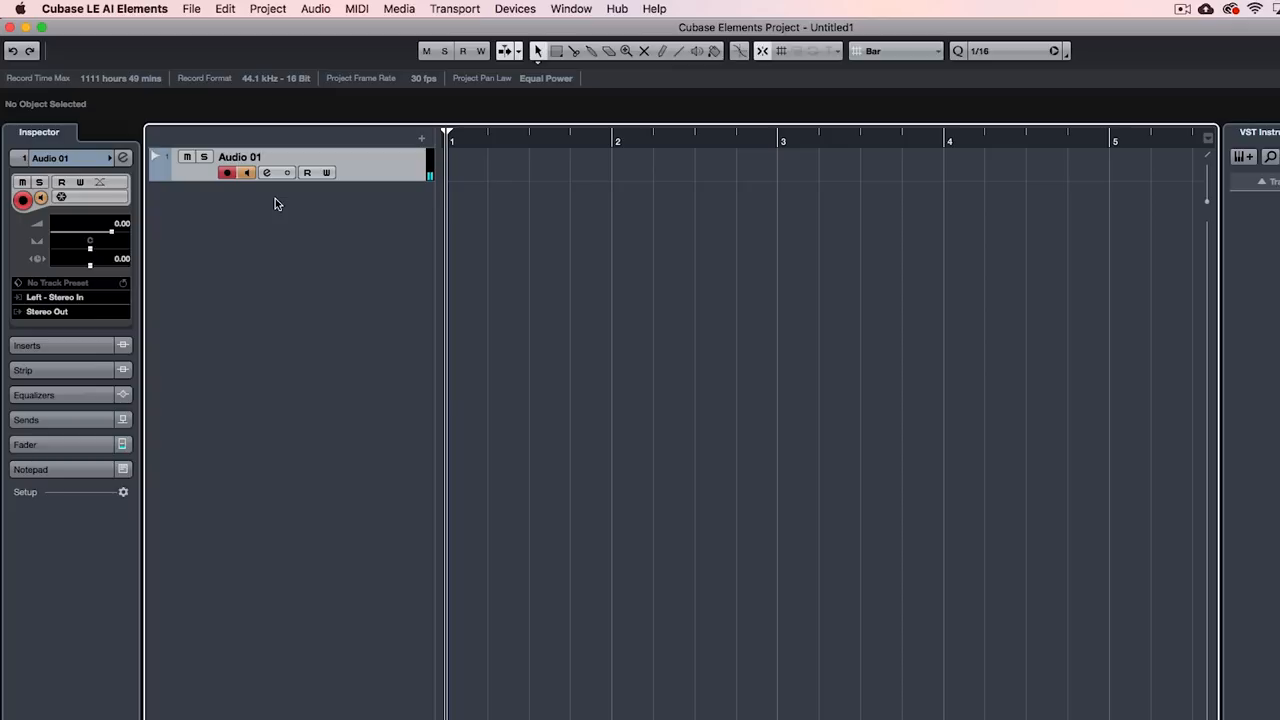
pyautogui.moveTo(436, 150)
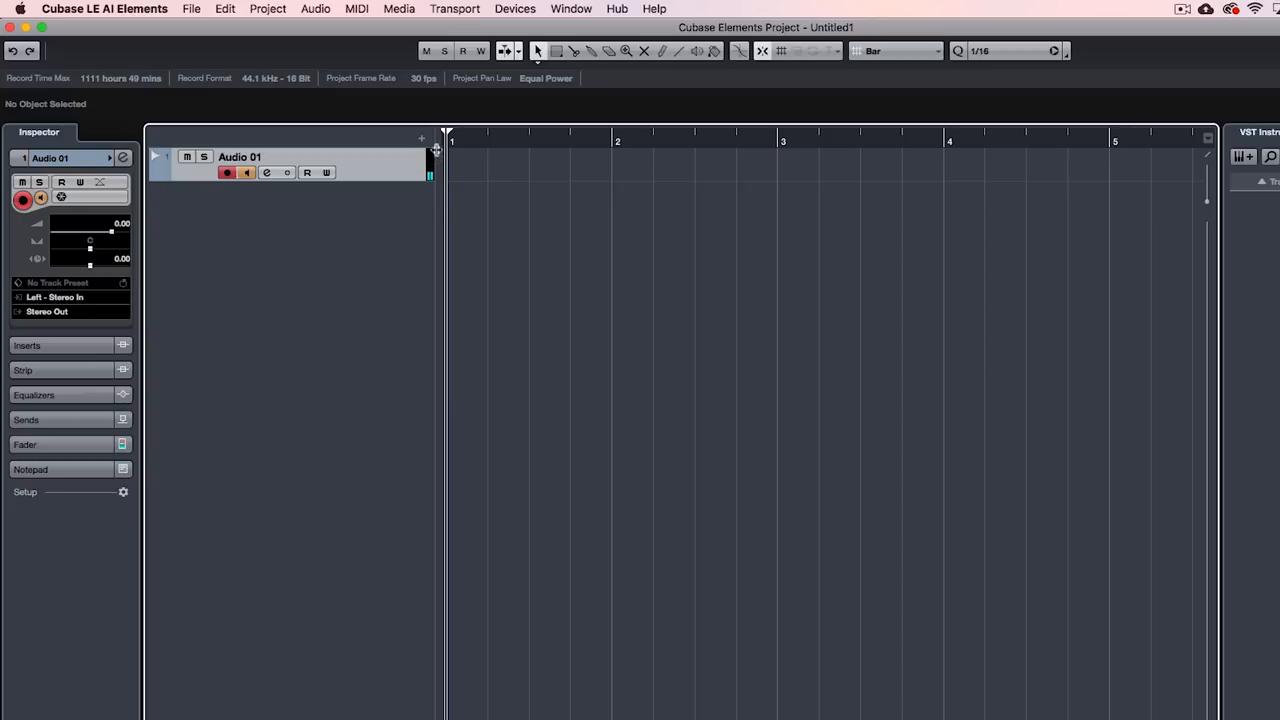
pyautogui.moveTo(428, 160)
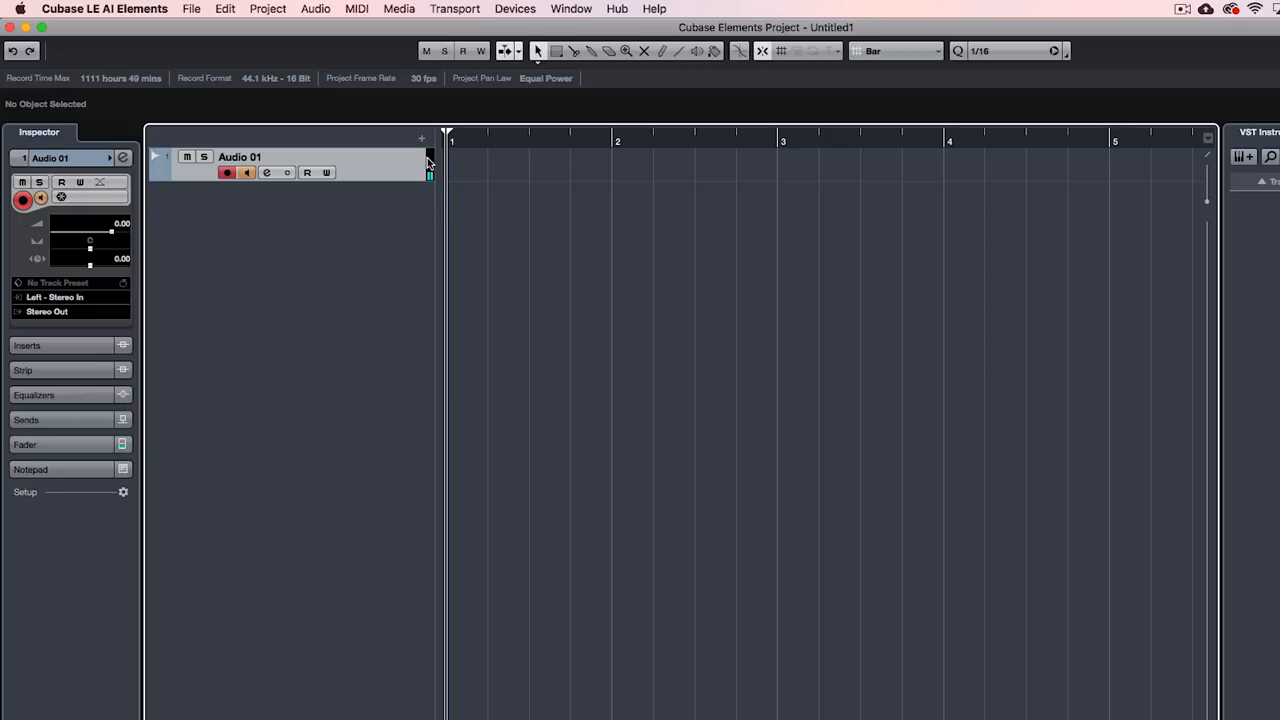
pyautogui.moveTo(564, 436)
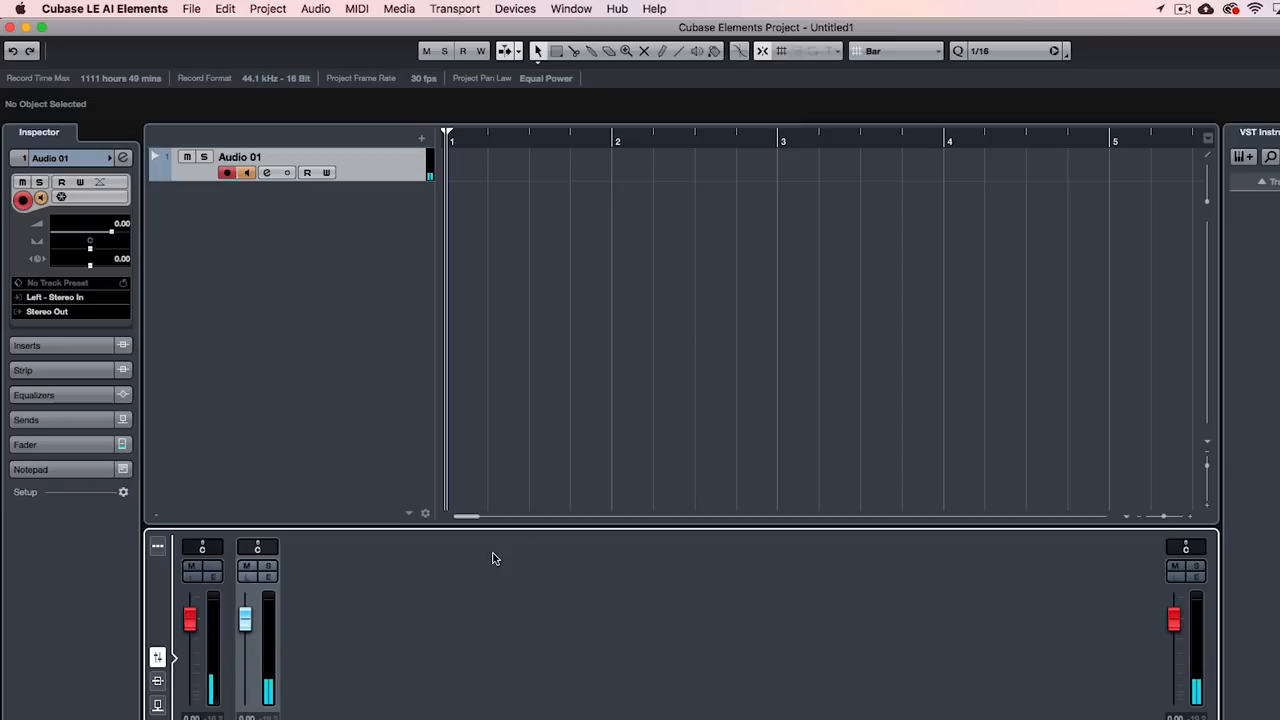
pyautogui.moveTo(292, 648)
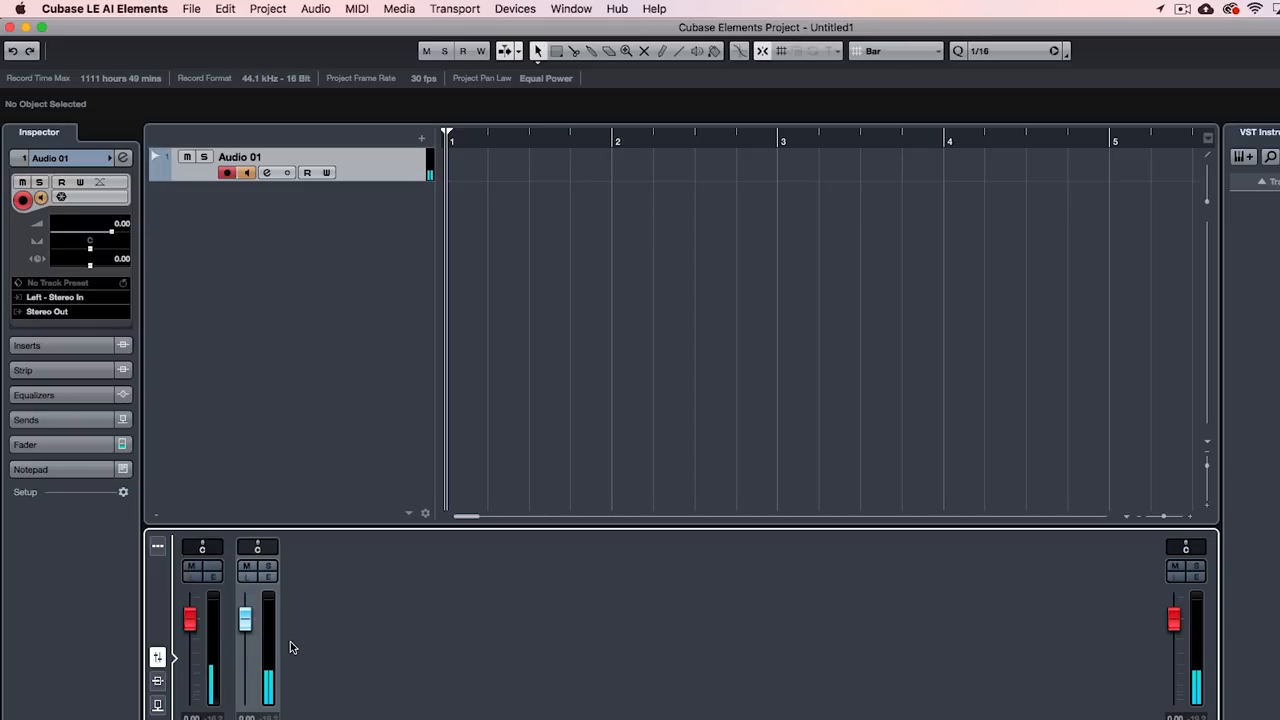
pyautogui.moveTo(278, 630)
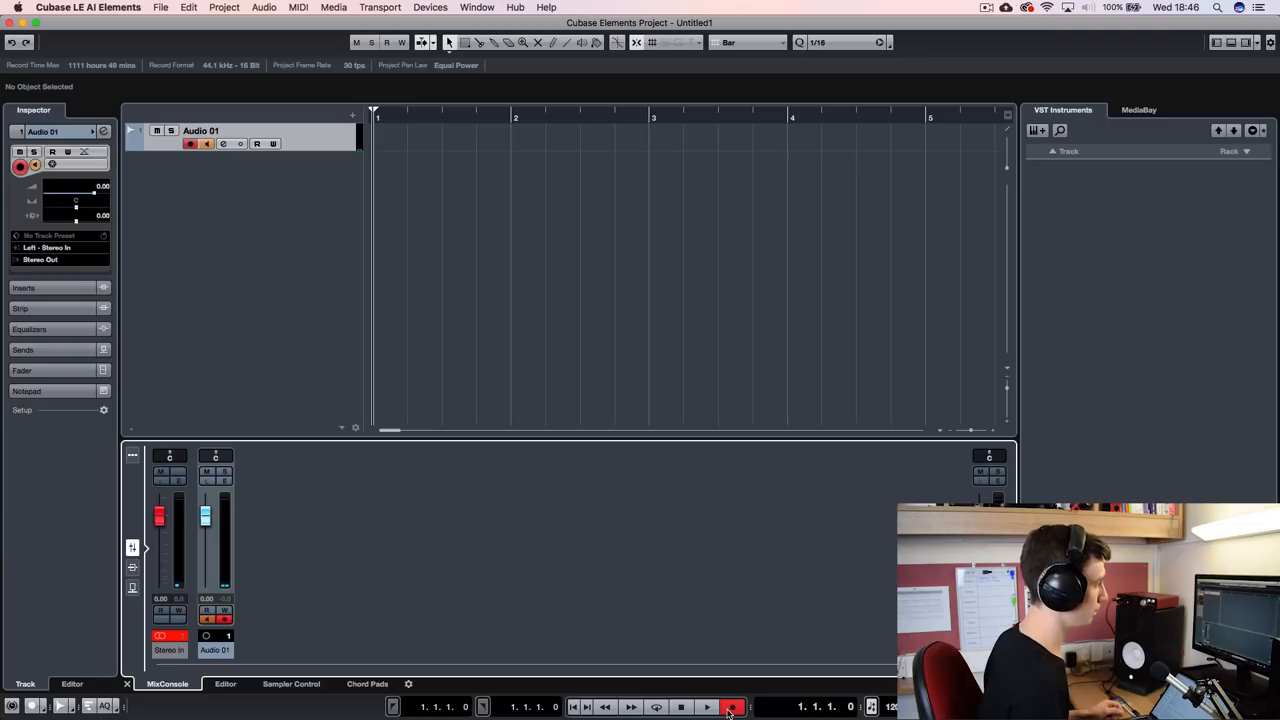
pyautogui.click(732, 708)
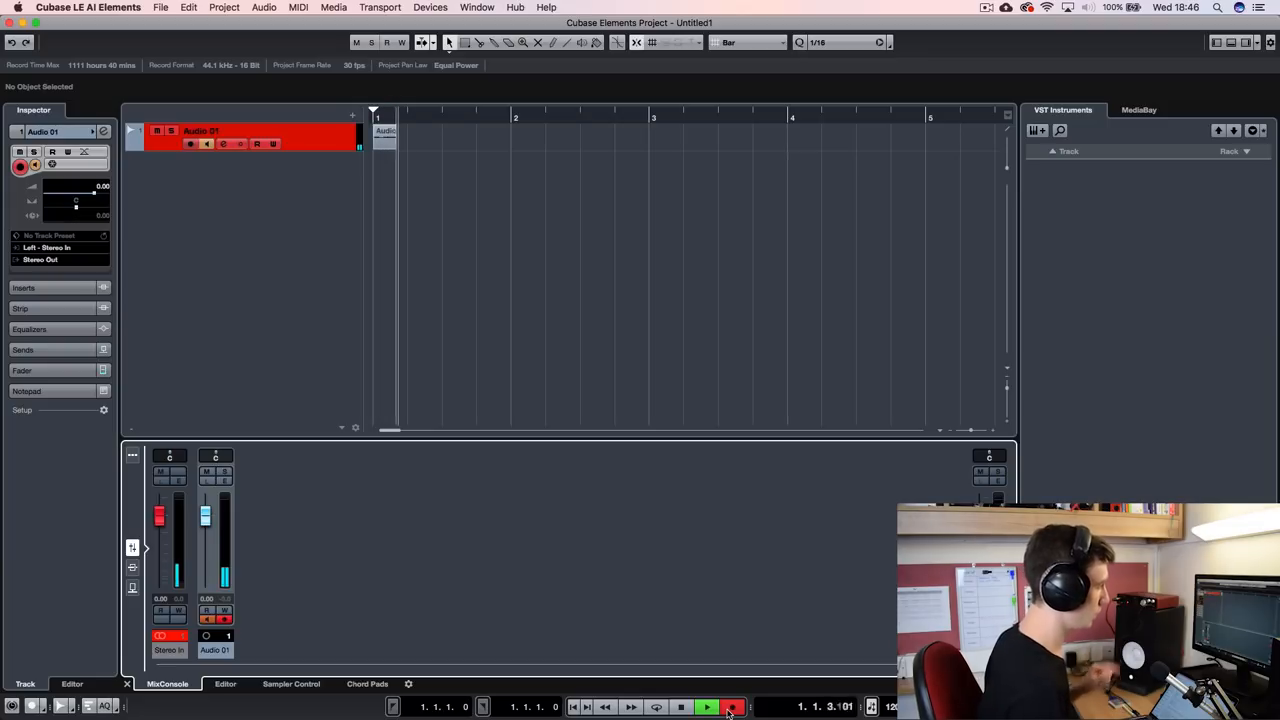
pyautogui.click(732, 708)
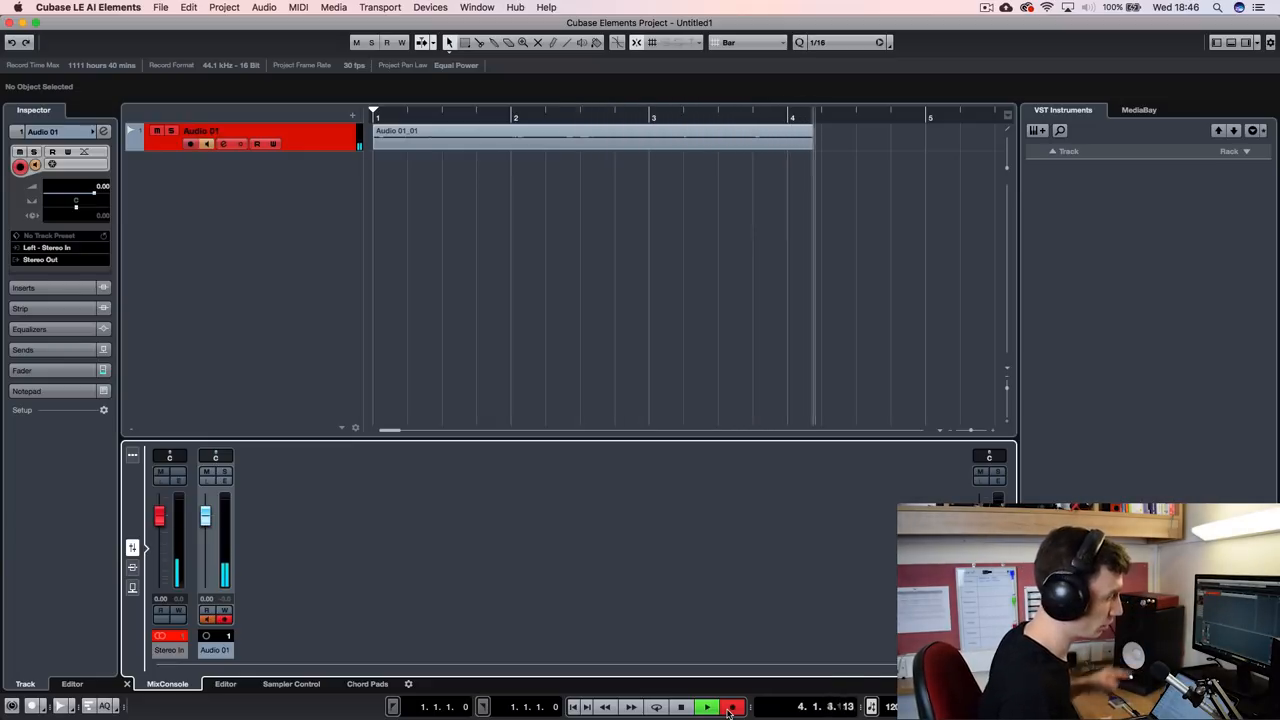
pyautogui.click(708, 708)
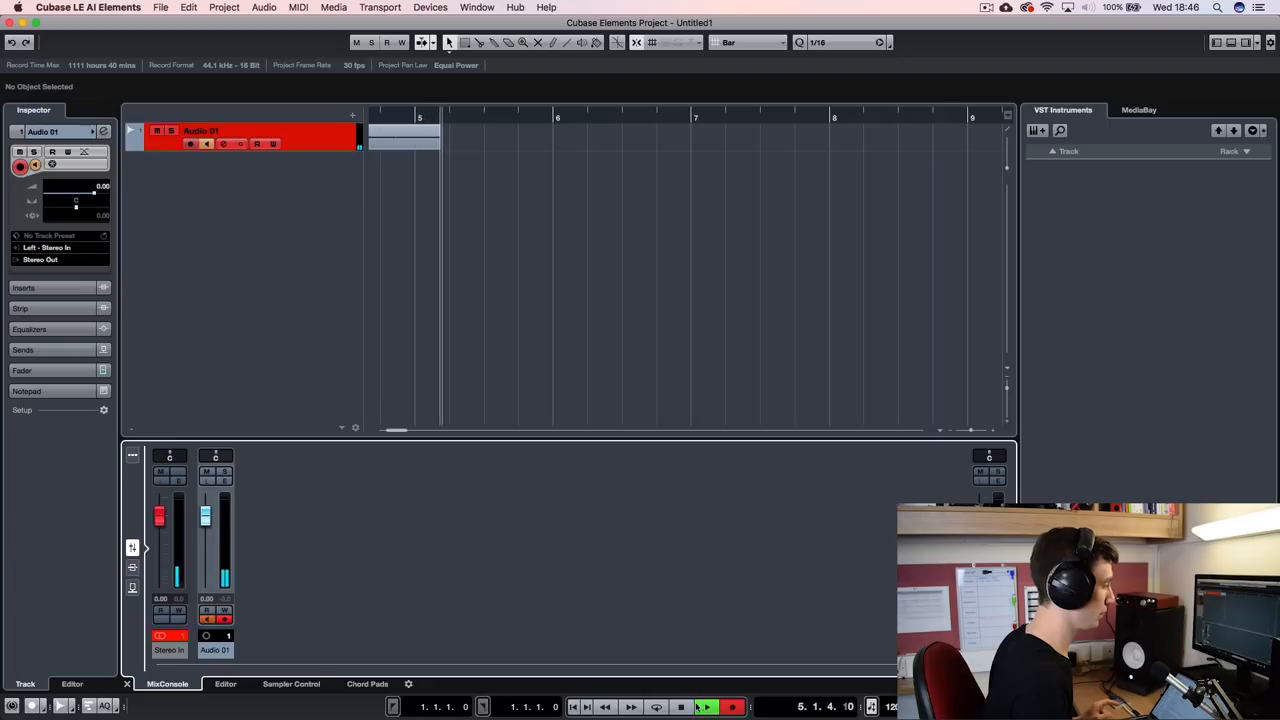
pyautogui.click(680, 708)
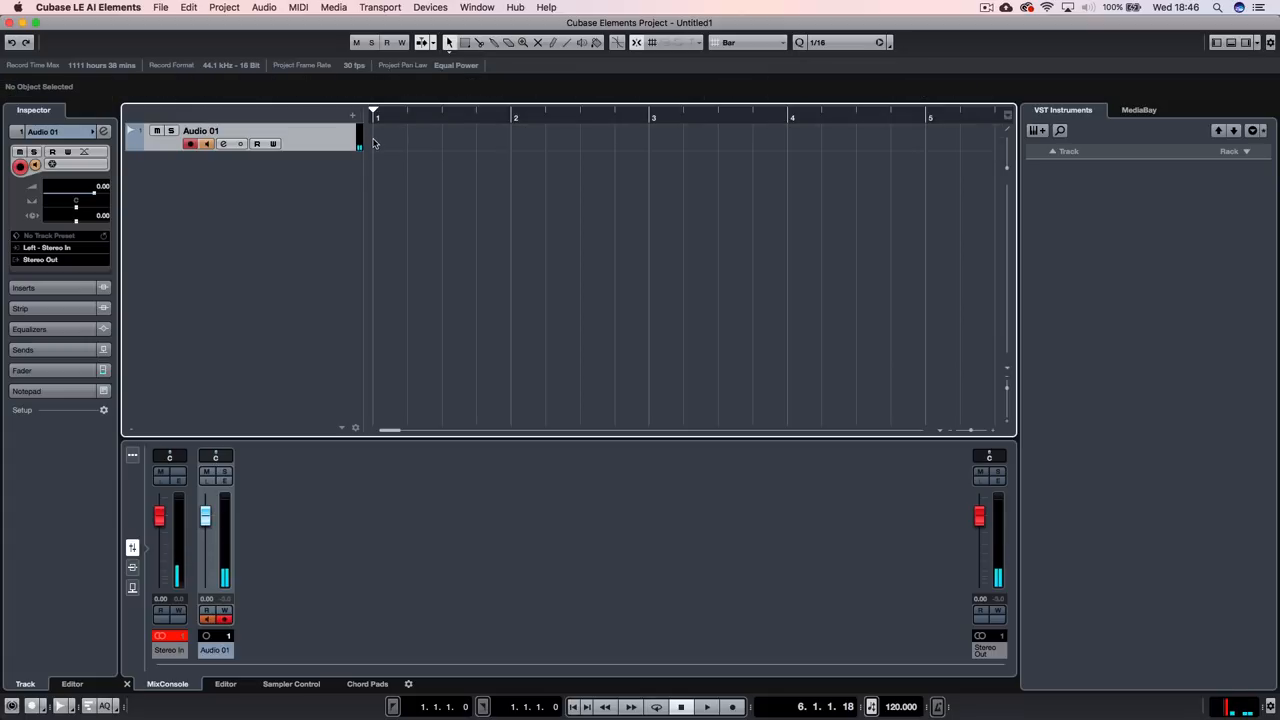
pyautogui.moveTo(694, 272)
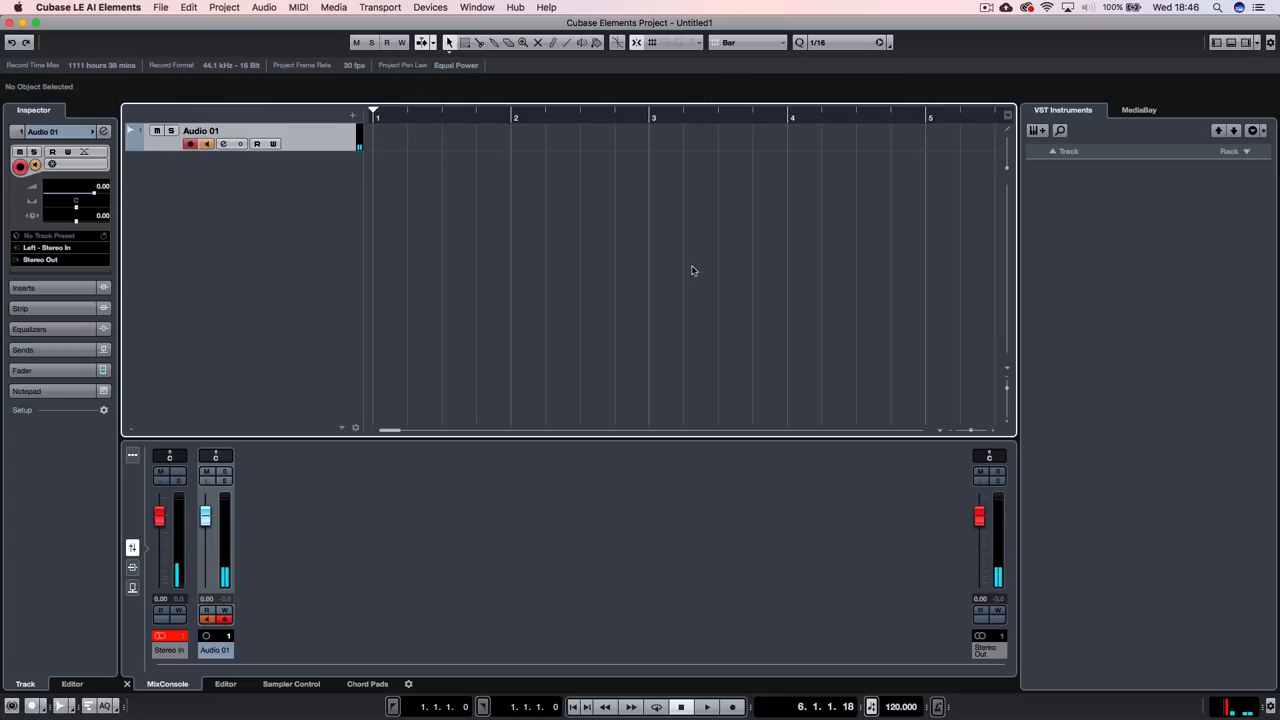
# Record a take onto Audio 01 from the Transport panel, creating event Audio 01_02.
pyautogui.click(708, 708)
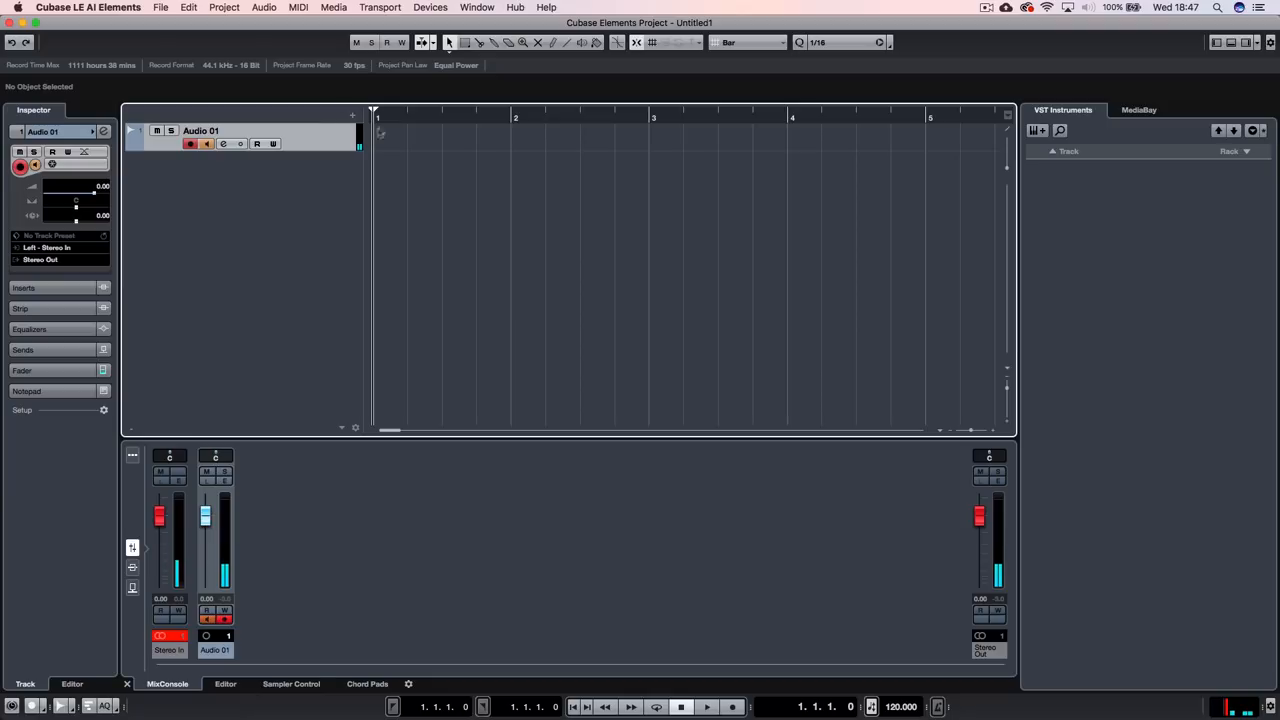
pyautogui.moveTo(384, 180)
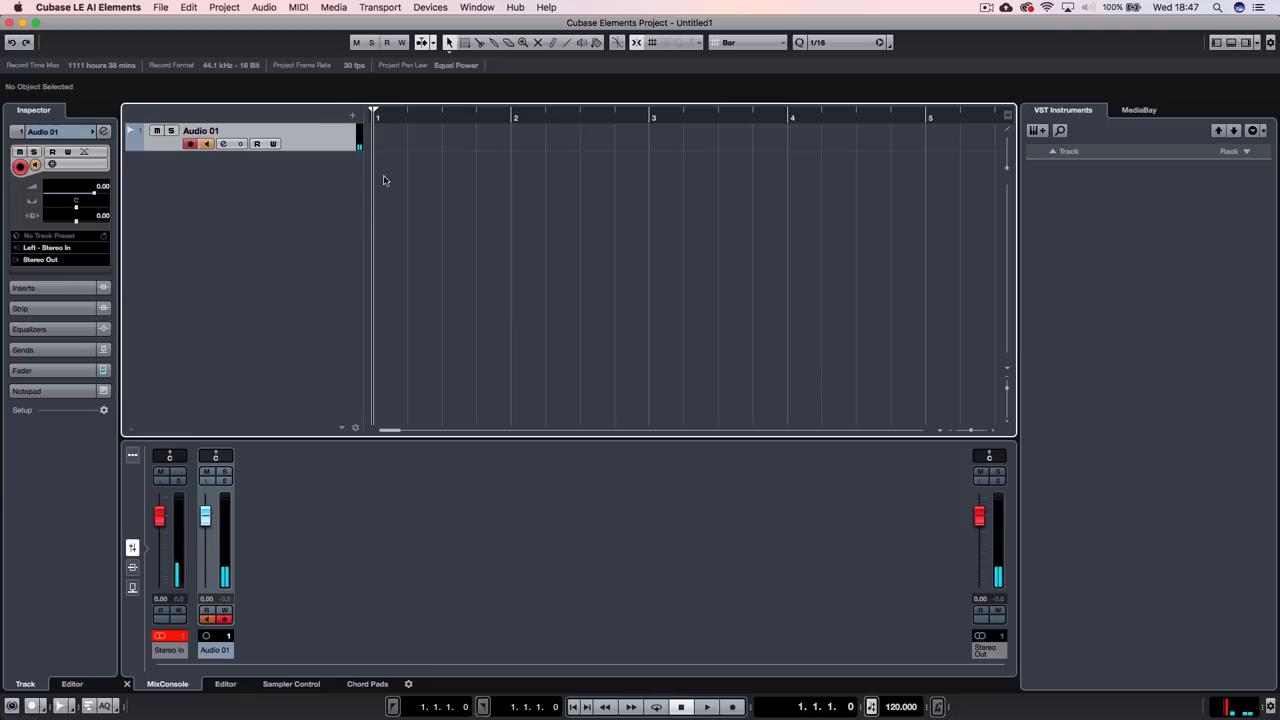
pyautogui.moveTo(732, 708)
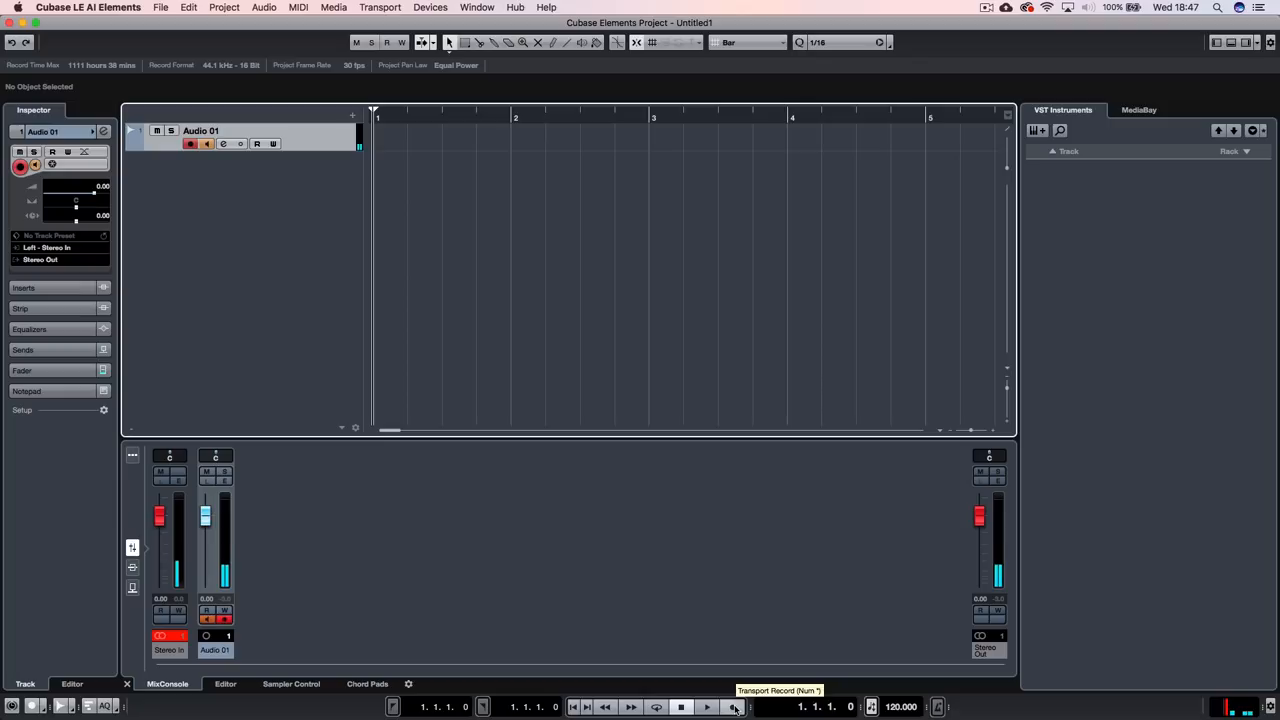
pyautogui.click(732, 708)
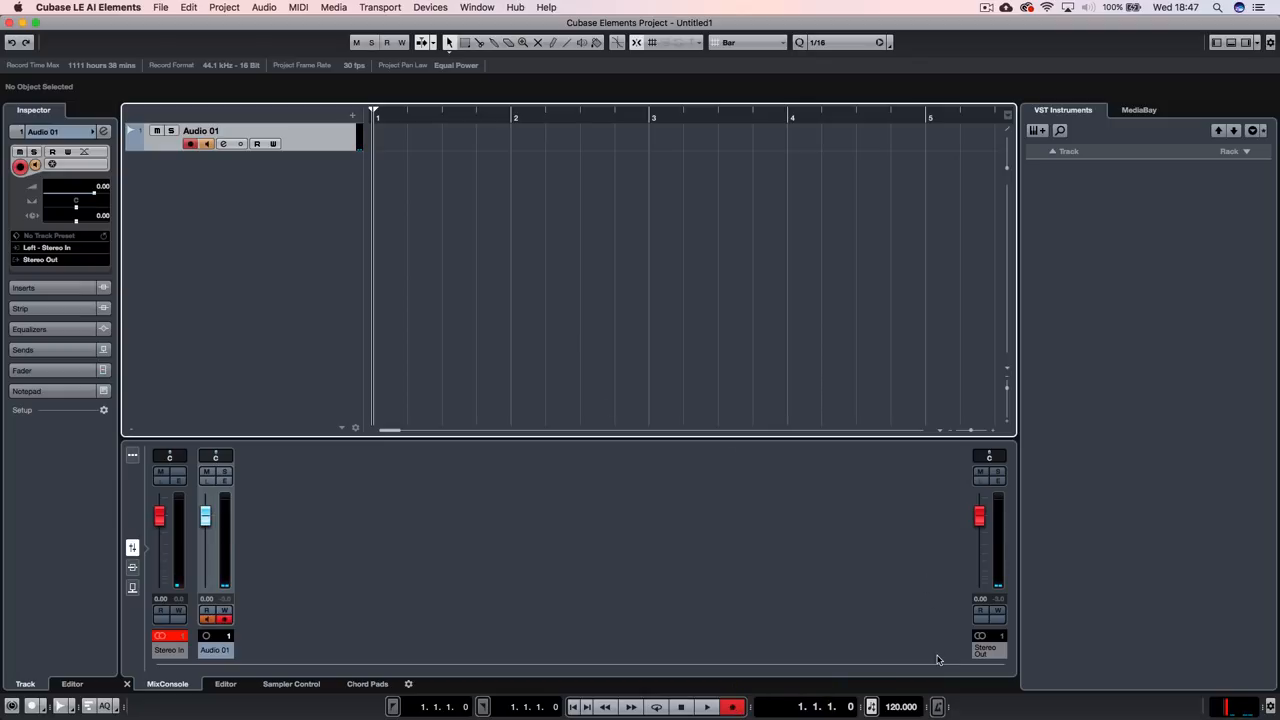
pyautogui.click(708, 708)
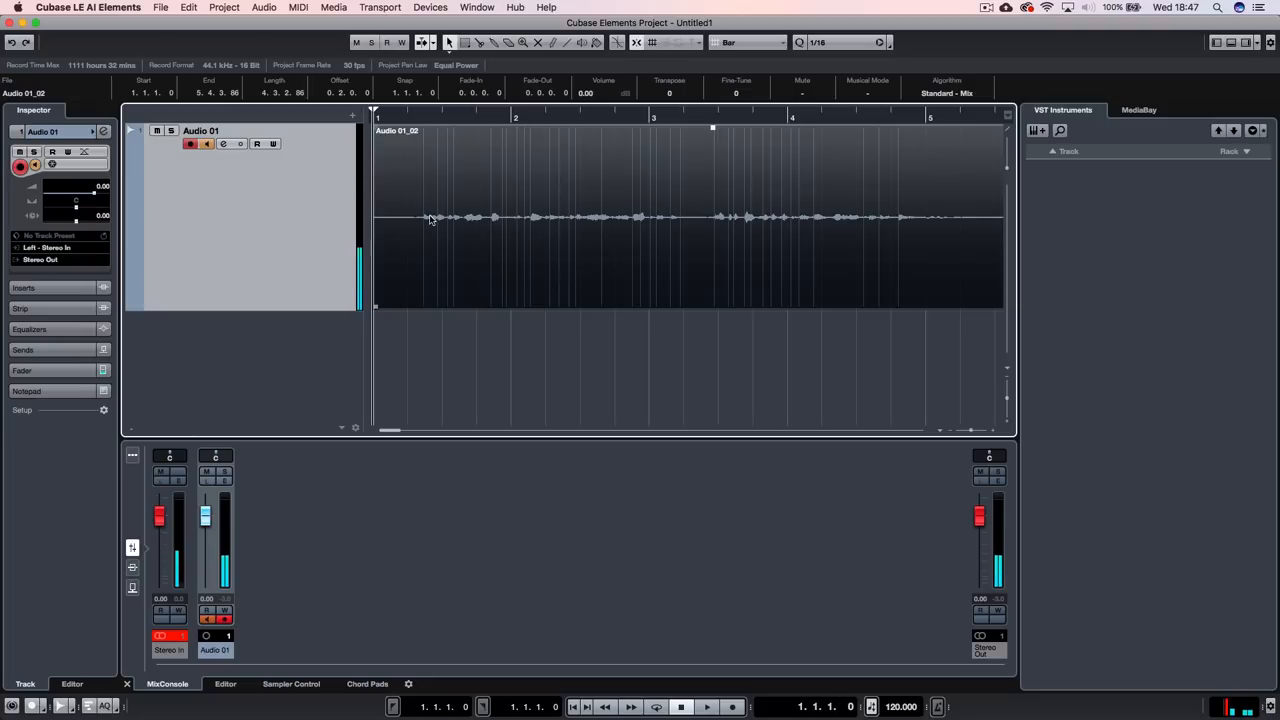
pyautogui.click(708, 708)
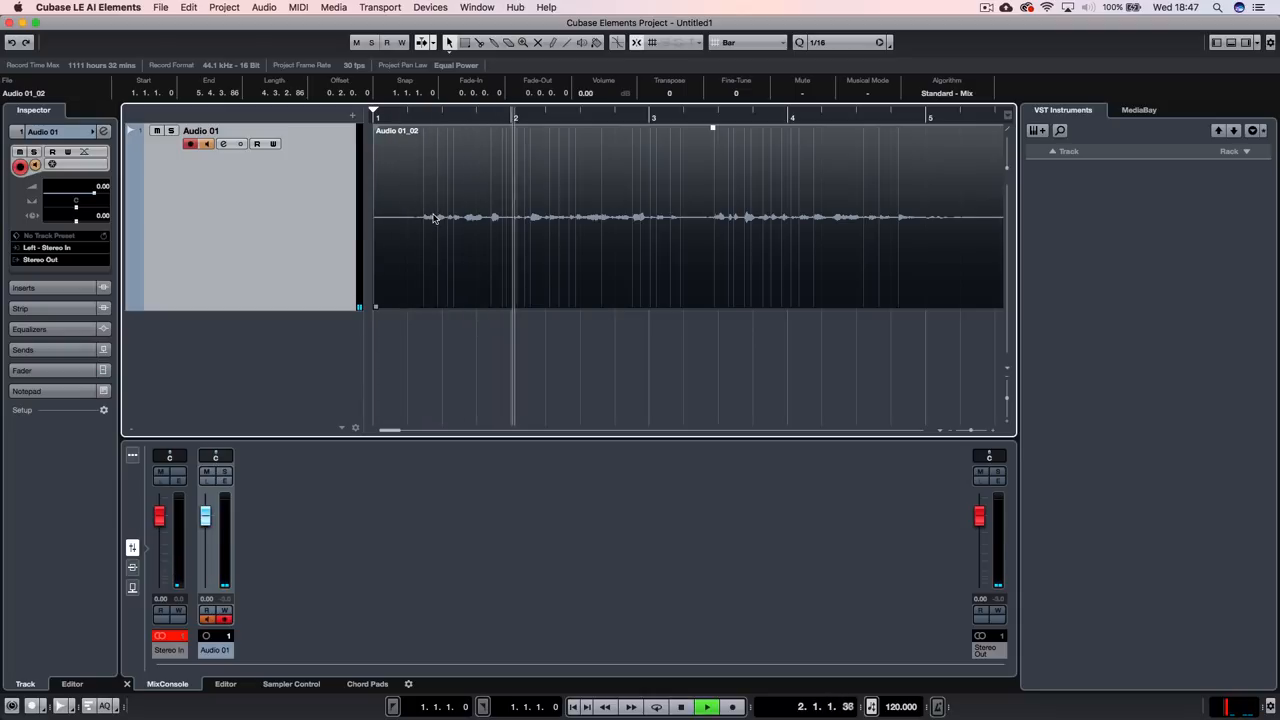
pyautogui.click(680, 708)
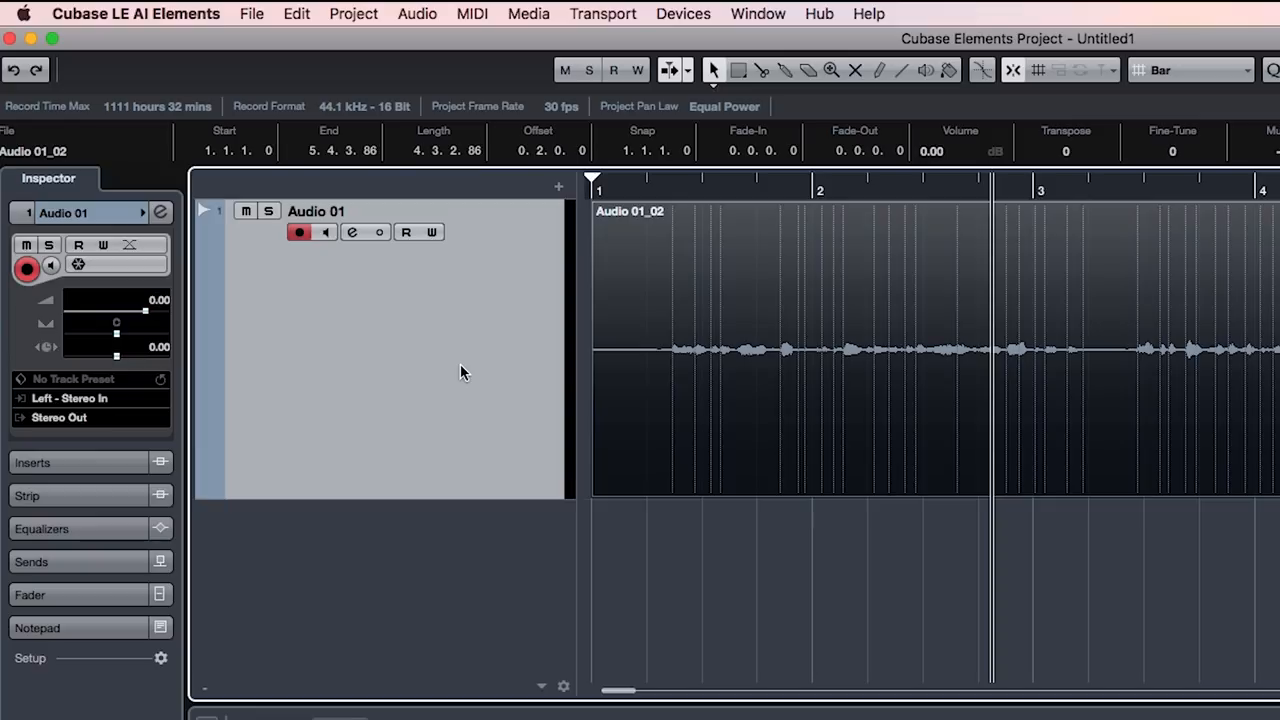
pyautogui.moveTo(694, 196)
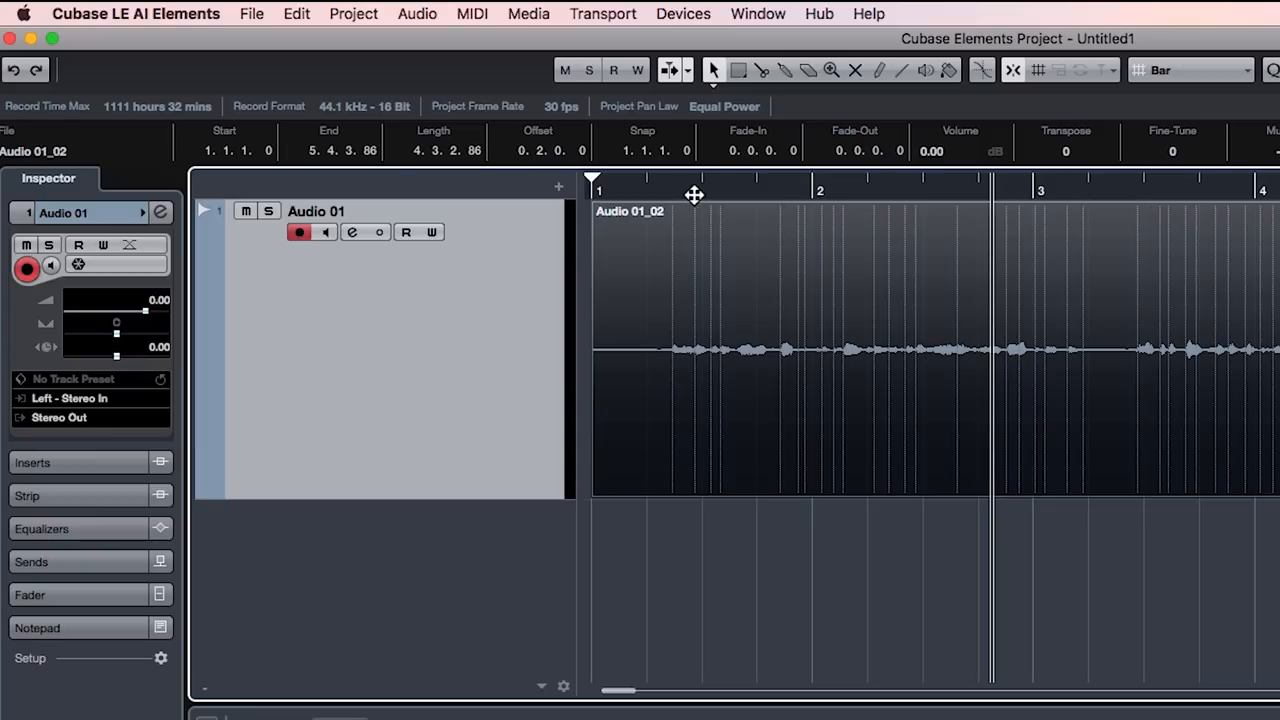
pyautogui.moveTo(718, 292)
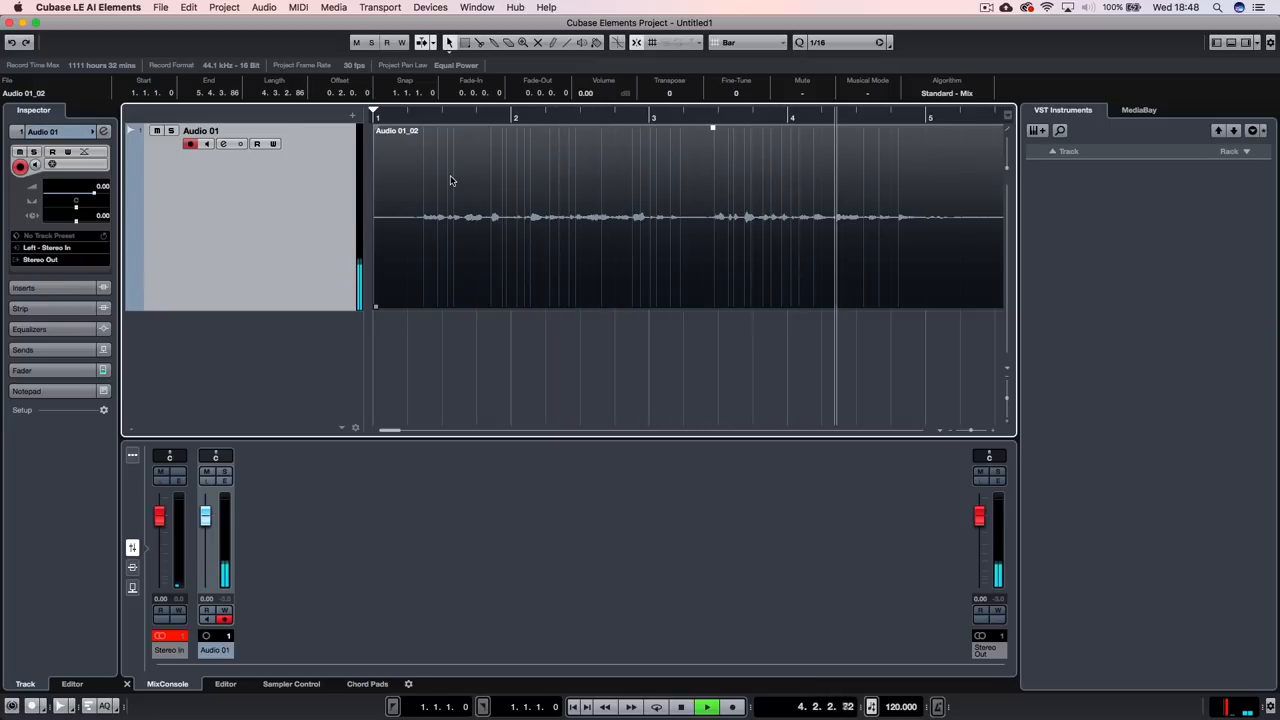
pyautogui.click(680, 708)
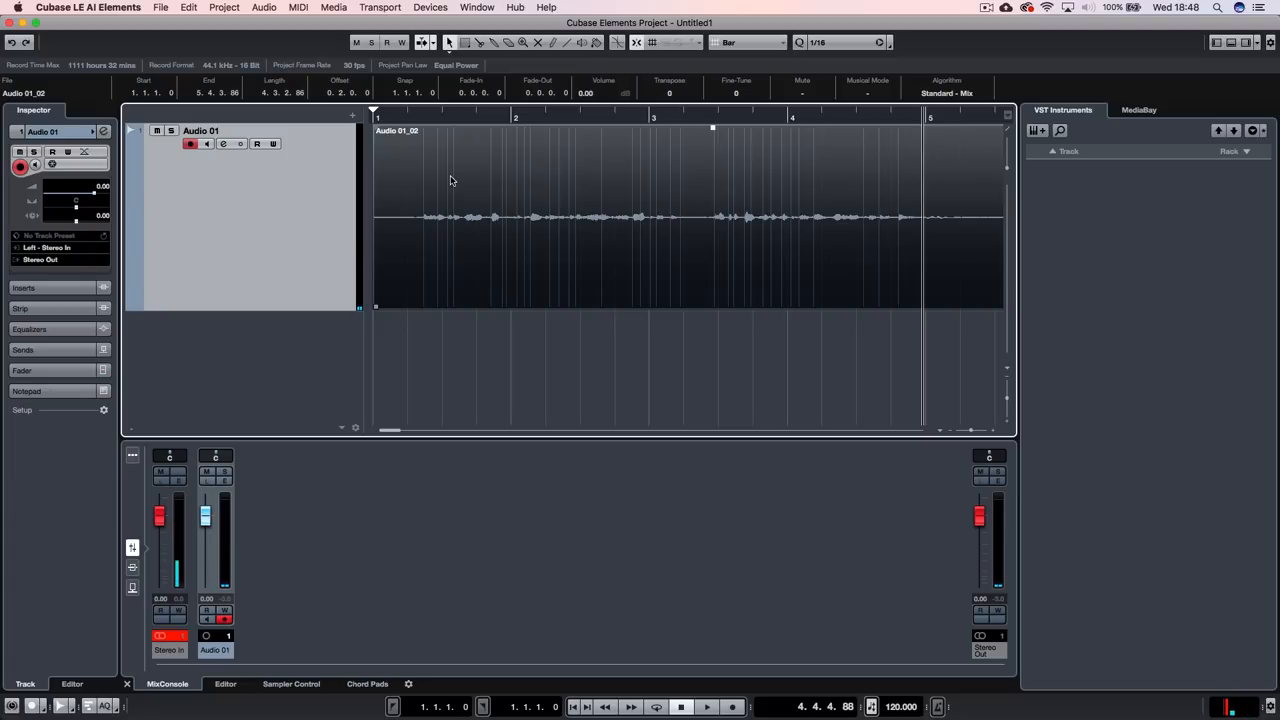
pyautogui.click(128, 684)
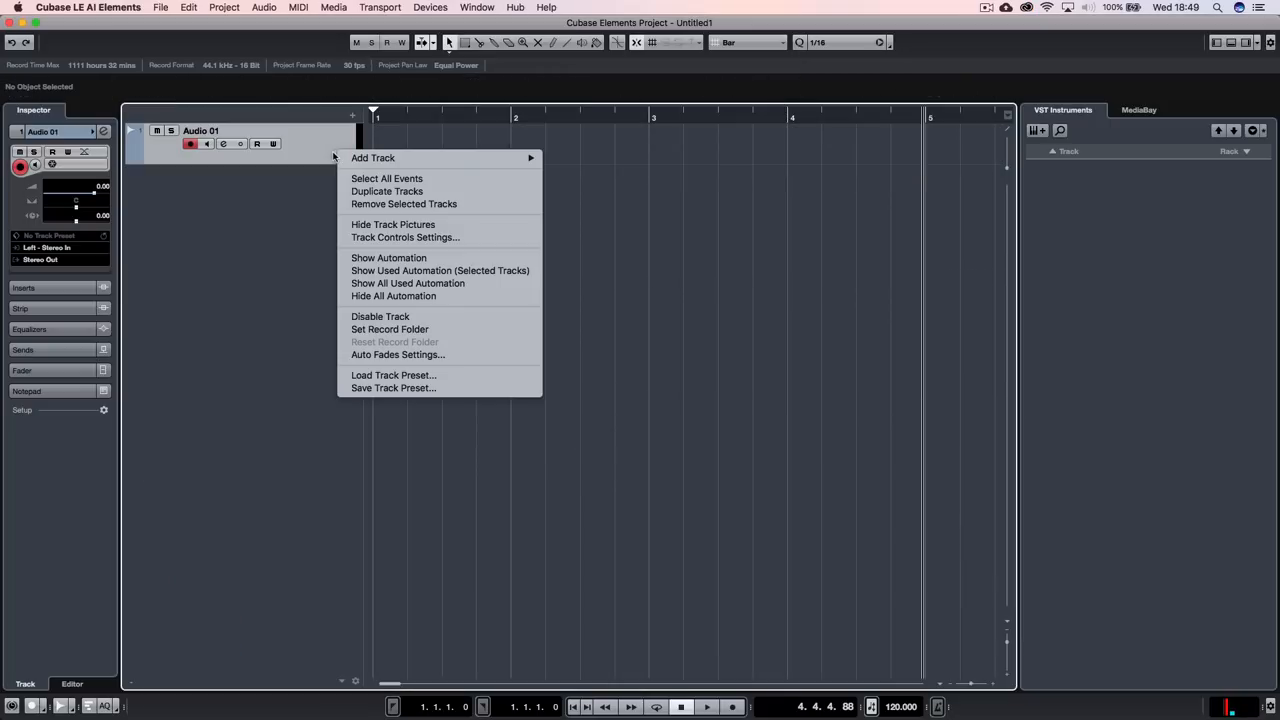
pyautogui.moveTo(424, 204)
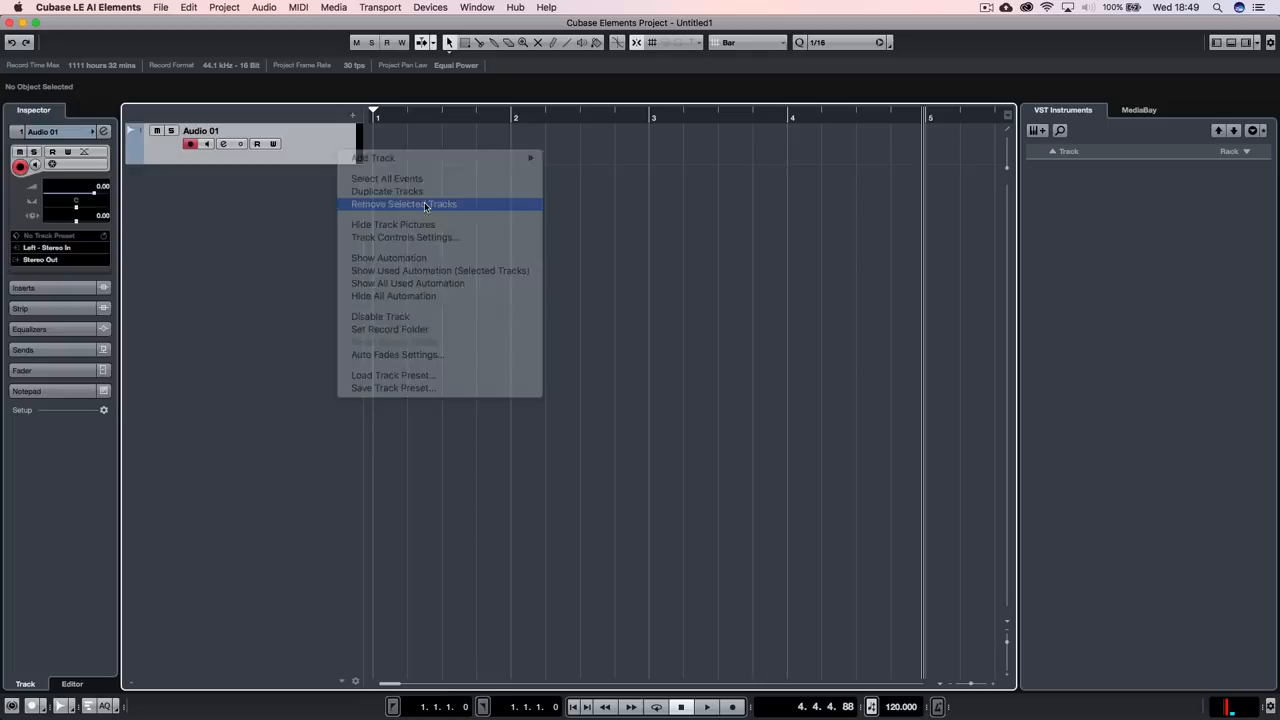
# Remove the Audio 01 track, leaving the project without tracks.
pyautogui.click(404, 204)
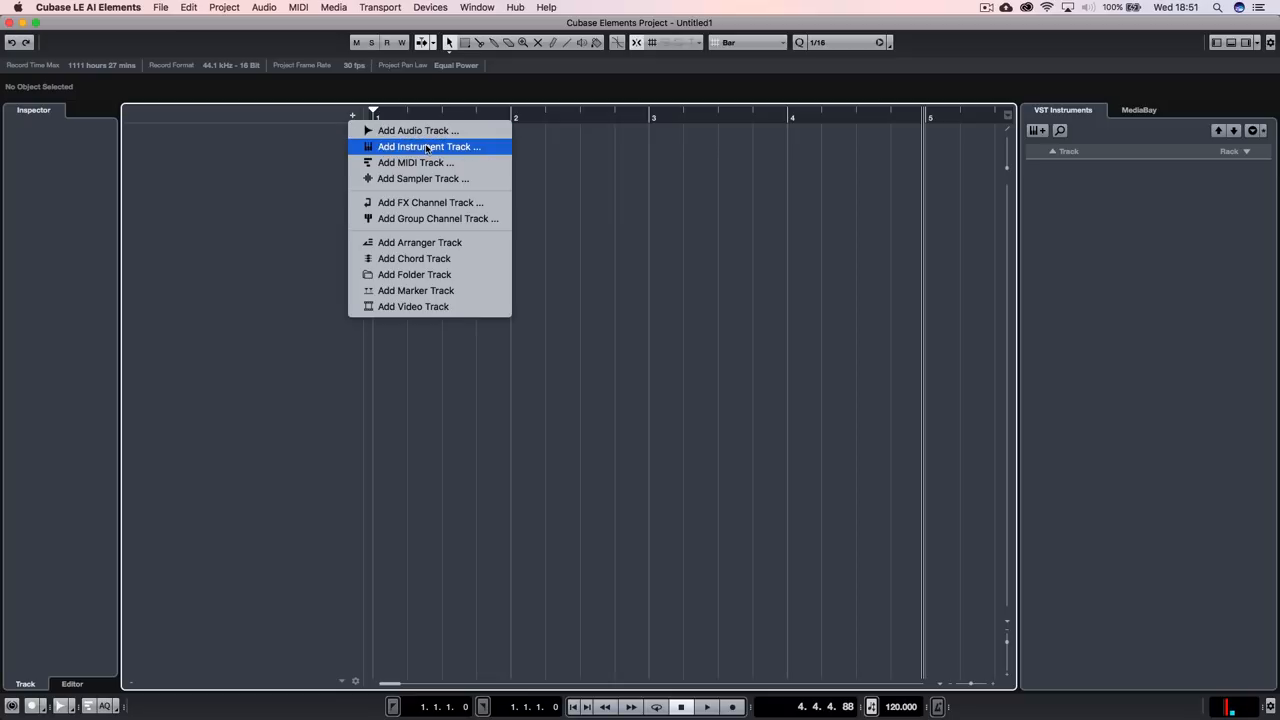
# Add an instrument track using HALion Sonic SE, creating HALion Sonic SE 01.
pyautogui.click(428, 146)
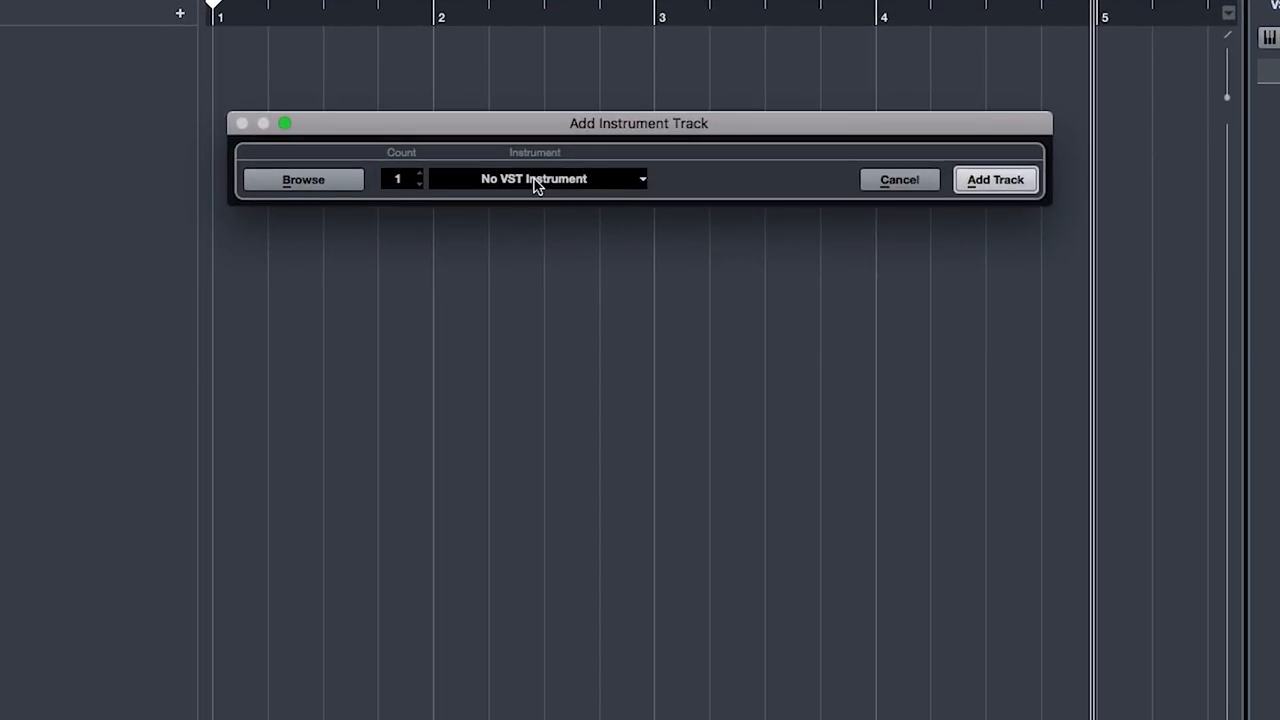
pyautogui.moveTo(548, 188)
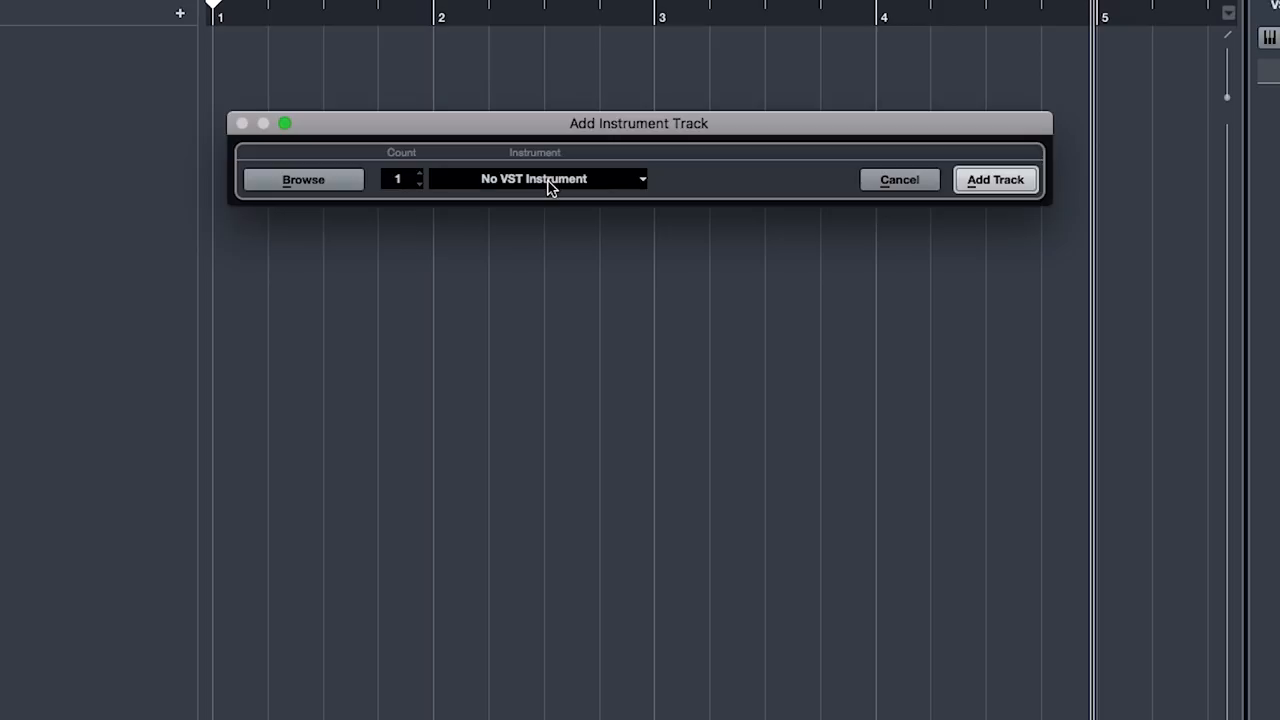
pyautogui.click(640, 178)
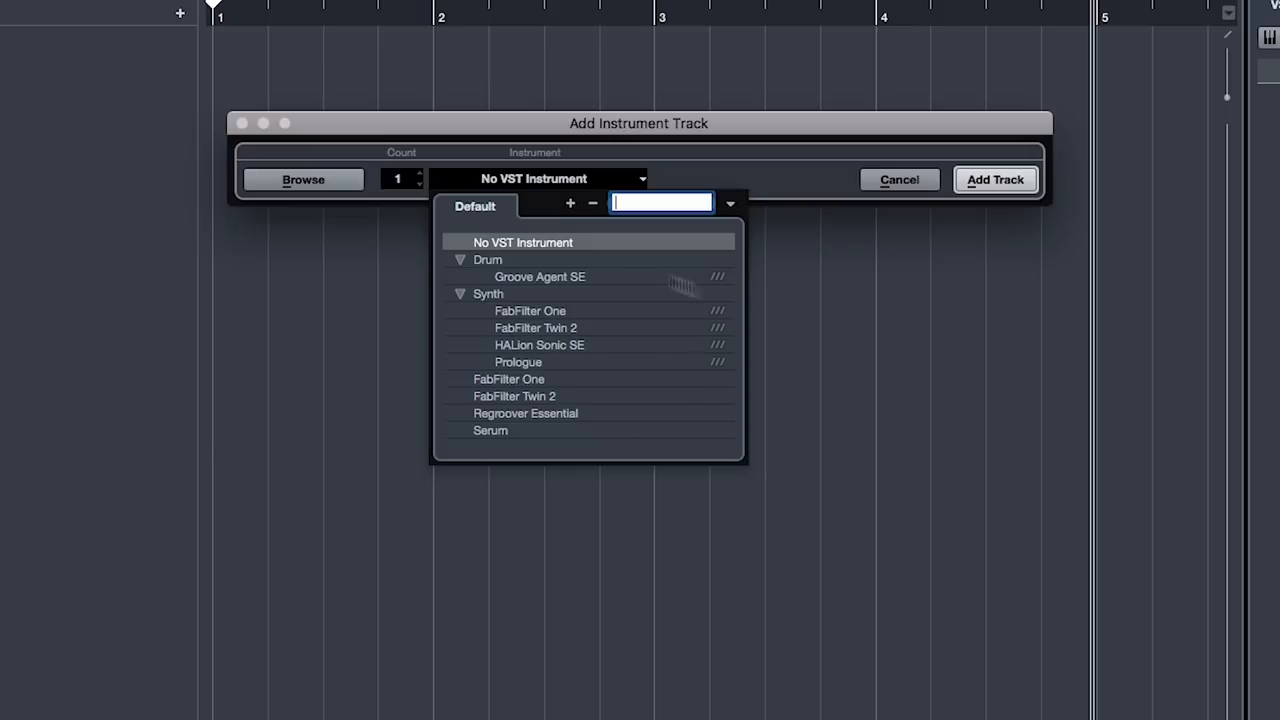
pyautogui.moveTo(584, 344)
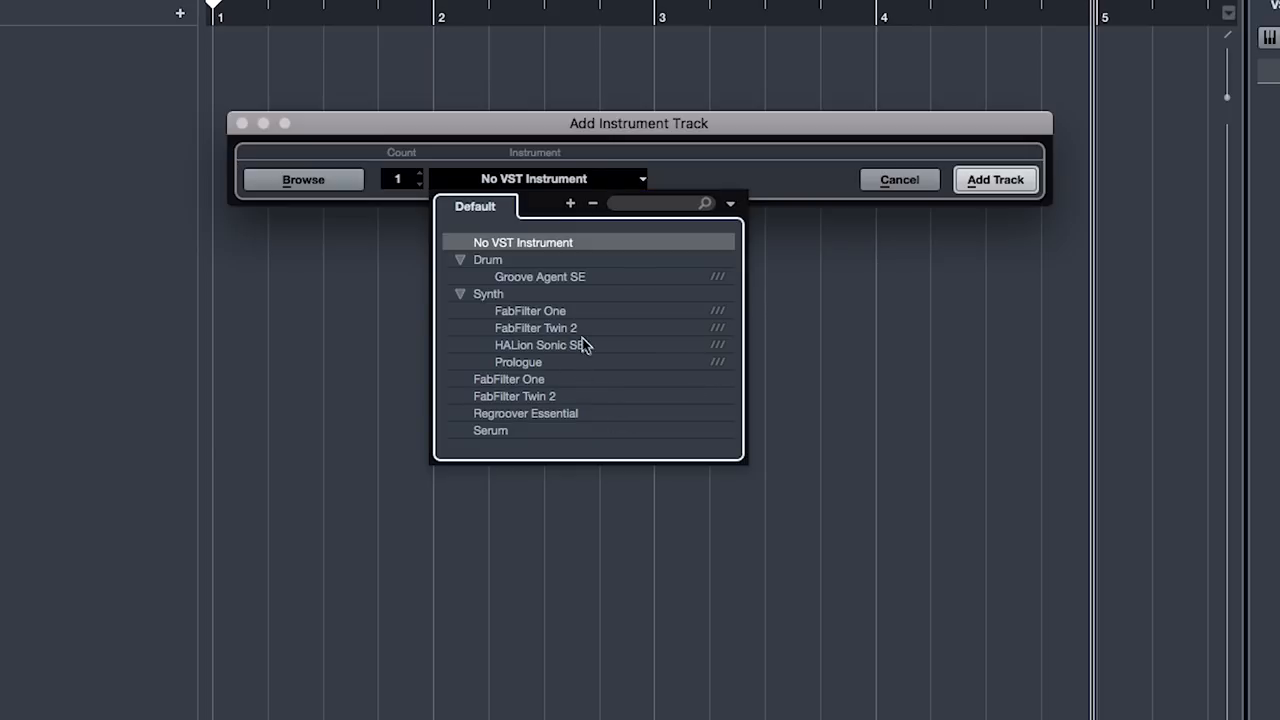
pyautogui.moveTo(582, 348)
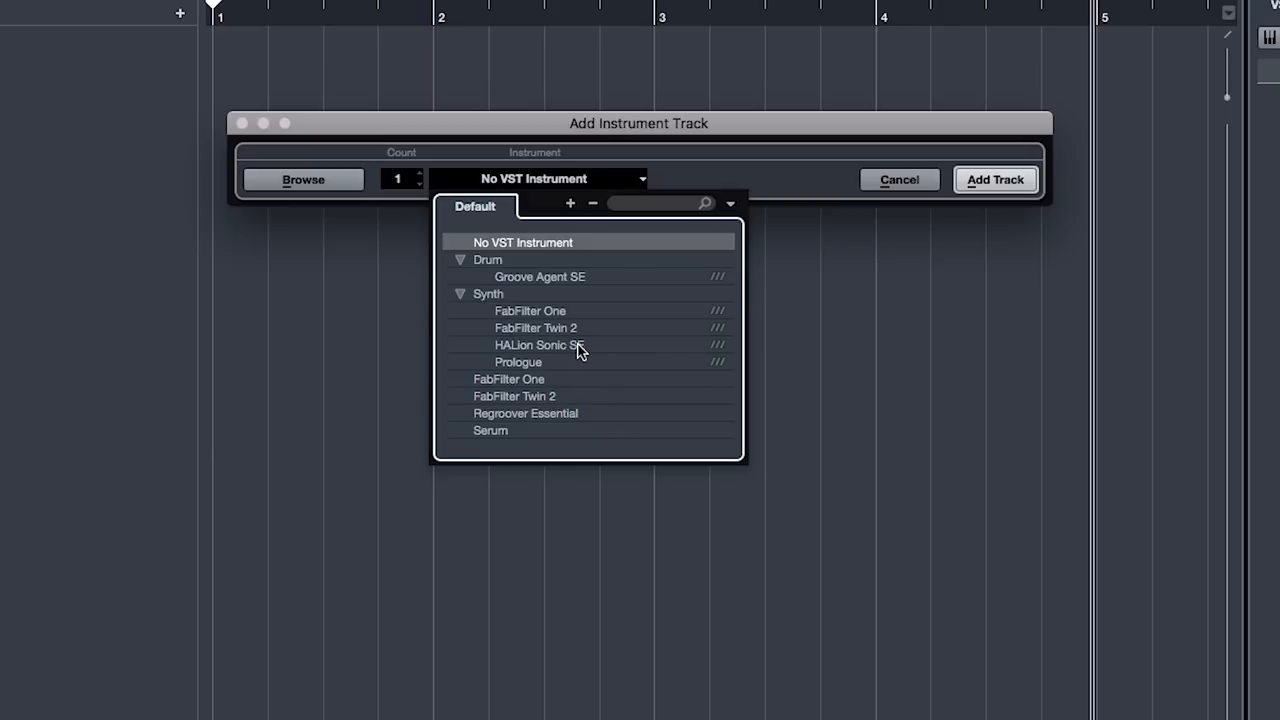
pyautogui.moveTo(544, 352)
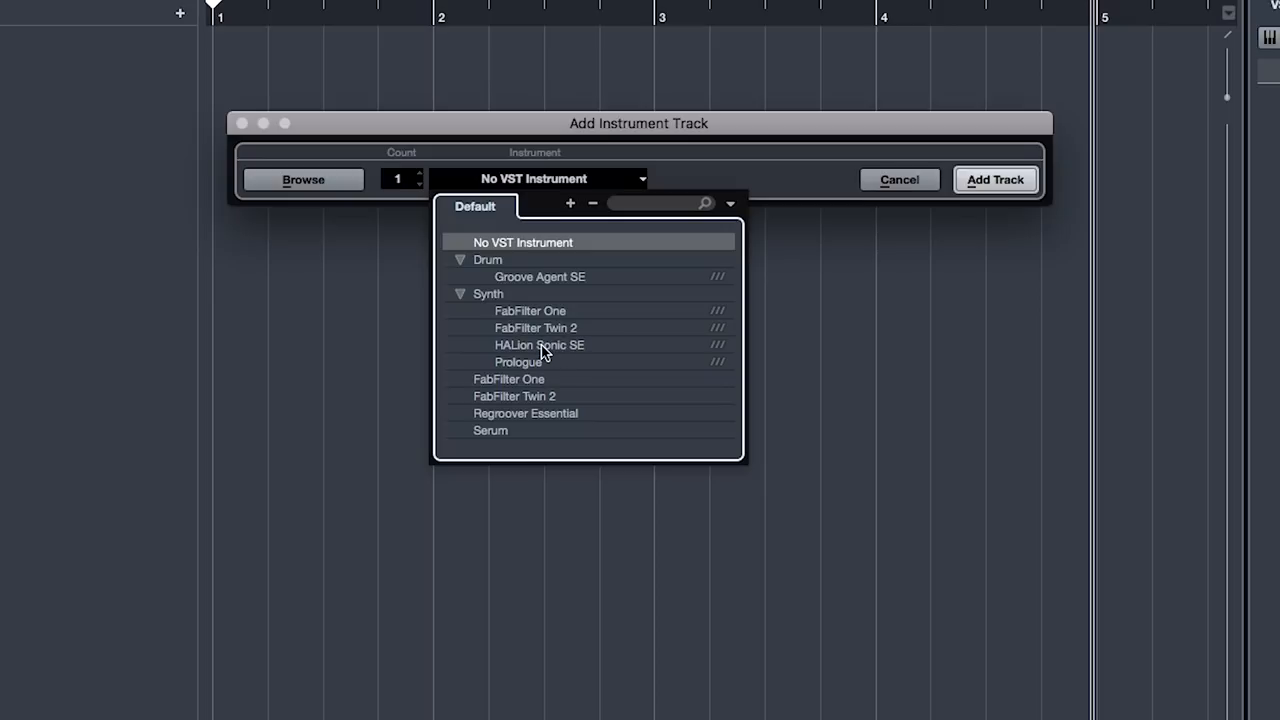
pyautogui.click(540, 344)
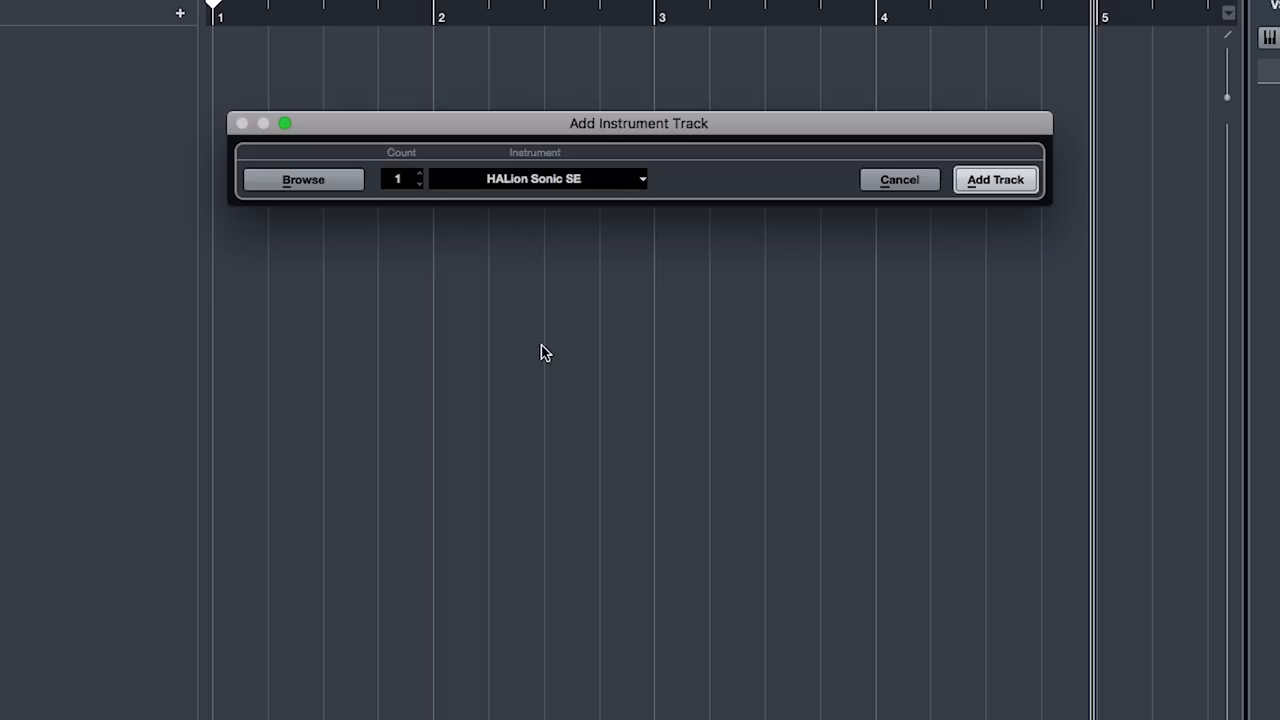
pyautogui.moveTo(544, 272)
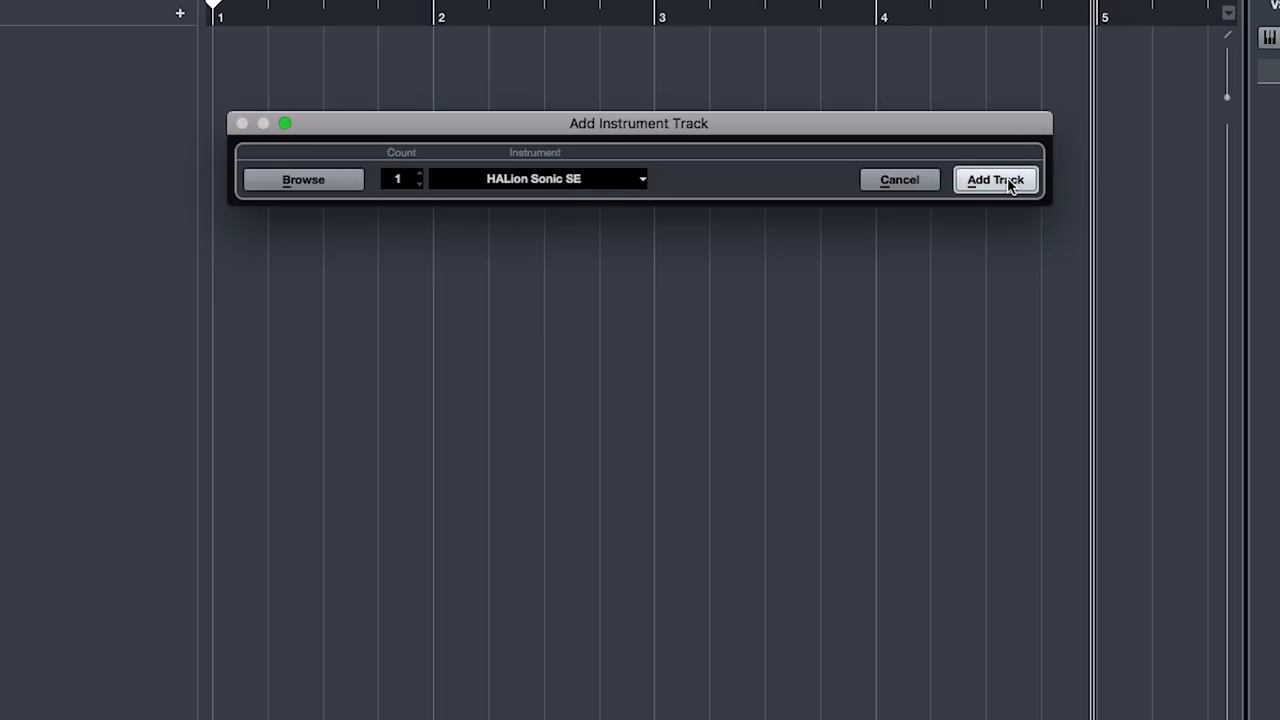
pyautogui.click(994, 180)
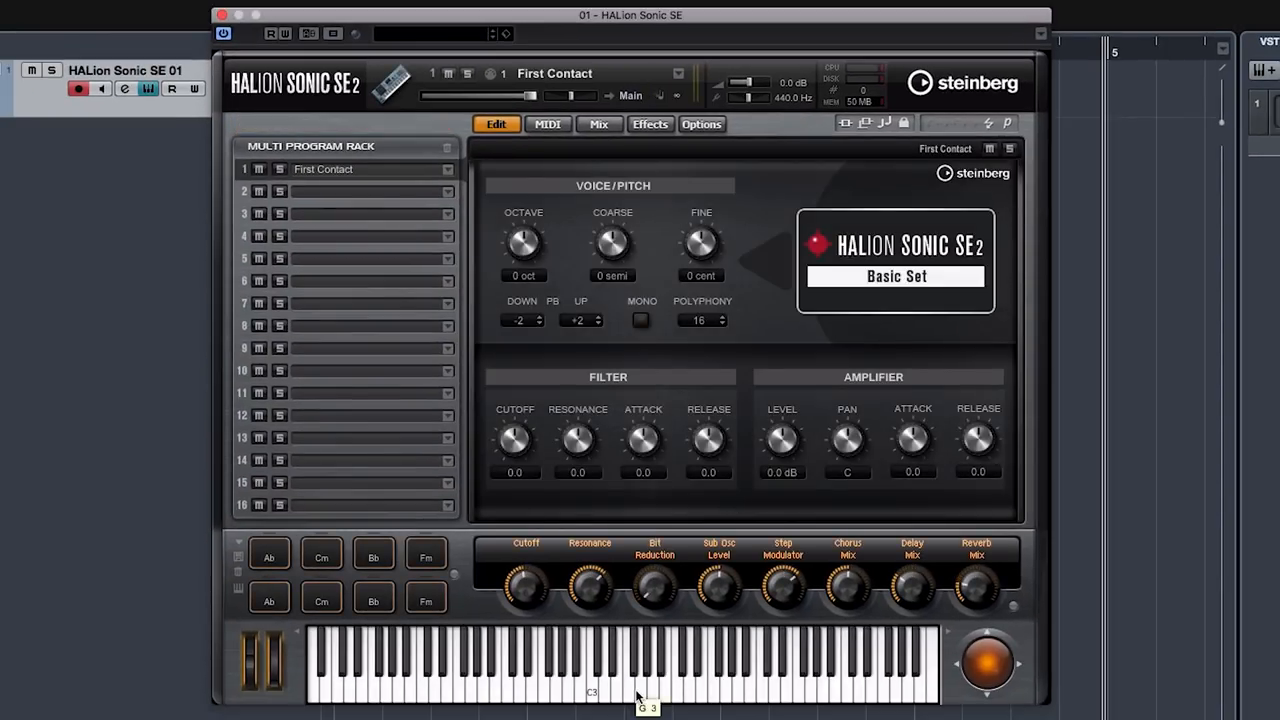
pyautogui.moveTo(484, 84)
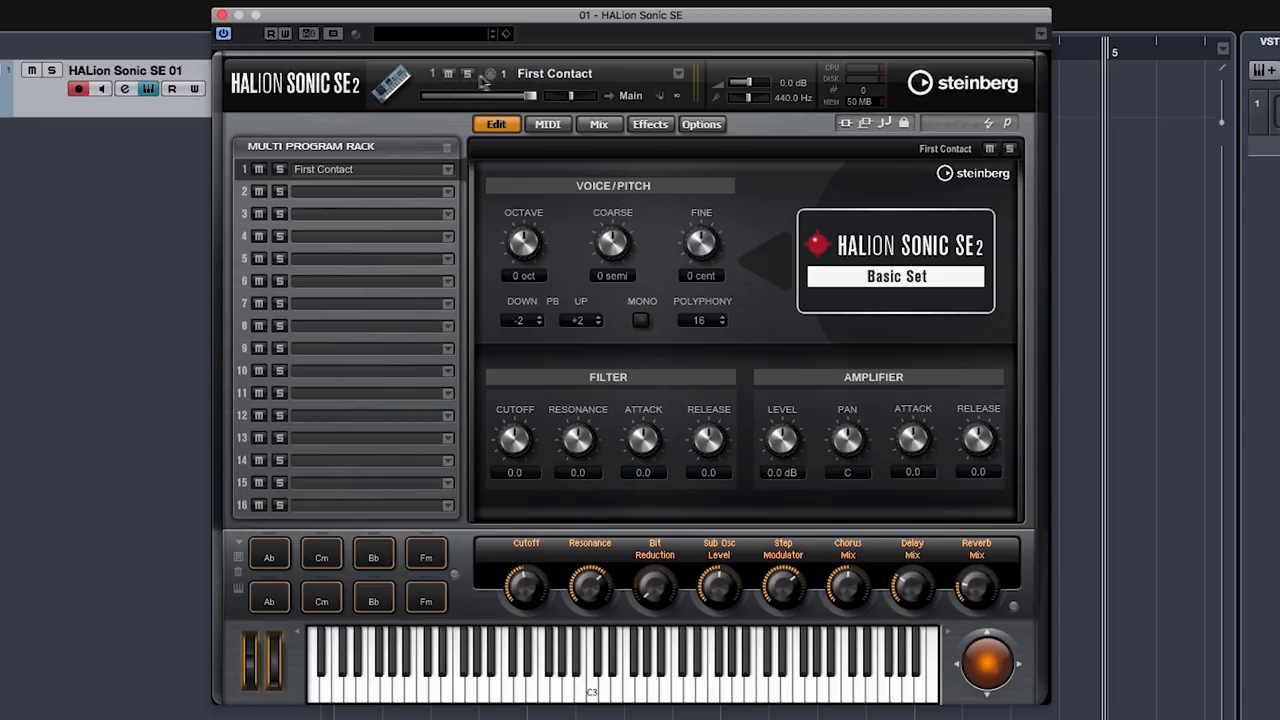
# Load the [GM 001] Acoustic Grand Piano preset in HALion Sonic SE, replacing First Contact.
pyautogui.click(680, 72)
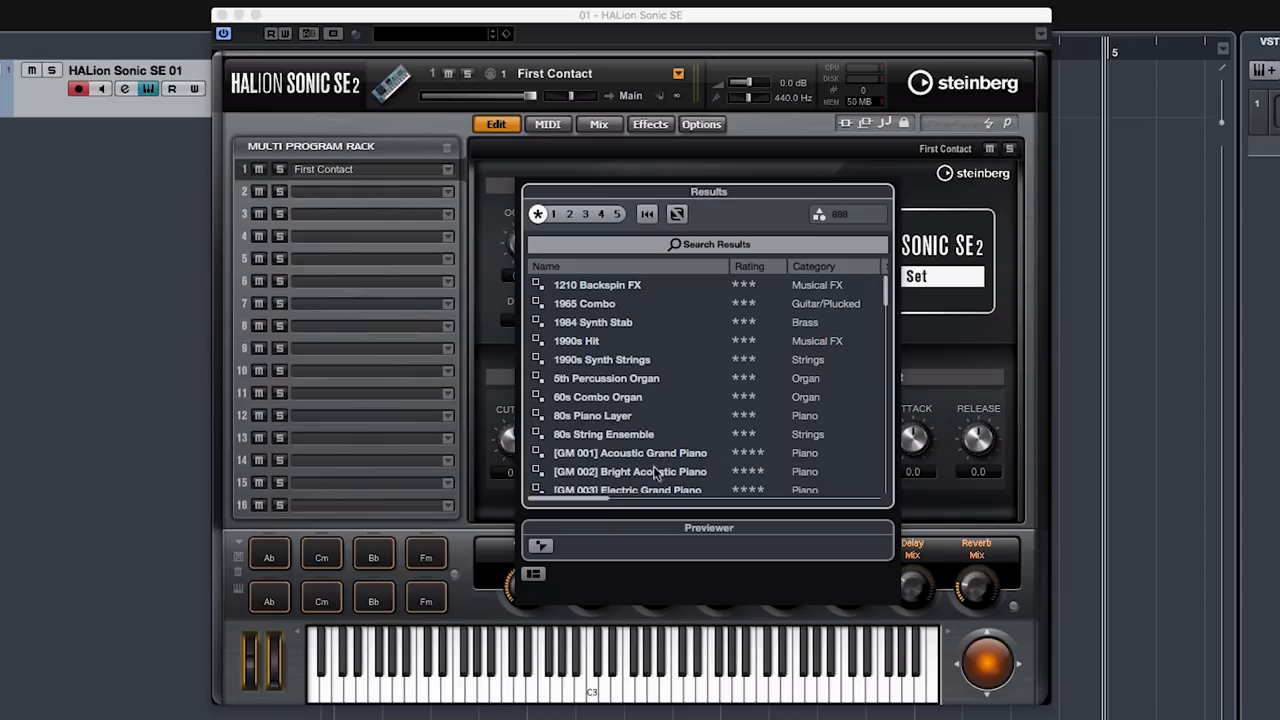
pyautogui.doubleClick(630, 452)
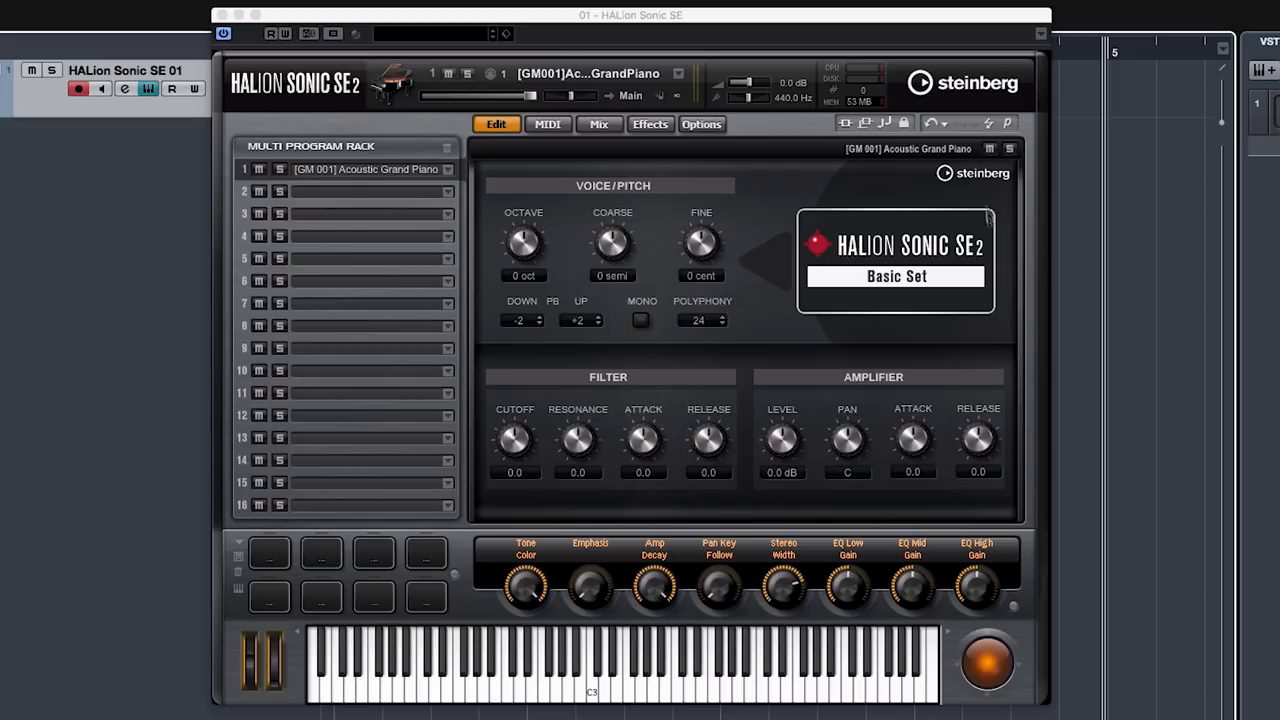
pyautogui.moveTo(530, 96); pyautogui.dragTo(520, 96)
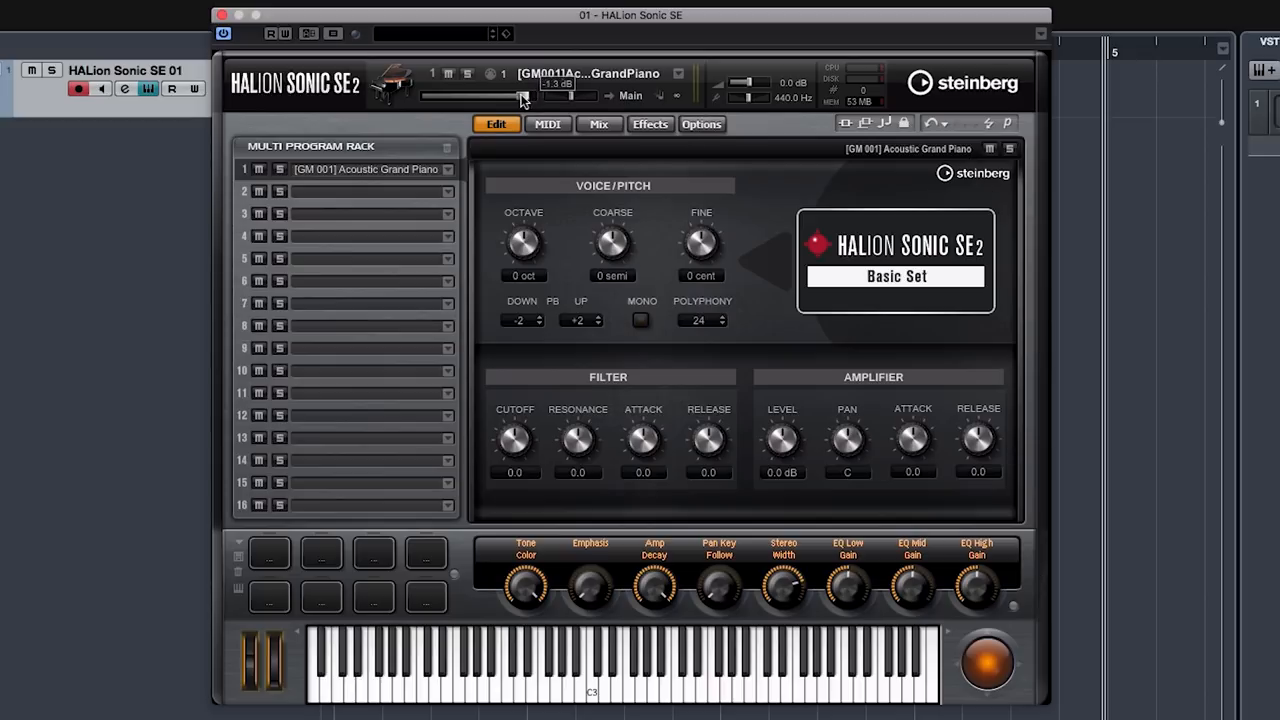
pyautogui.moveTo(560, 96); pyautogui.dragTo(528, 96)
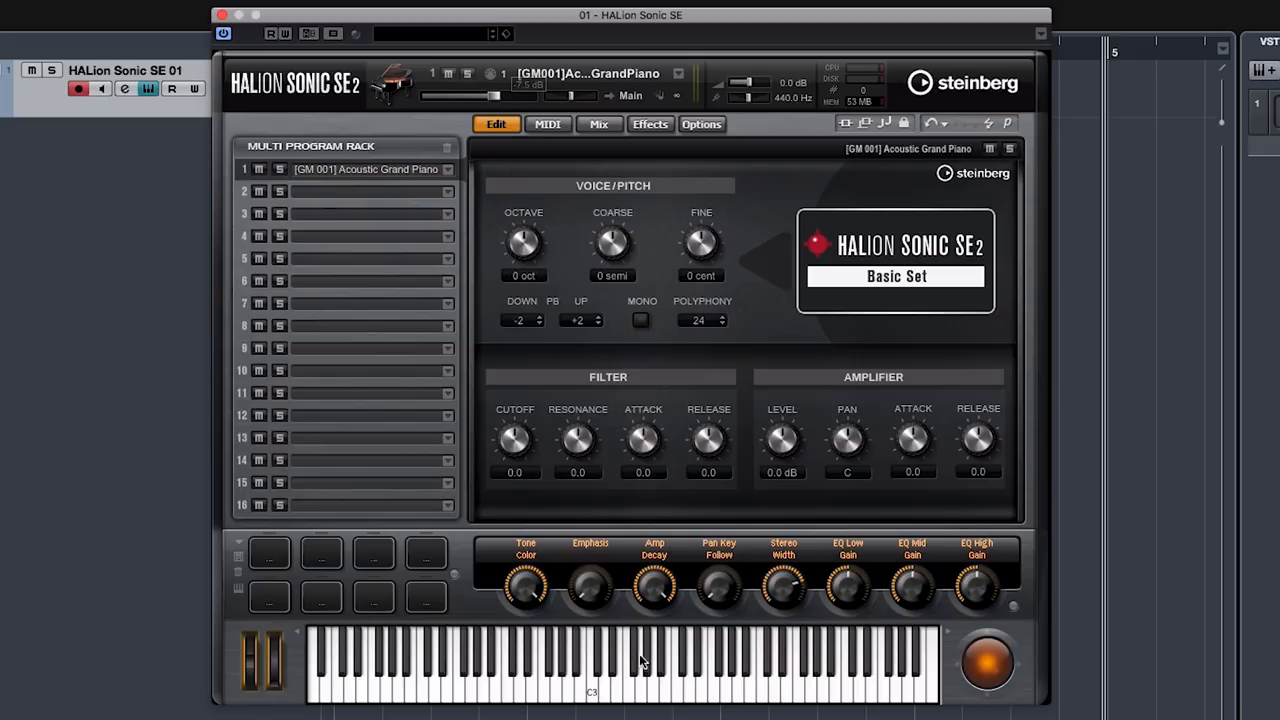
pyautogui.click(738, 690)
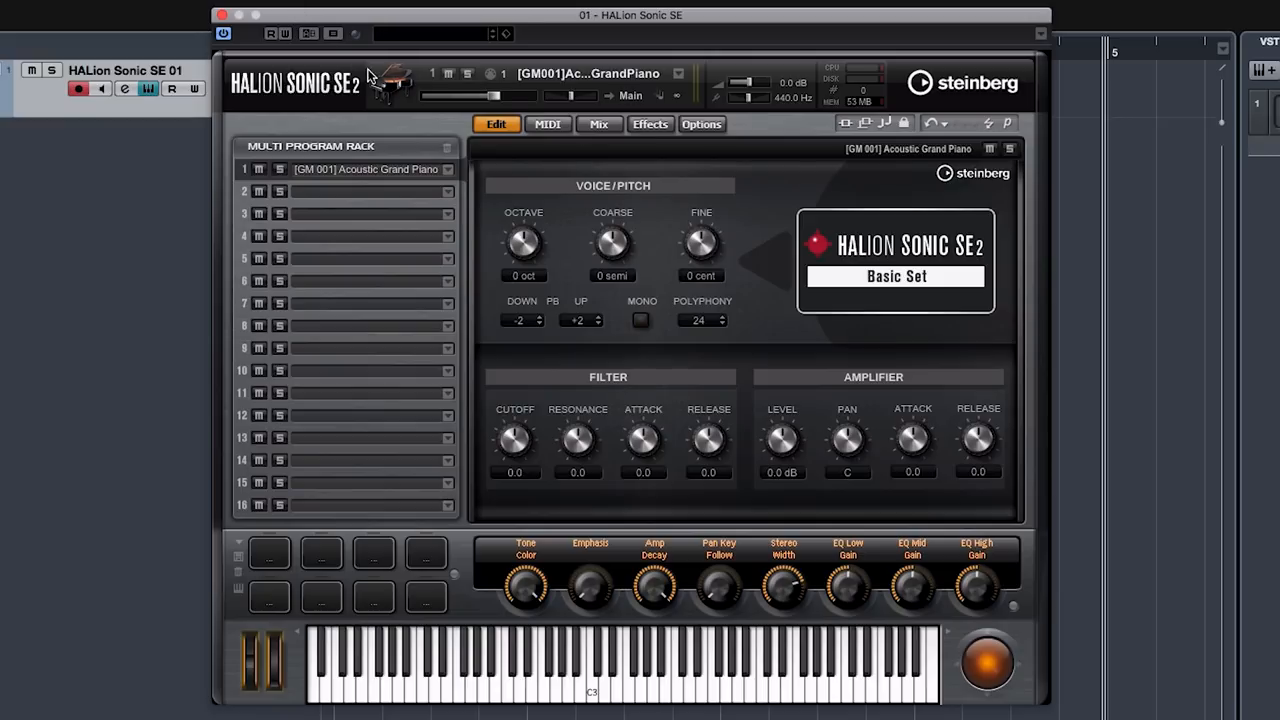
pyautogui.moveTo(224, 32)
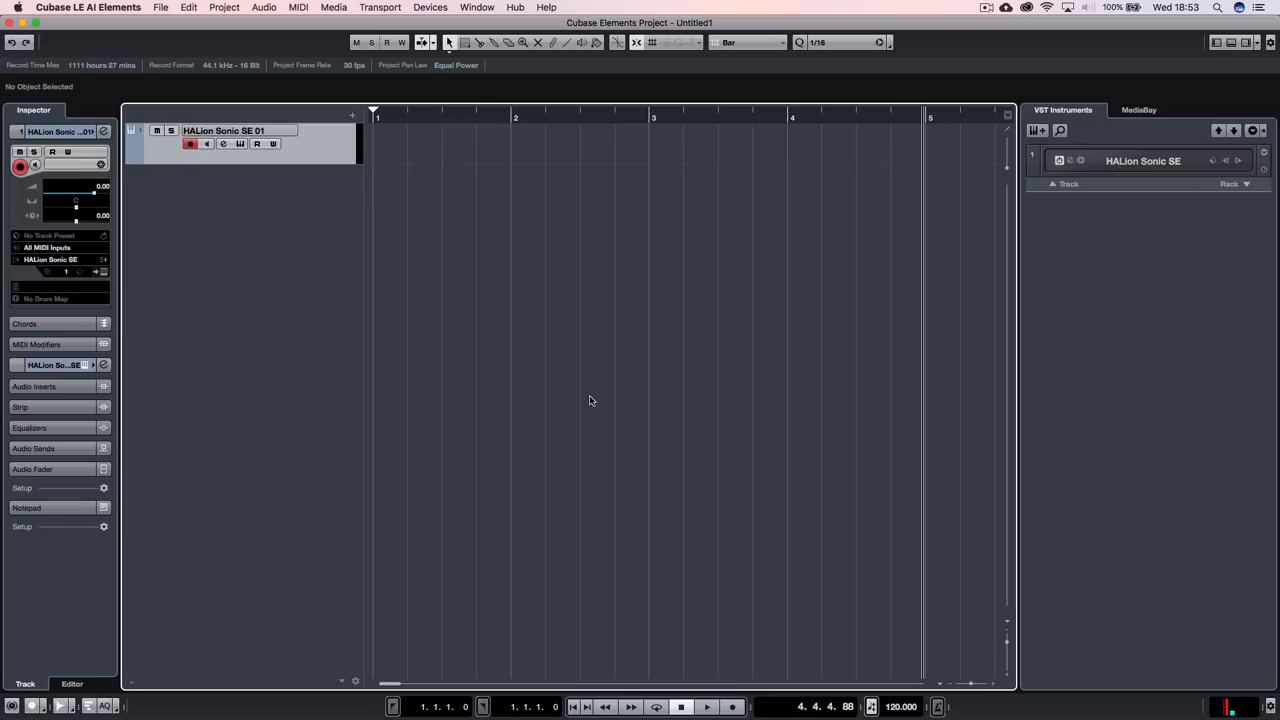
pyautogui.moveTo(588, 312)
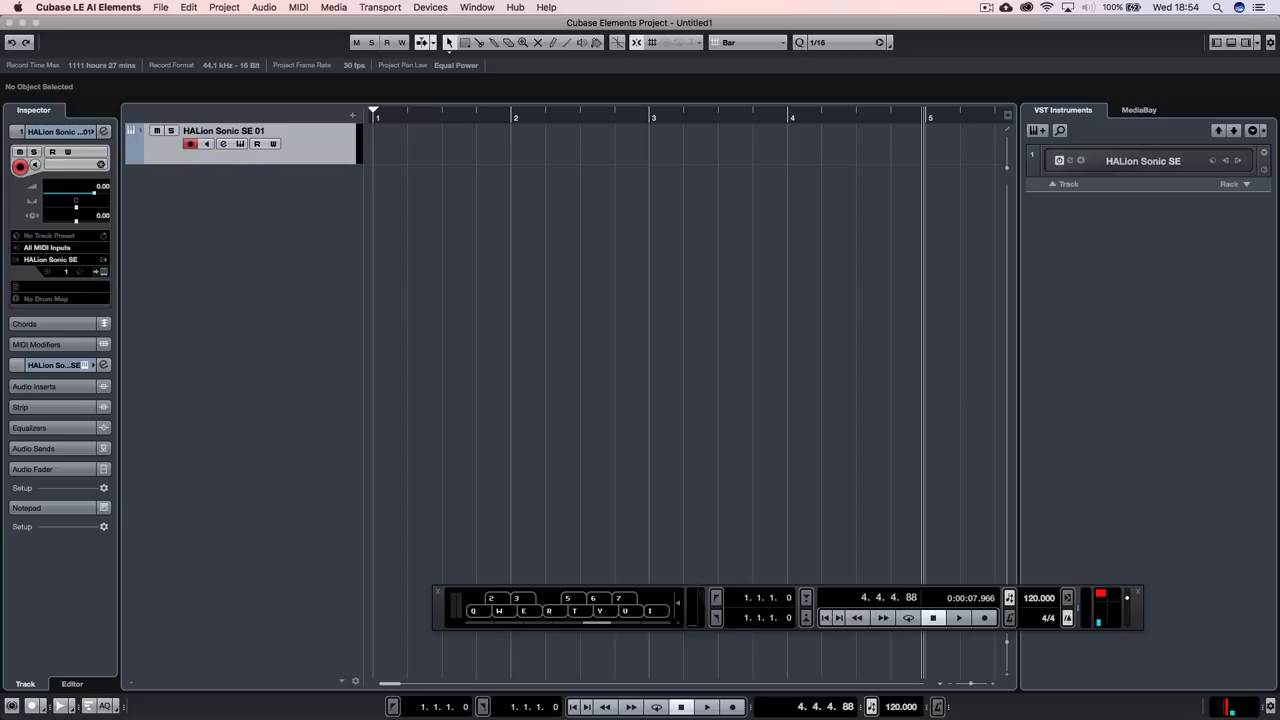
pyautogui.moveTo(312, 164)
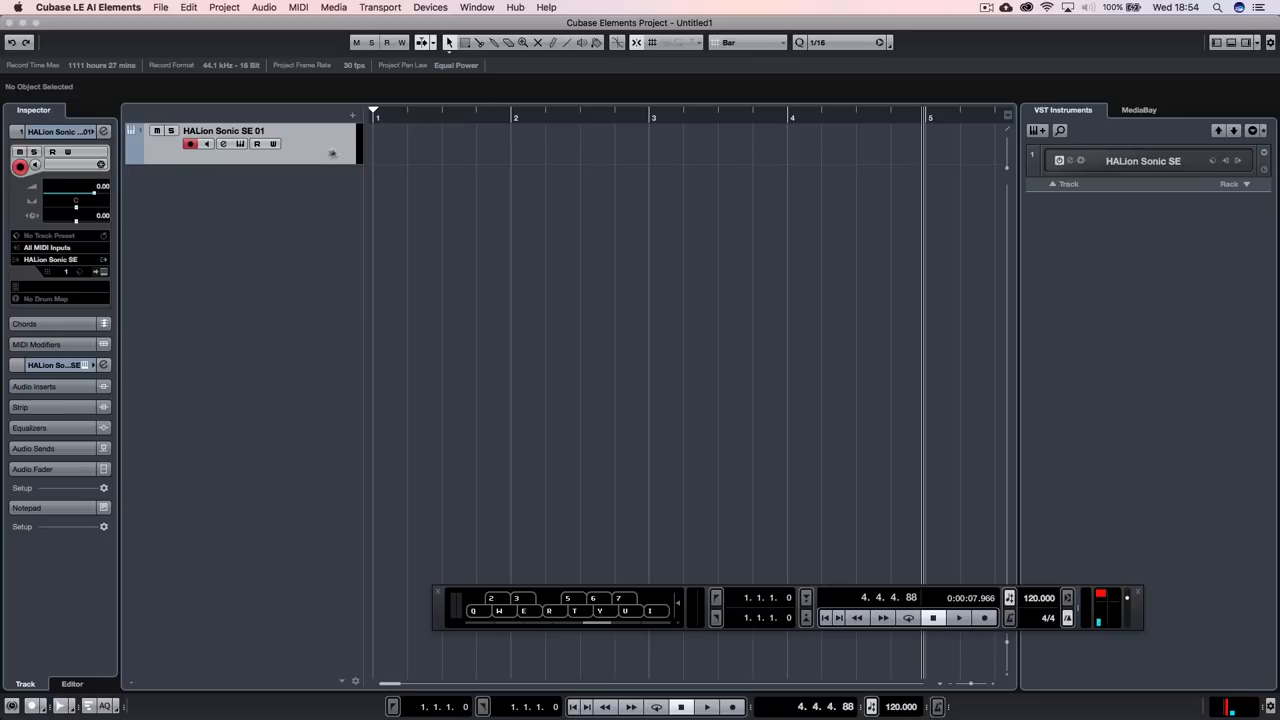
pyautogui.moveTo(304, 156)
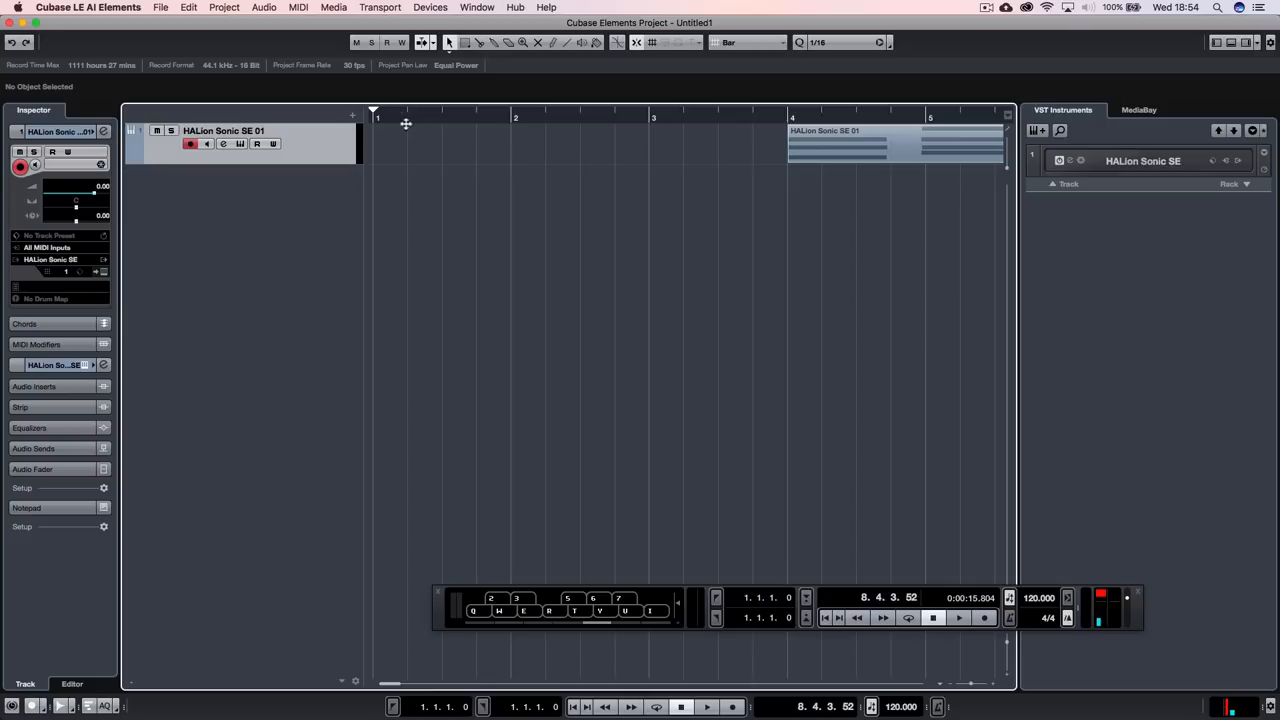
pyautogui.moveTo(372, 136)
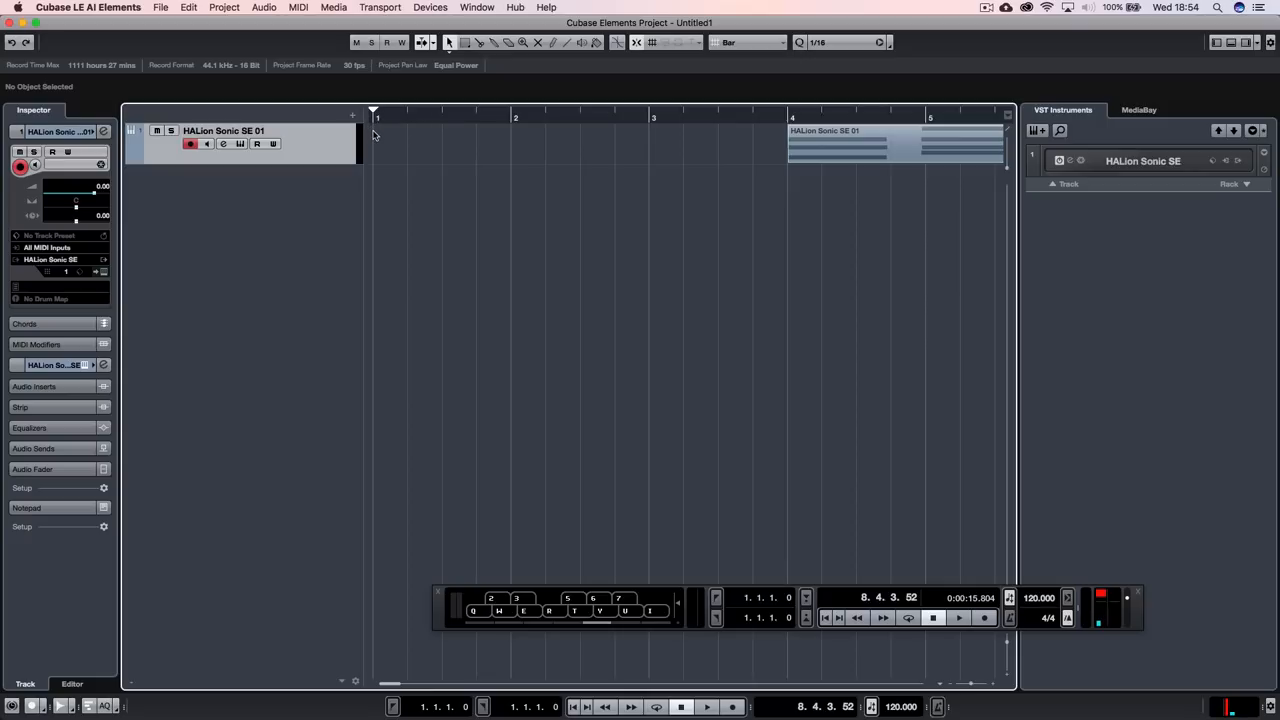
pyautogui.moveTo(436, 206)
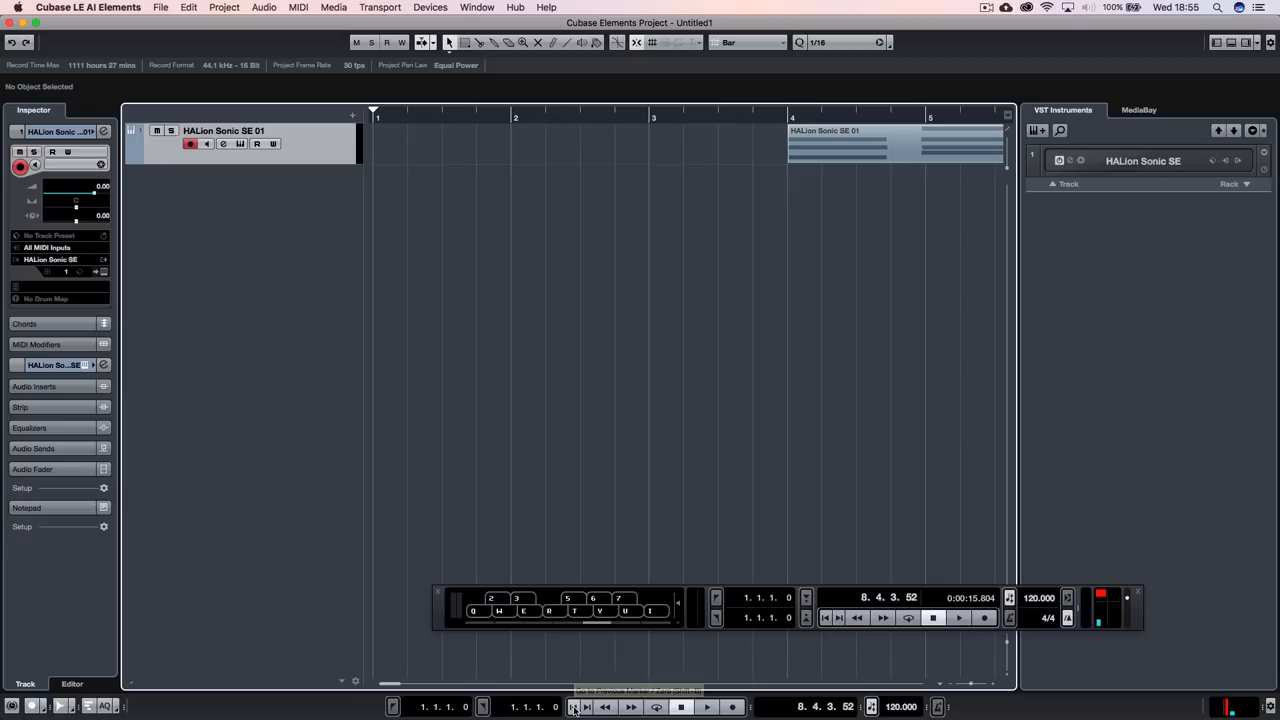
# Return to bar 1, record a longer MIDI part on the piano track, then stop.
pyautogui.click(572, 706)
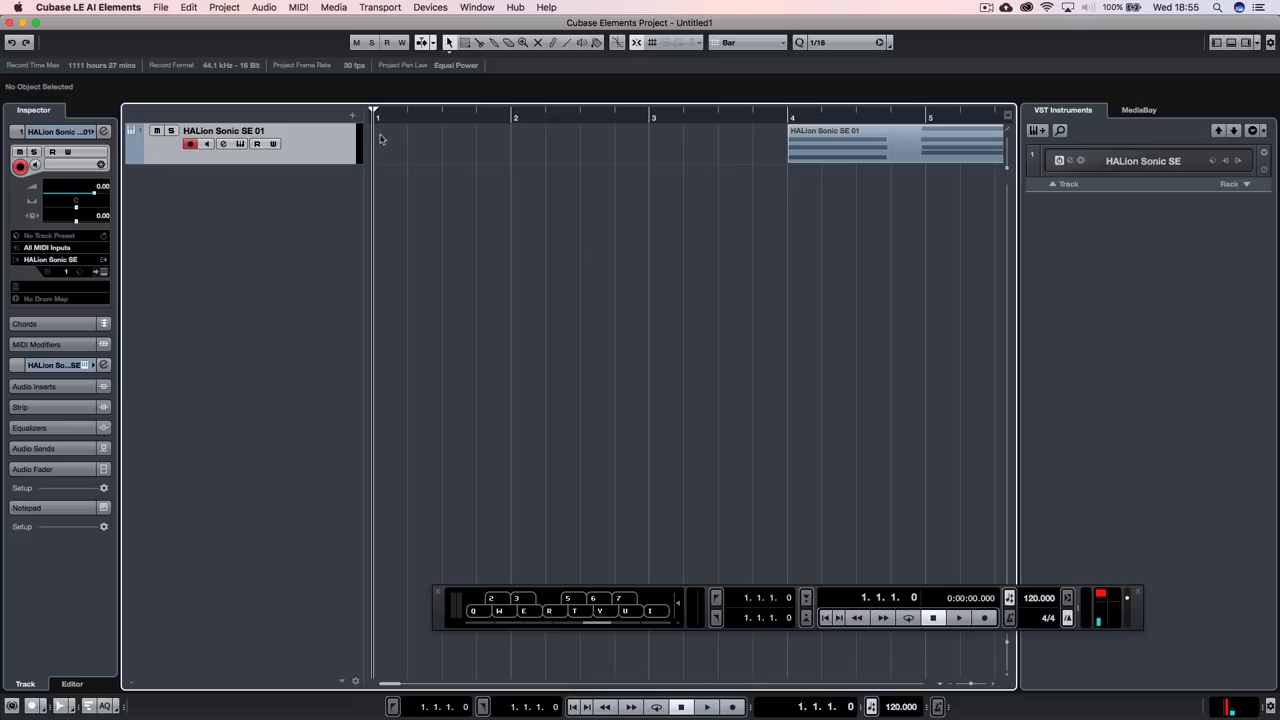
pyautogui.moveTo(378, 140)
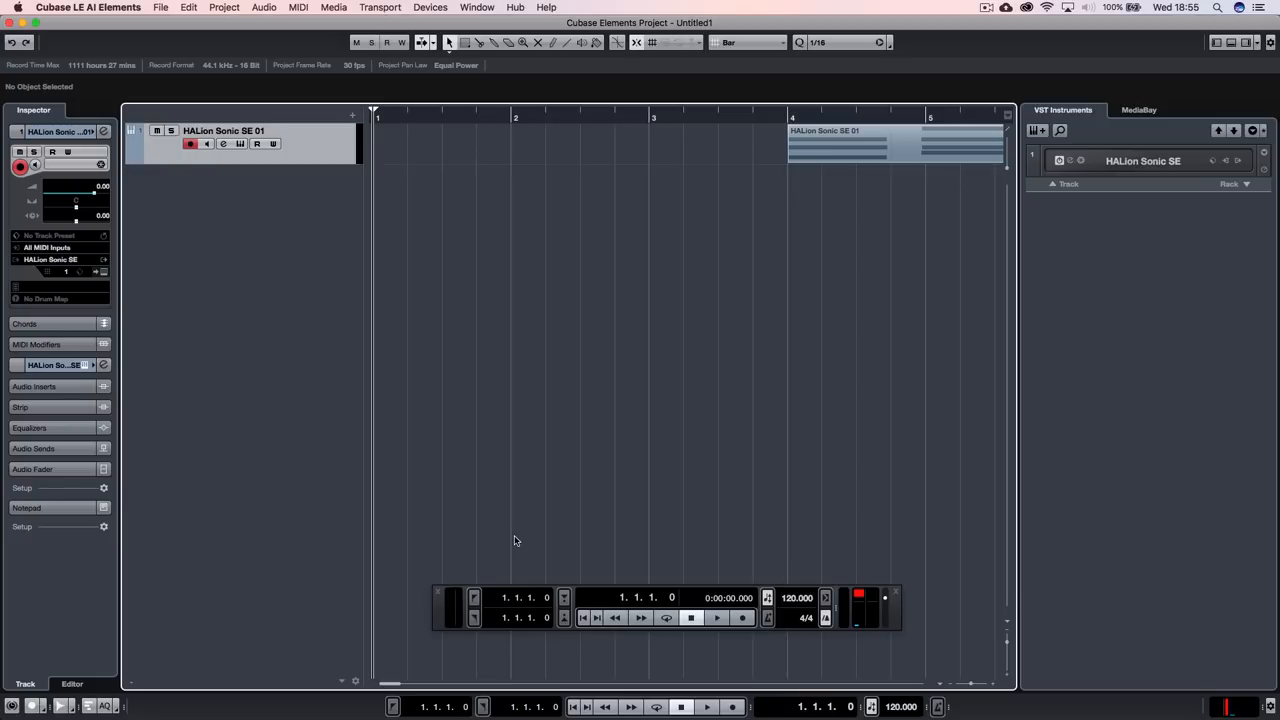
pyautogui.click(716, 616)
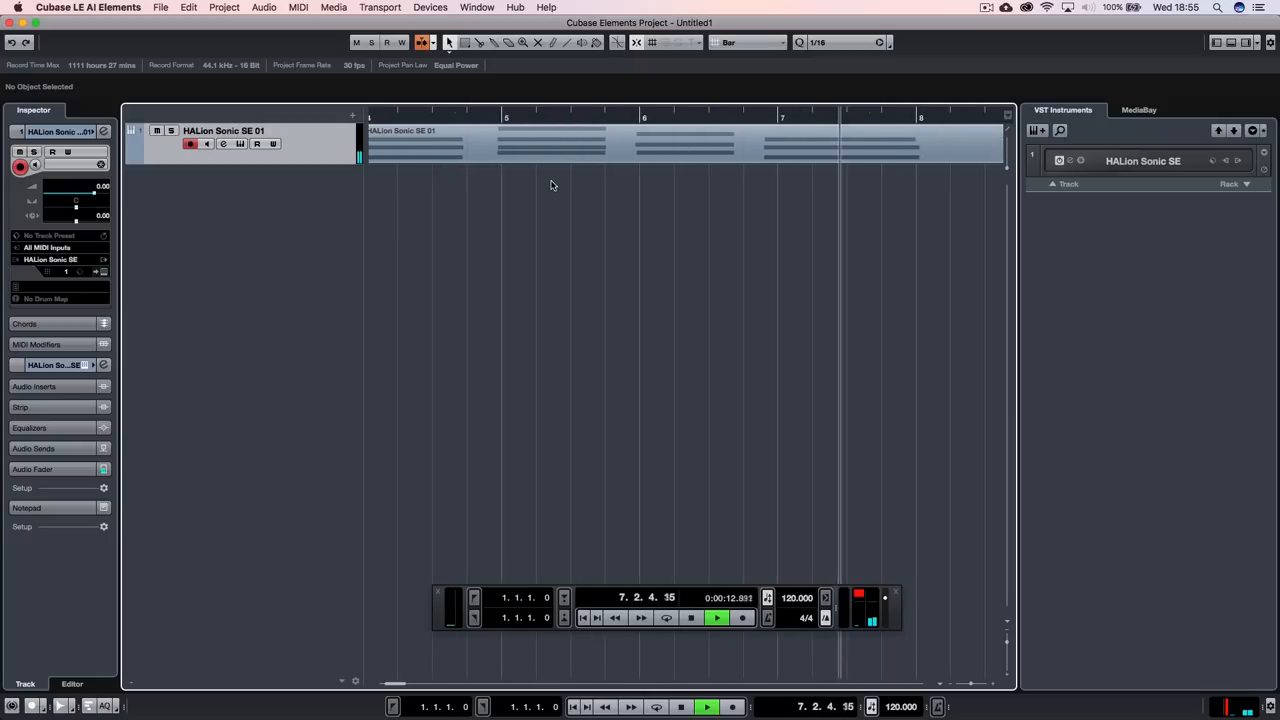
pyautogui.click(692, 616)
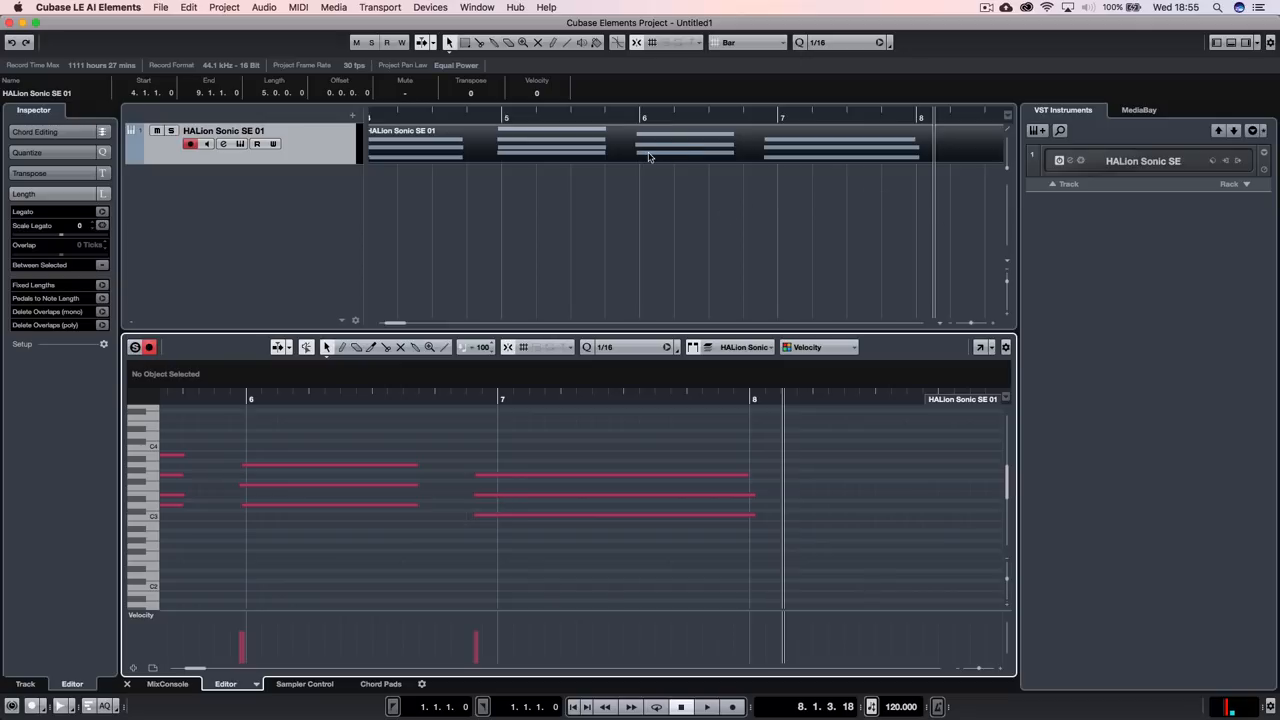
pyautogui.moveTo(620, 332)
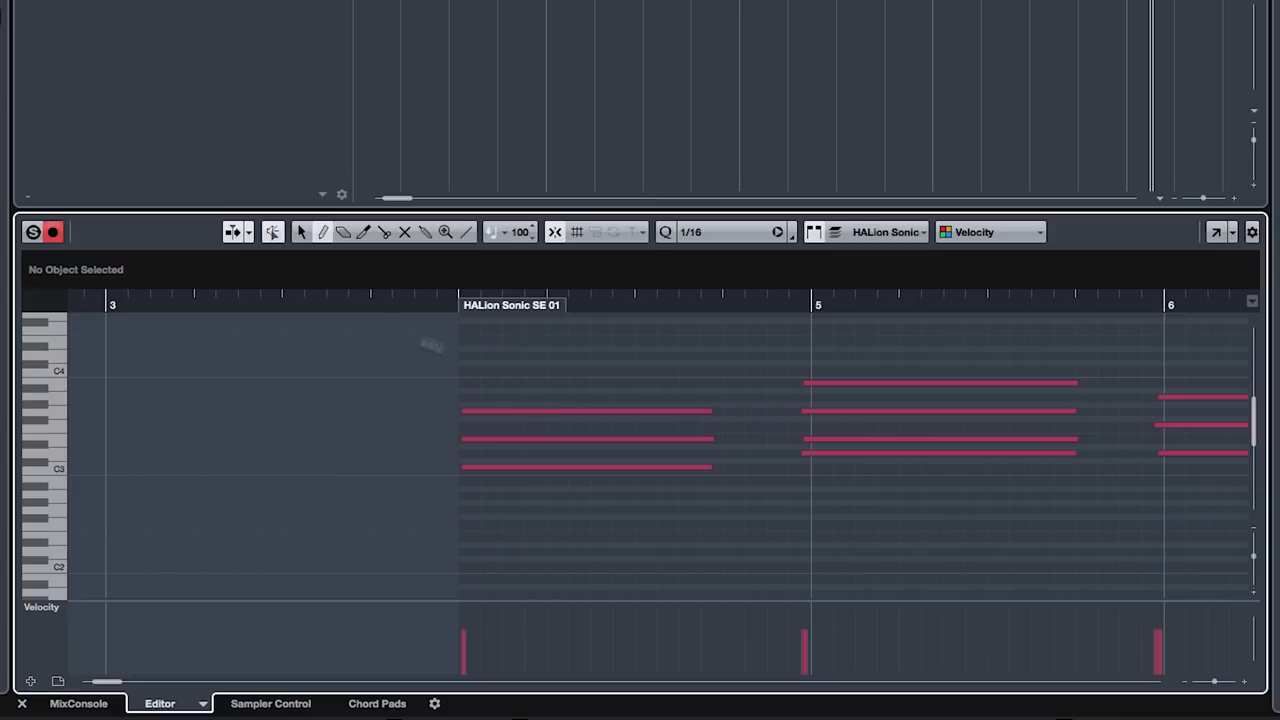
# Draw a new note at the start of bar 4 and shorten it to end before bar 5.
pyautogui.click(470, 362)
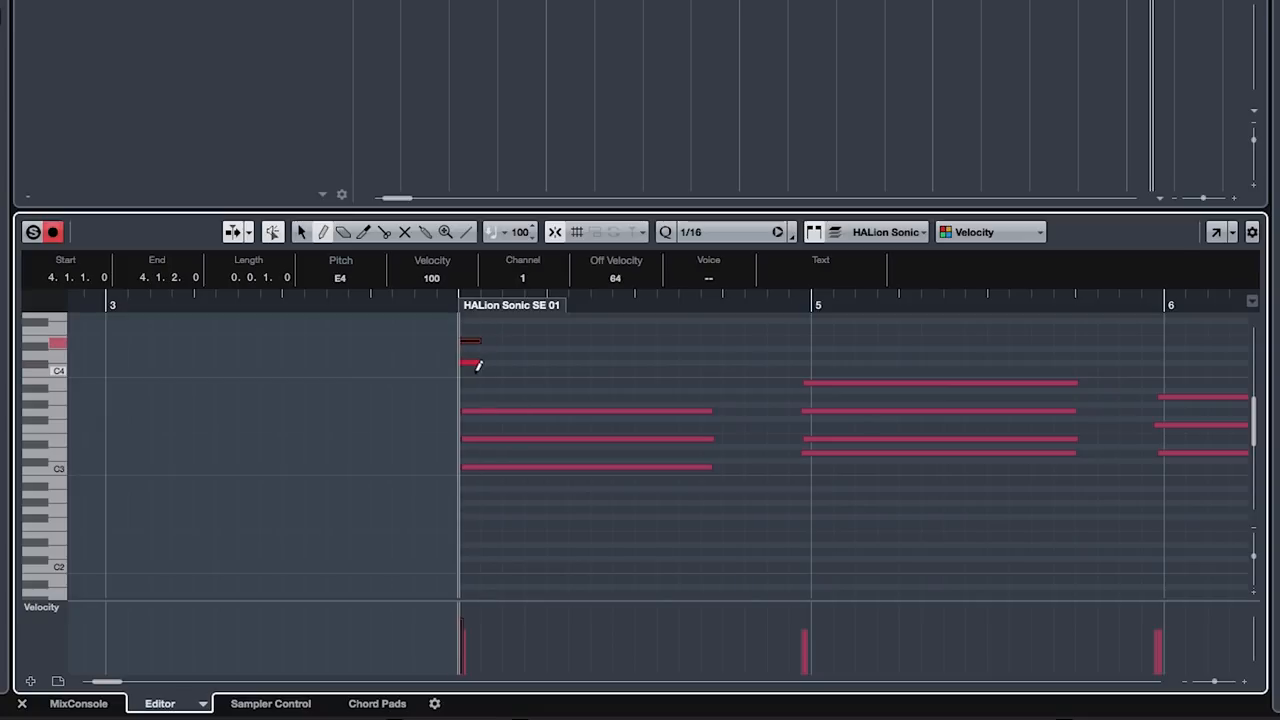
pyautogui.moveTo(470, 362); pyautogui.dragTo(470, 382)
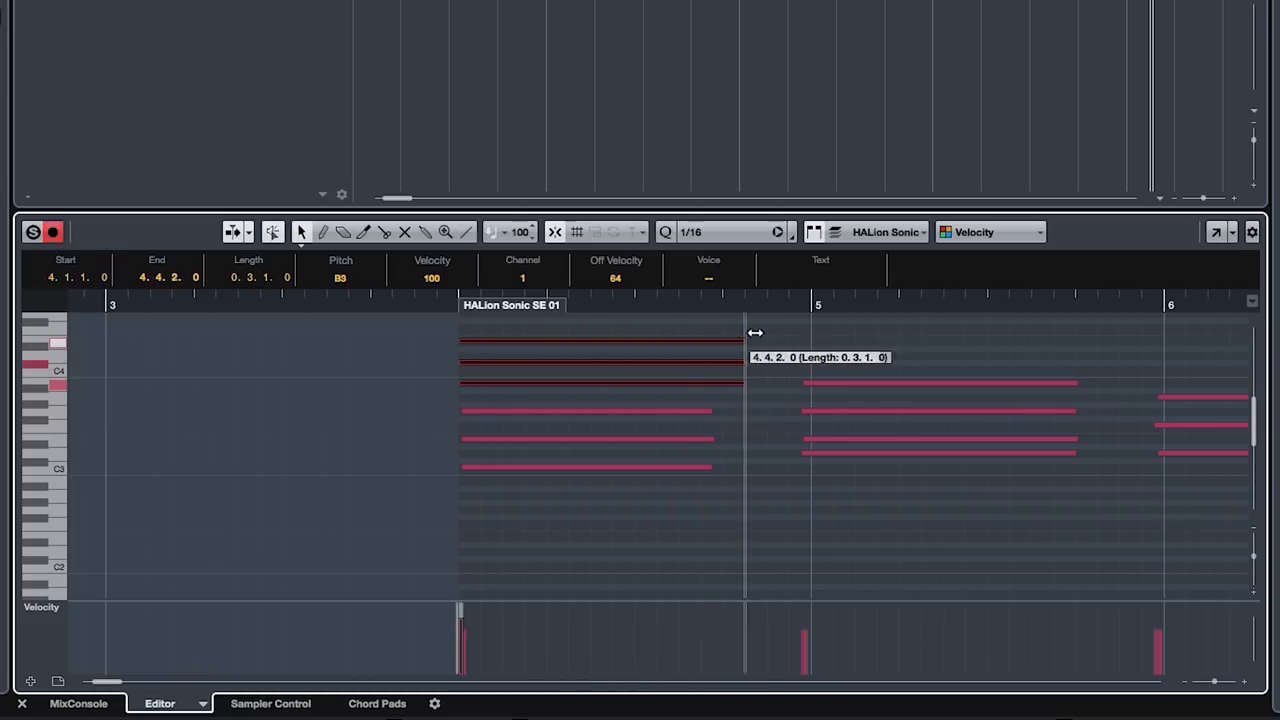
pyautogui.moveTo(744, 344); pyautogui.dragTo(702, 344)
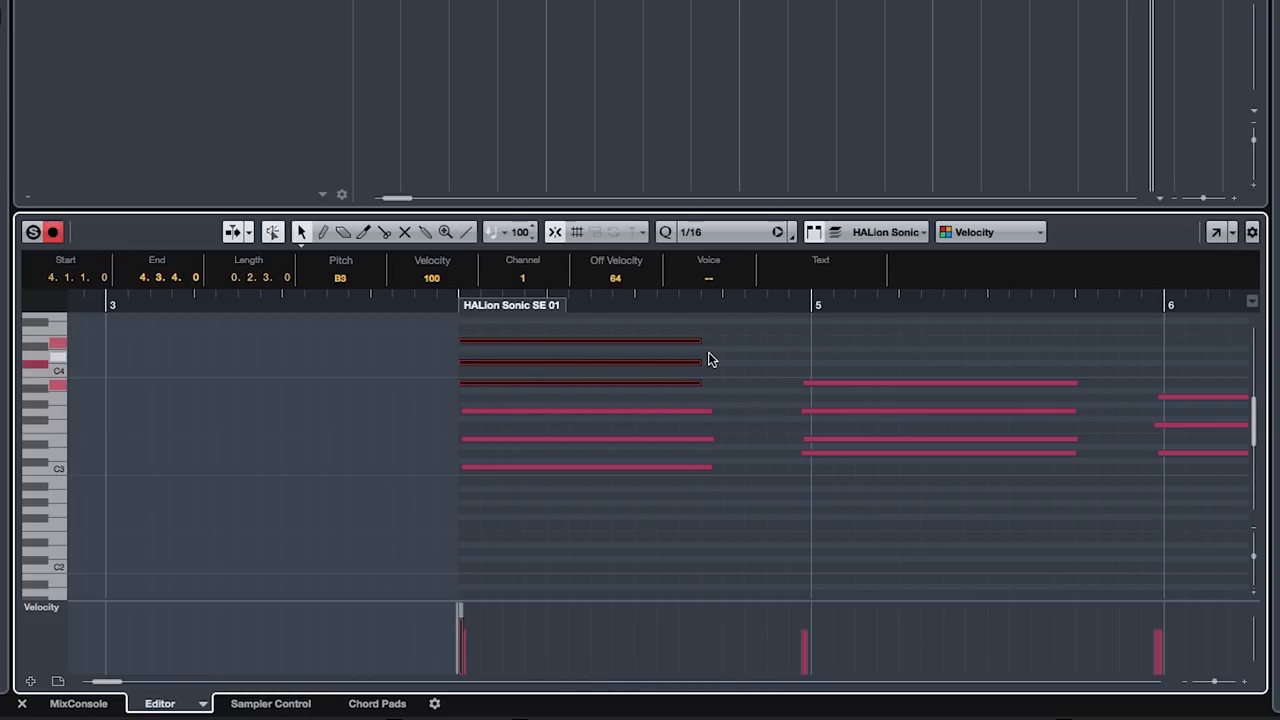